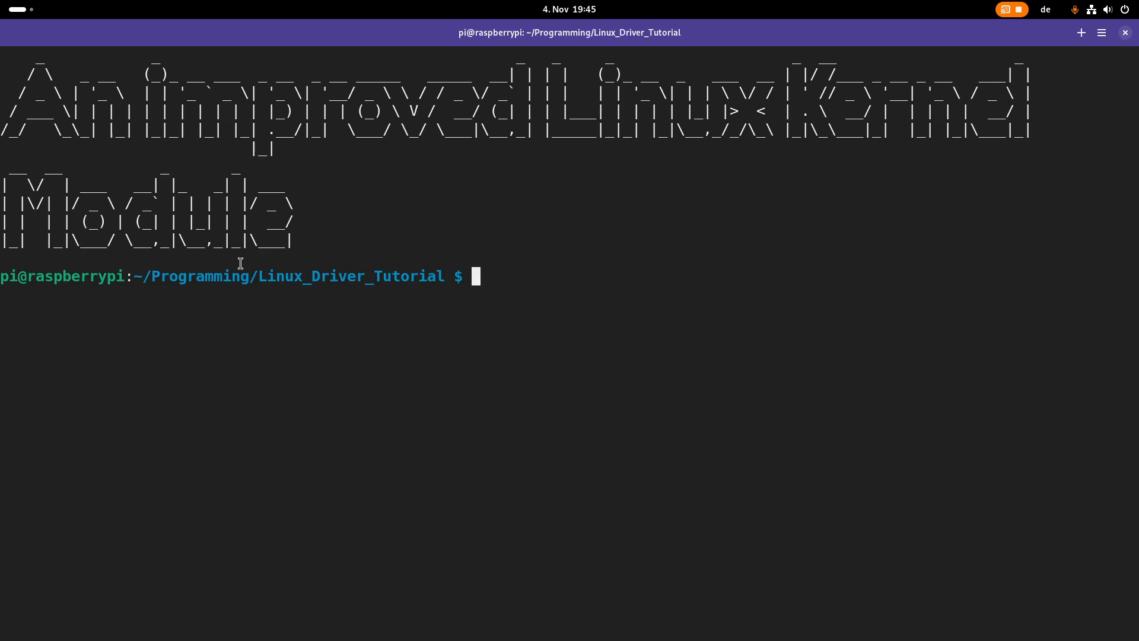
List the folder and copy 01_hello recursively into a new 02_better_hello folder
{"action": "type", "text": "ls"}
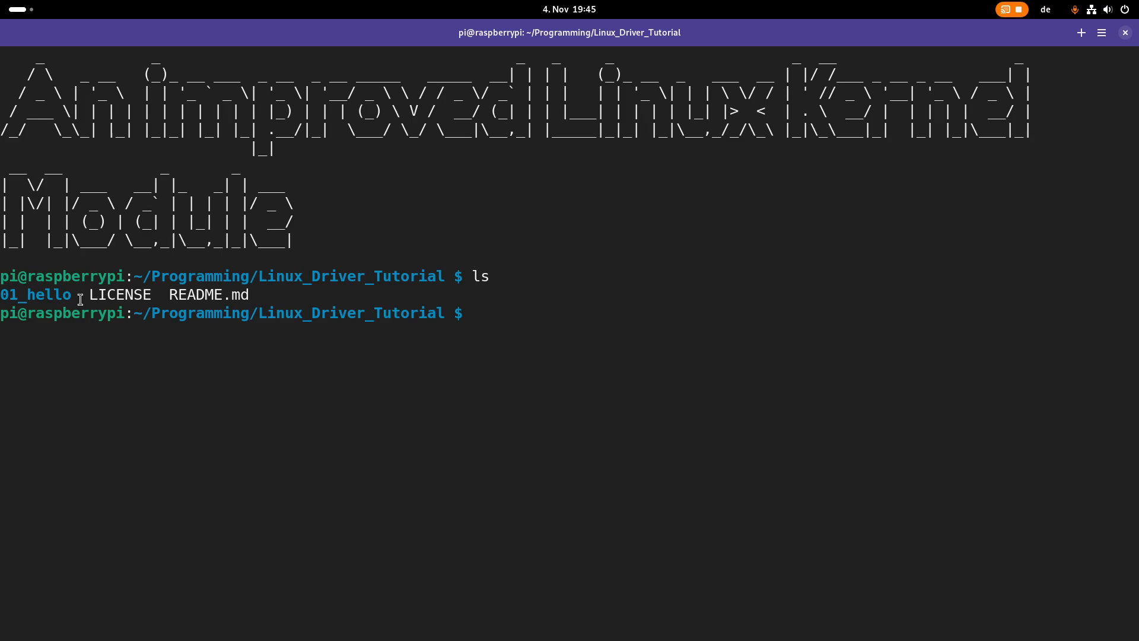
{"action": "type", "text": "cp -"}
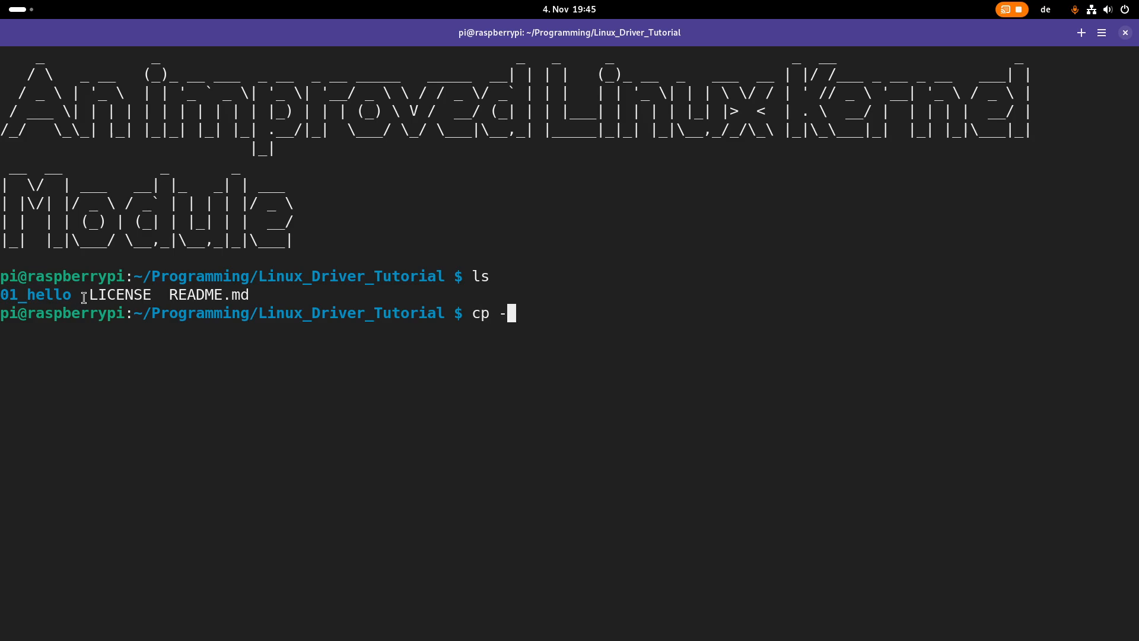
{"action": "type", "text": "r 01_hello/"}
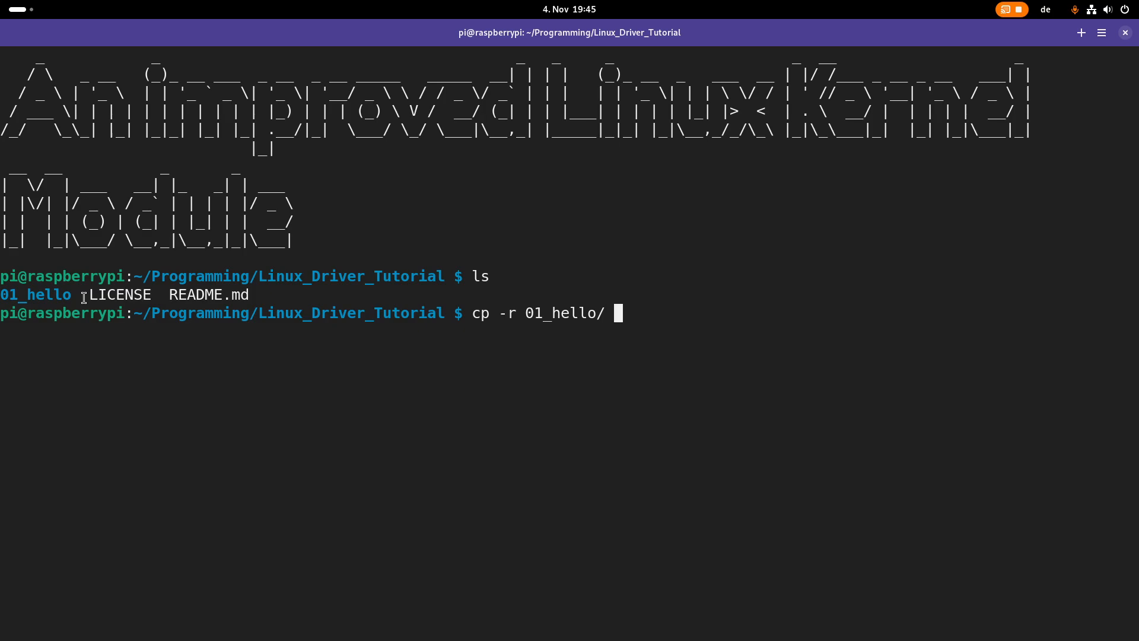
{"action": "type", "text": "02_better_hello"}
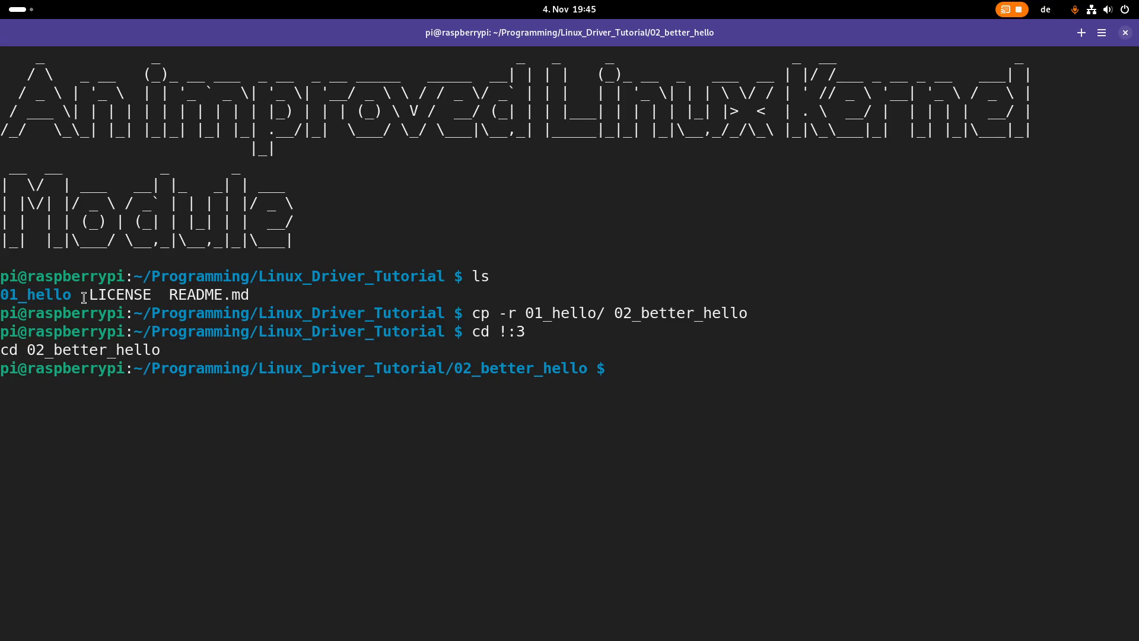
Change into 02_better_hello, list hello.c, Makefile and README.md, and start opening hello.c
{"action": "type", "text": "ls"}
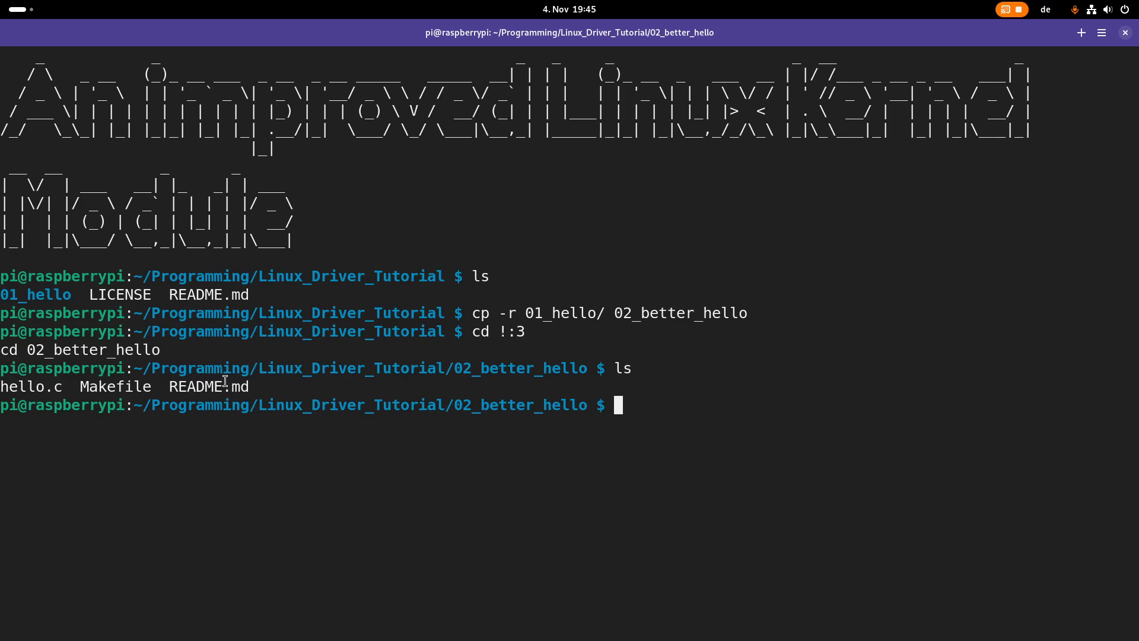
{"action": "mouse_move", "coordinate": [626, 295]}
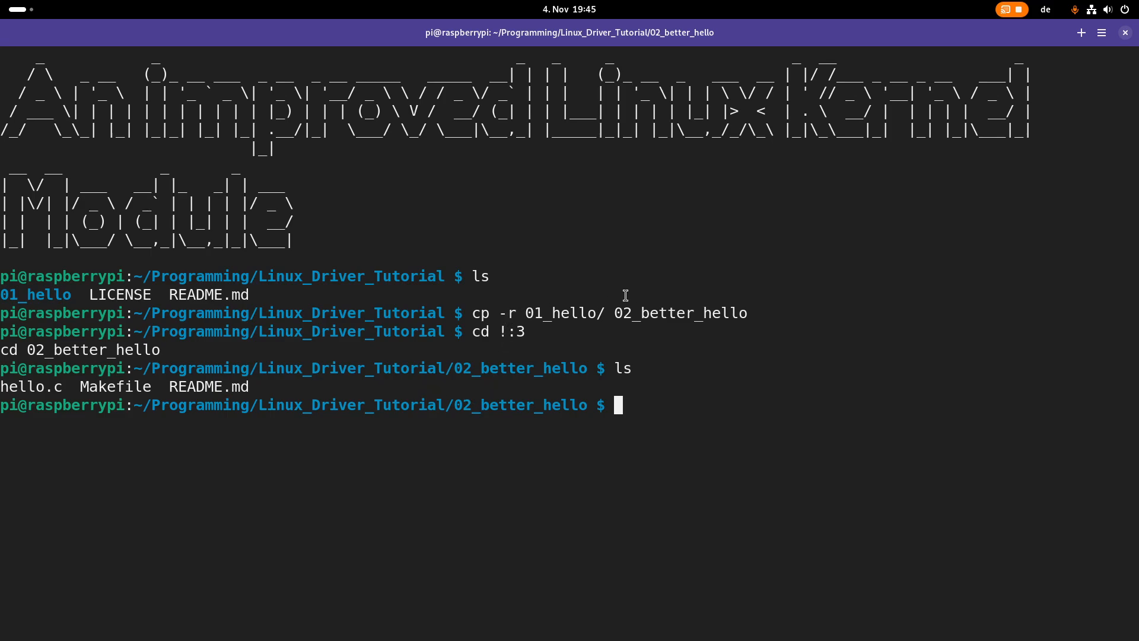
{"action": "type", "text": "vim hel"}
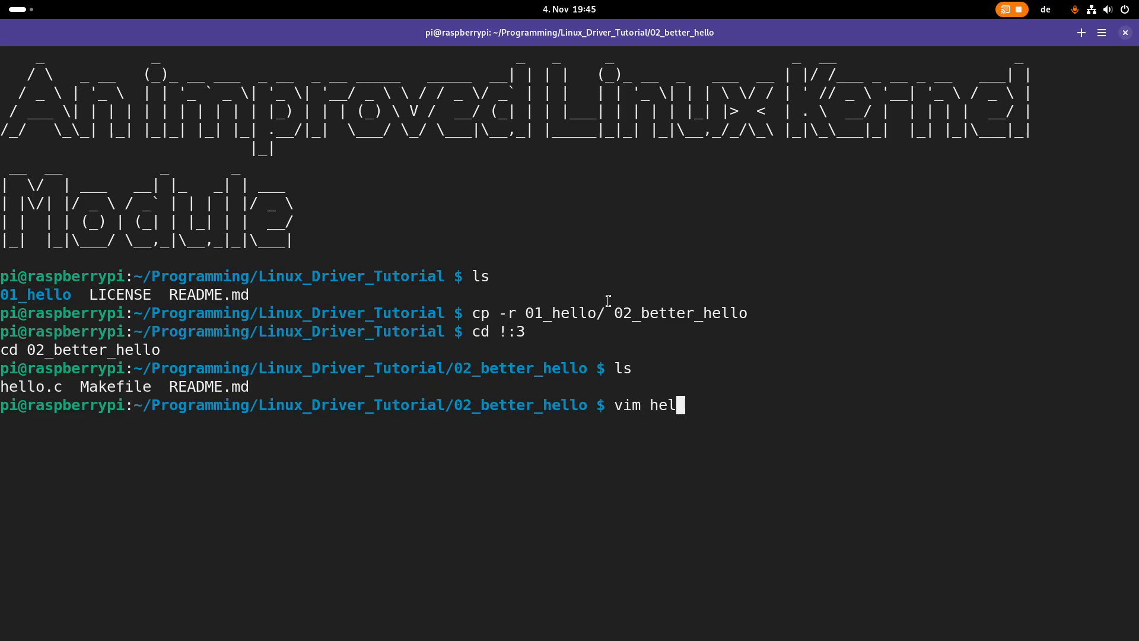
Open hello.c in Vim and review the module's init, exit and license code
{"action": "type", "text": "lo.c"}
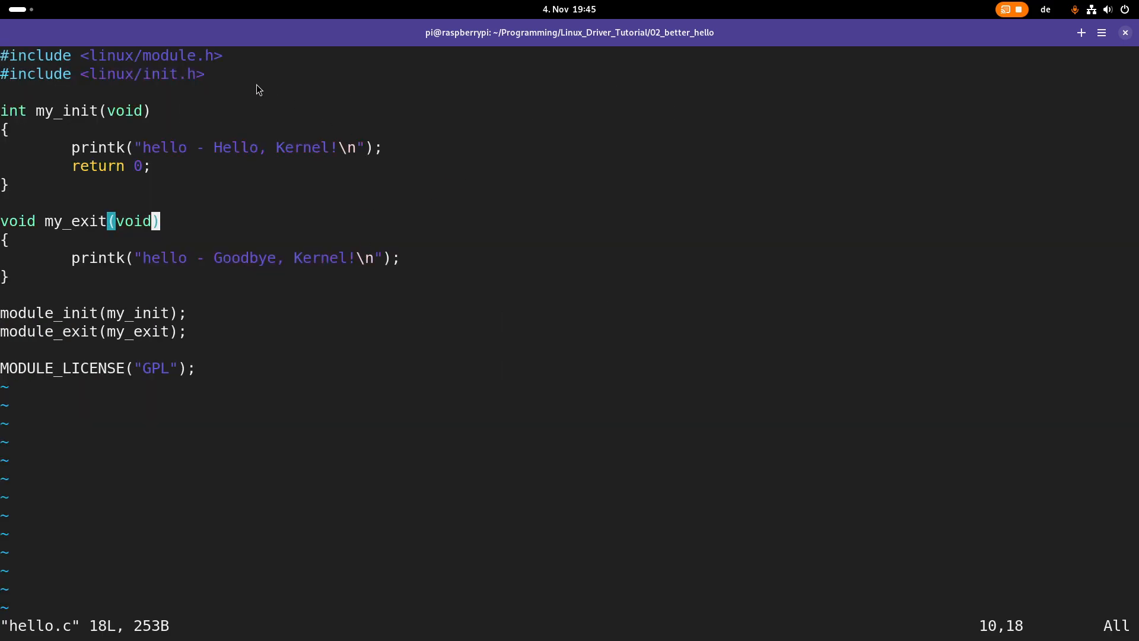
{"action": "mouse_move", "coordinate": [385, 223]}
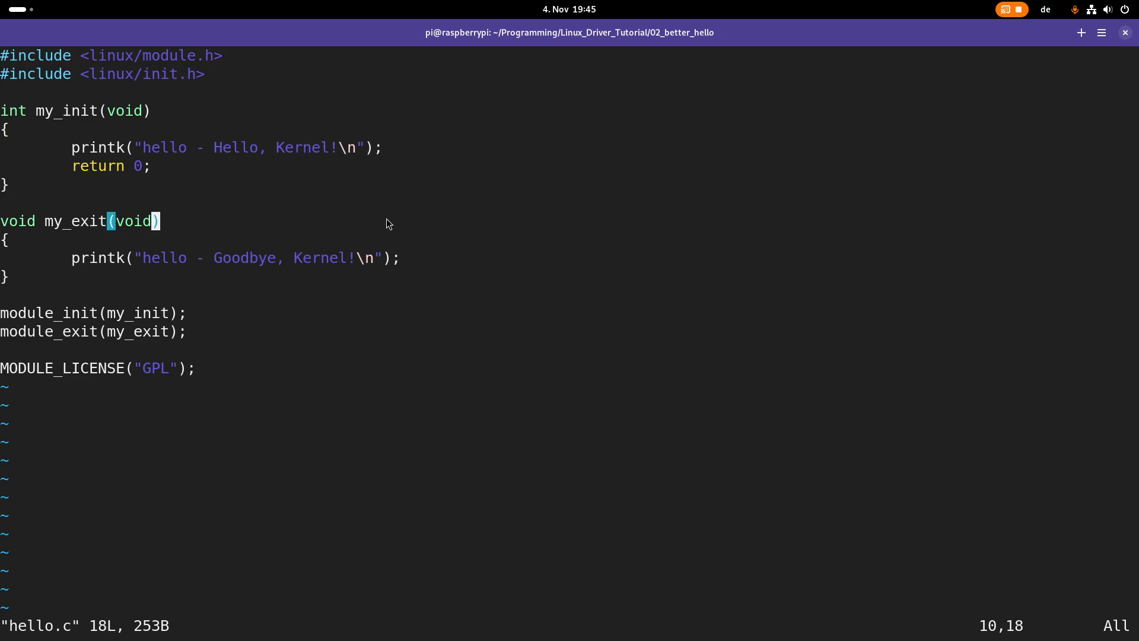
{"action": "mouse_move", "coordinate": [431, 164]}
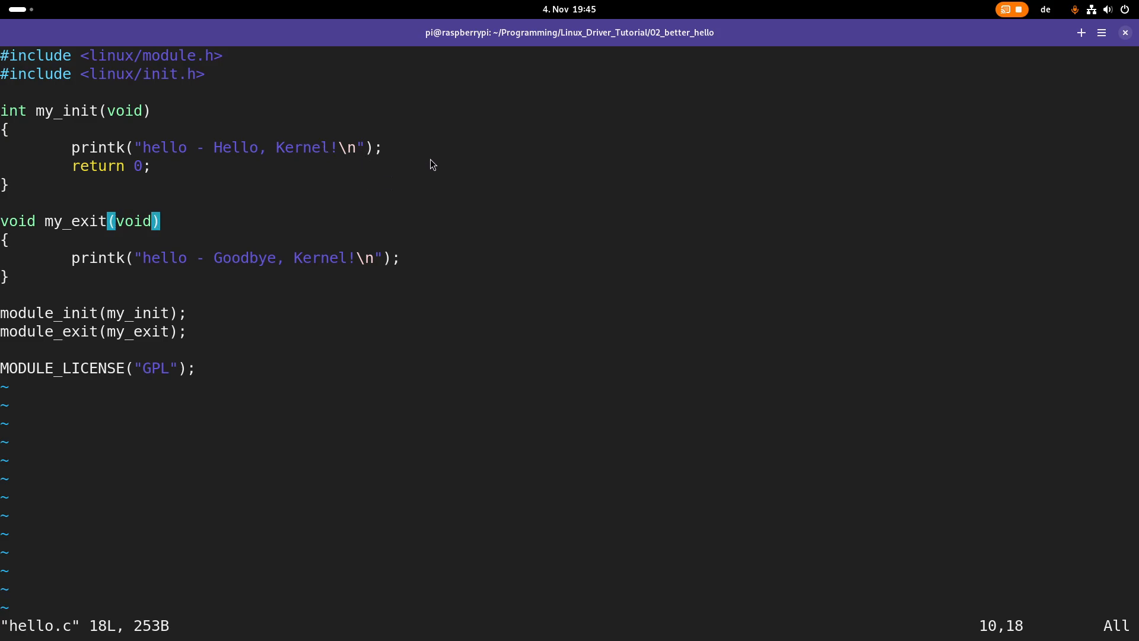
{"action": "mouse_move", "coordinate": [503, 149]}
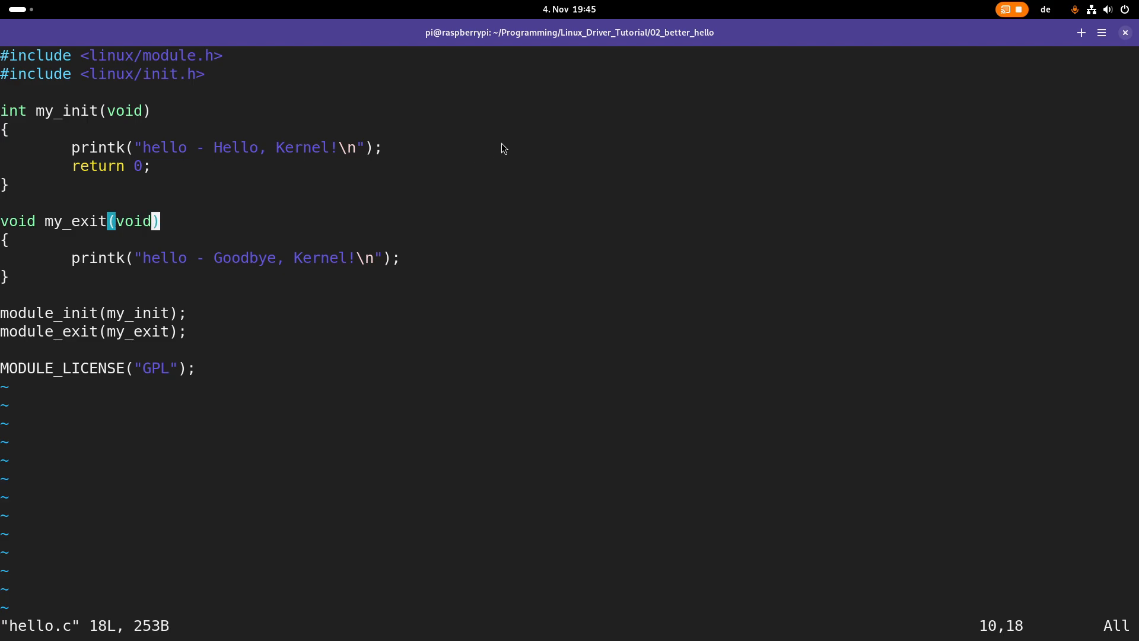
{"action": "mouse_move", "coordinate": [490, 151]}
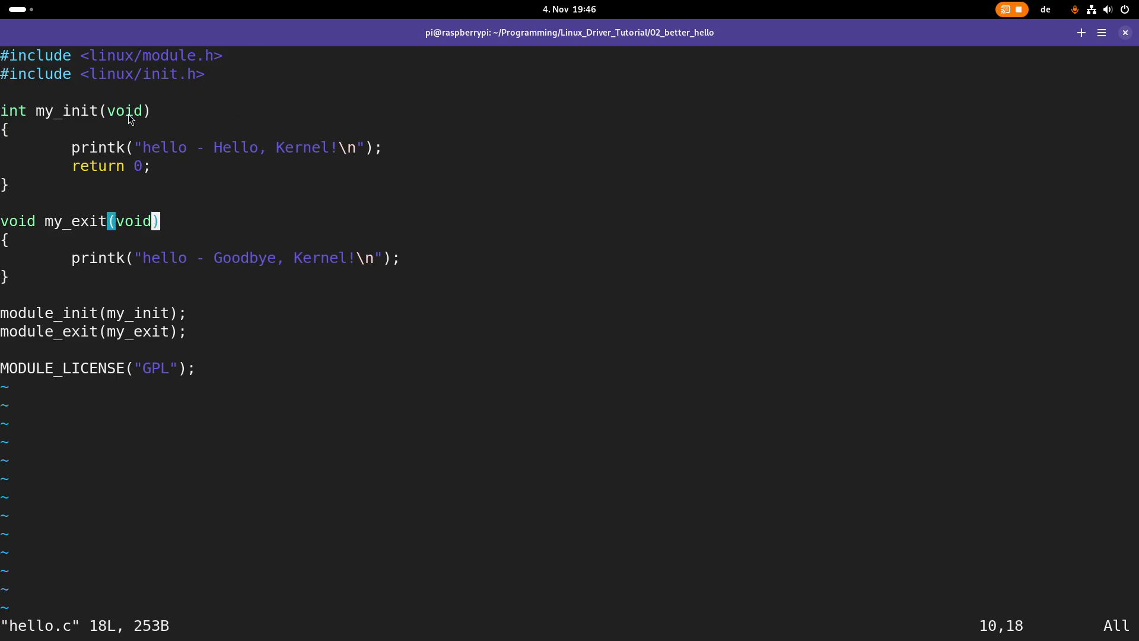
{"action": "mouse_move", "coordinate": [82, 128]}
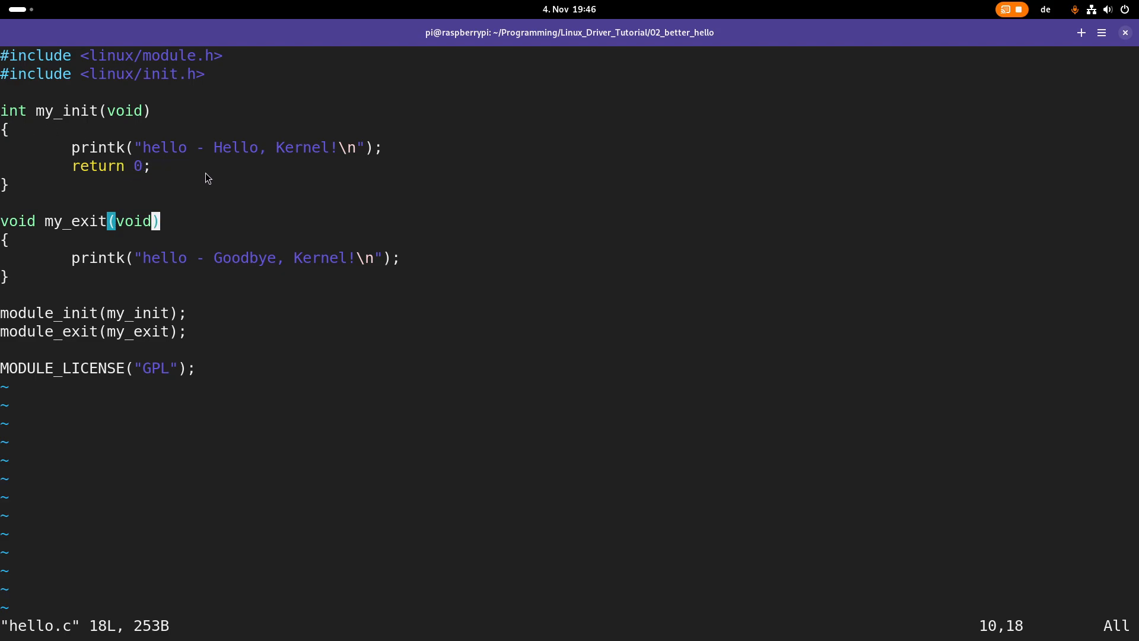
{"action": "mouse_move", "coordinate": [331, 183]}
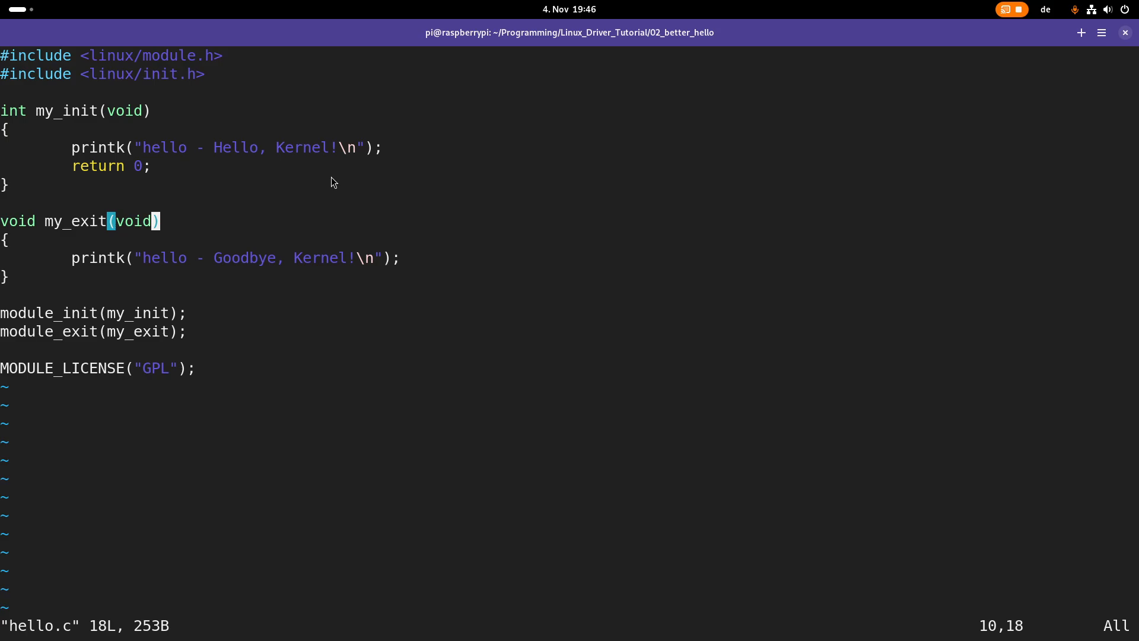
{"action": "mouse_move", "coordinate": [92, 166]}
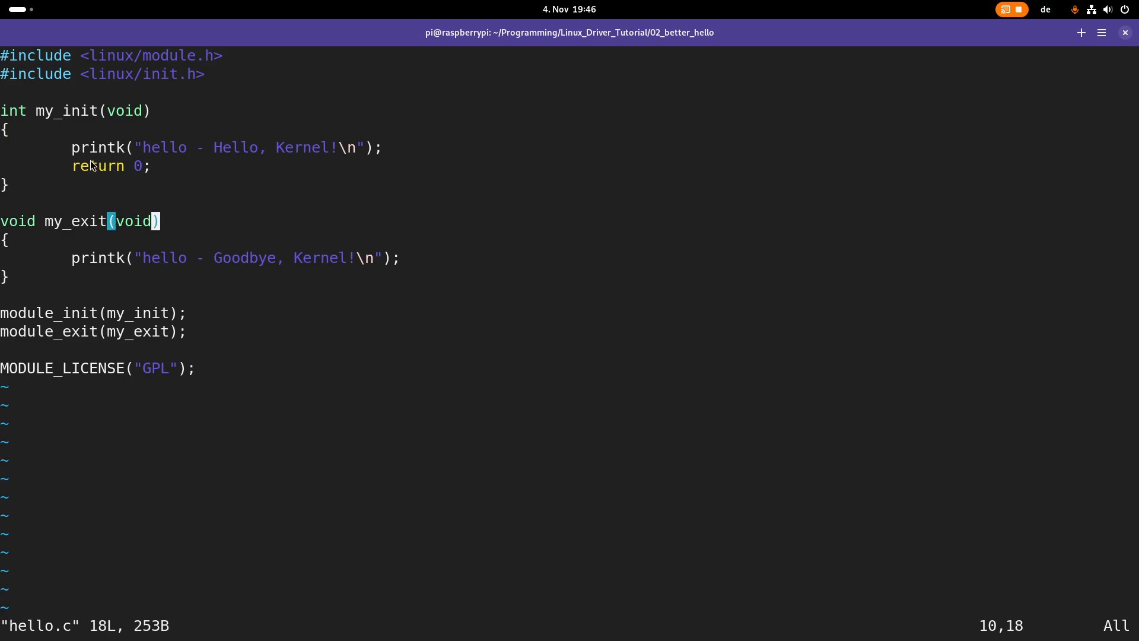
{"action": "mouse_move", "coordinate": [384, 161]}
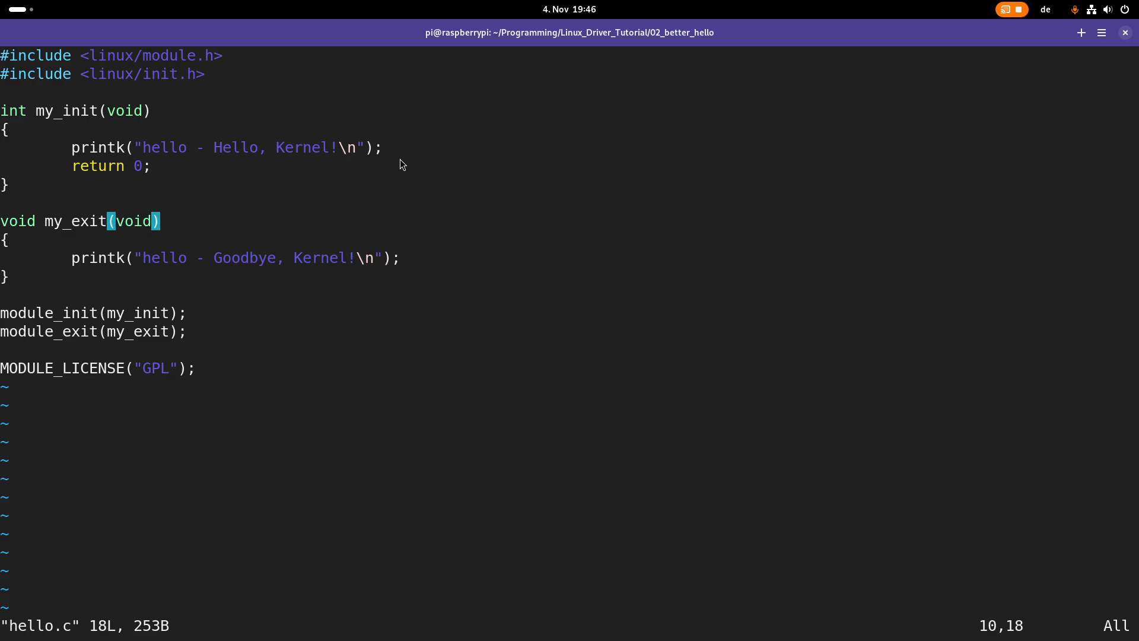
{"action": "mouse_move", "coordinate": [116, 258]}
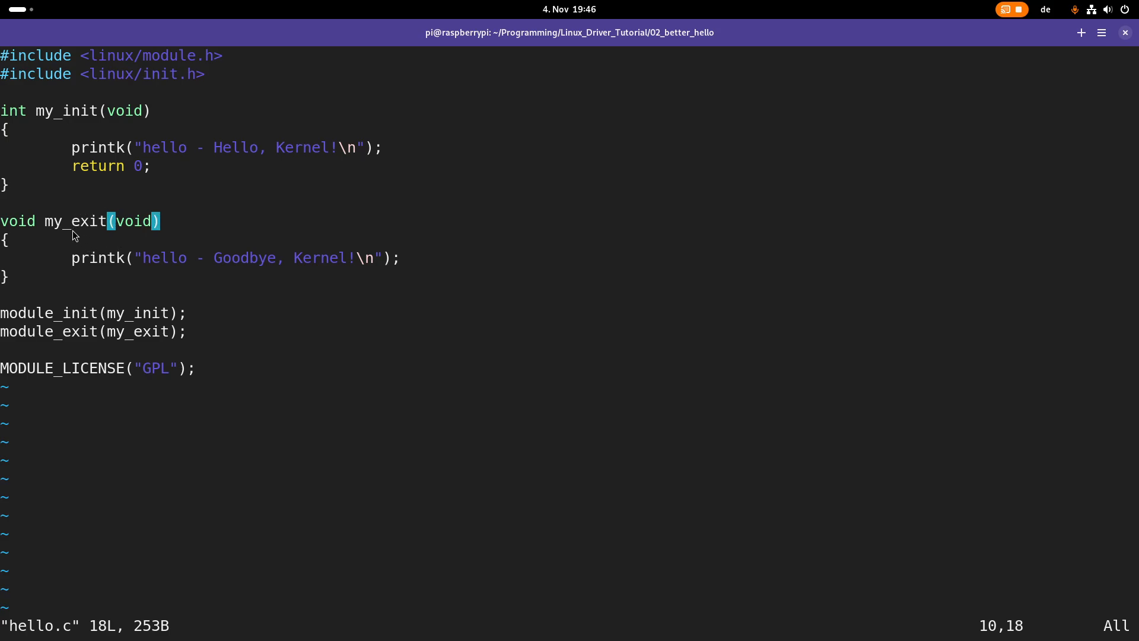
{"action": "mouse_move", "coordinate": [109, 239]}
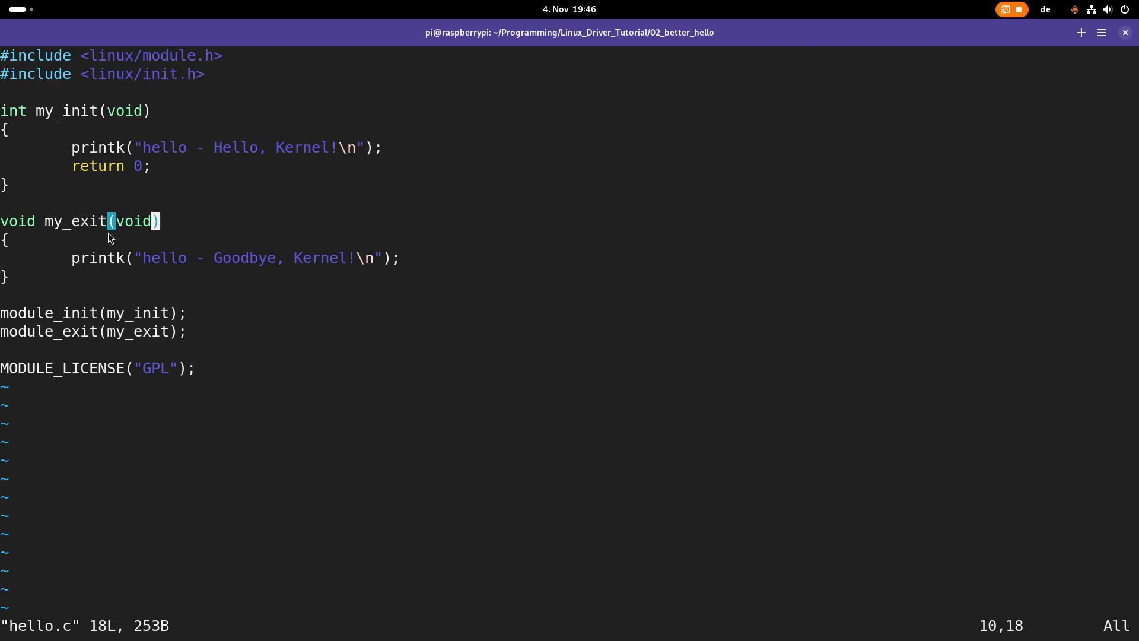
{"action": "mouse_move", "coordinate": [20, 212]}
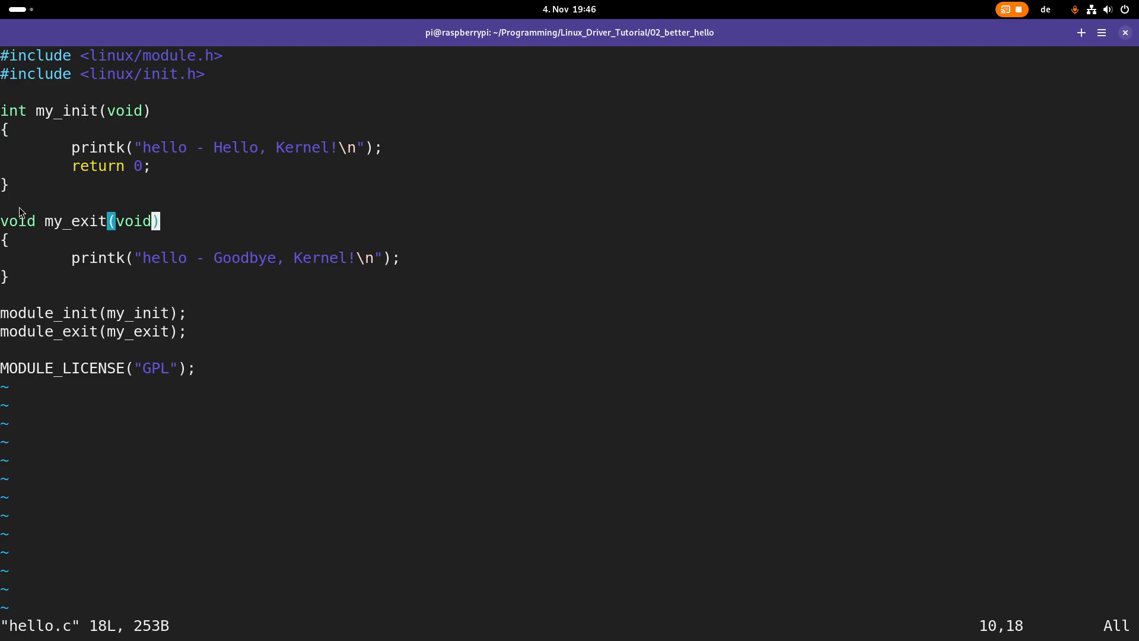
{"action": "mouse_move", "coordinate": [102, 273]}
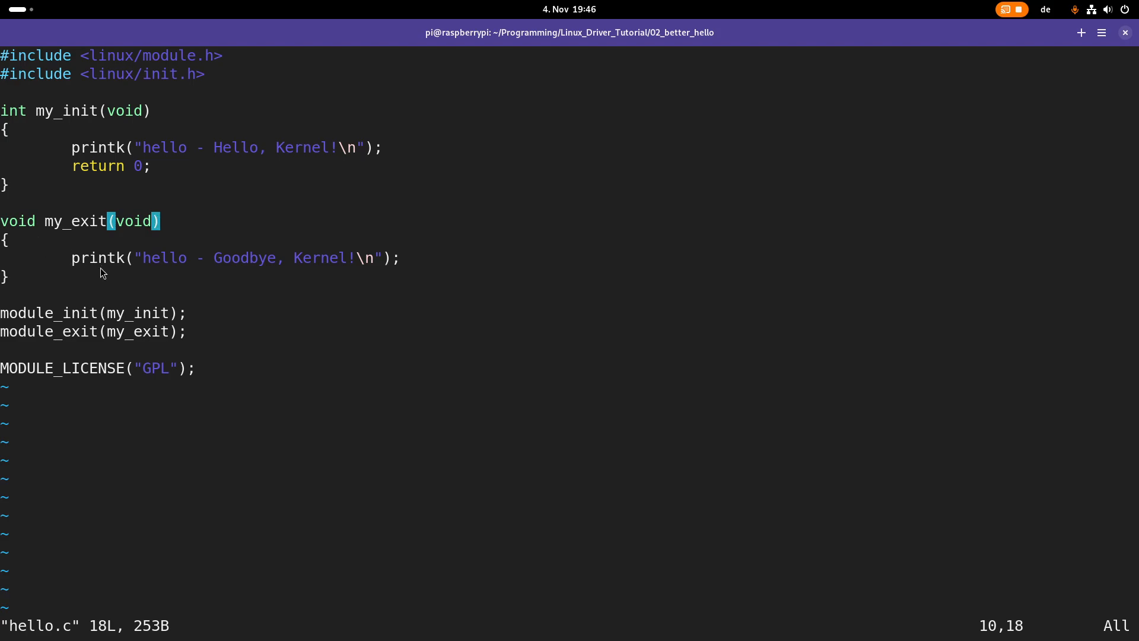
{"action": "mouse_move", "coordinate": [385, 260]}
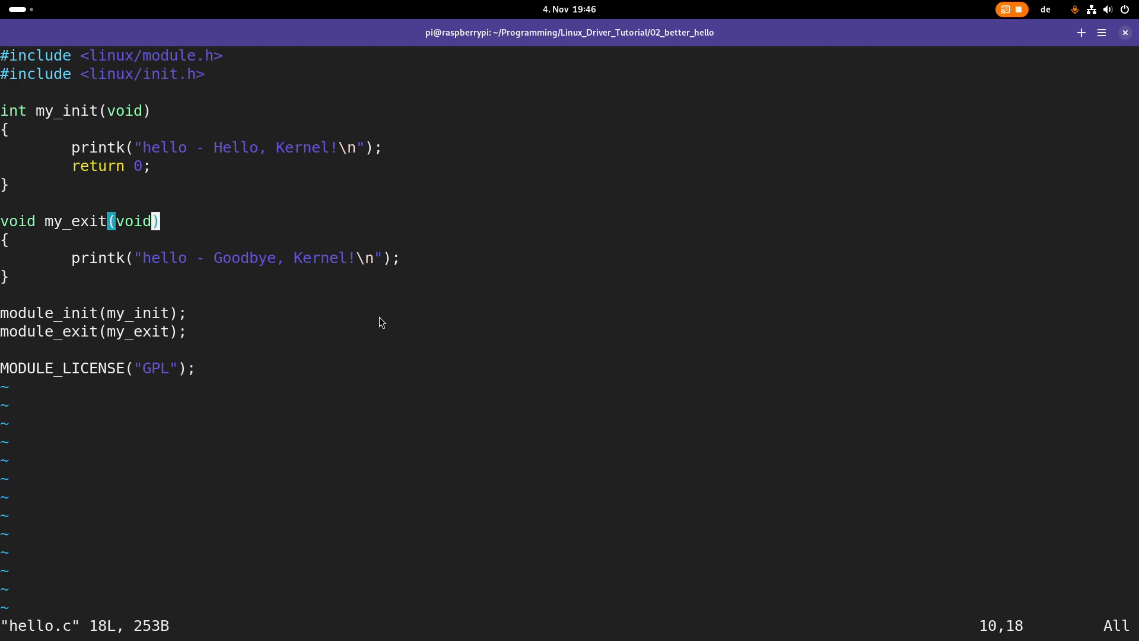
{"action": "mouse_move", "coordinate": [140, 344]}
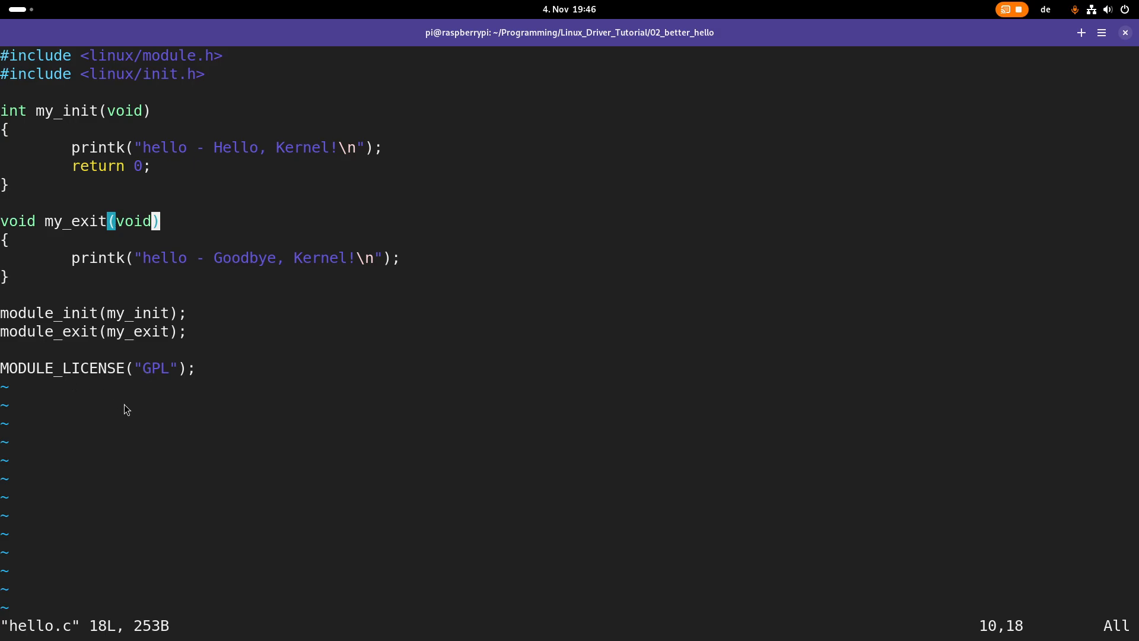
{"action": "mouse_move", "coordinate": [249, 378]}
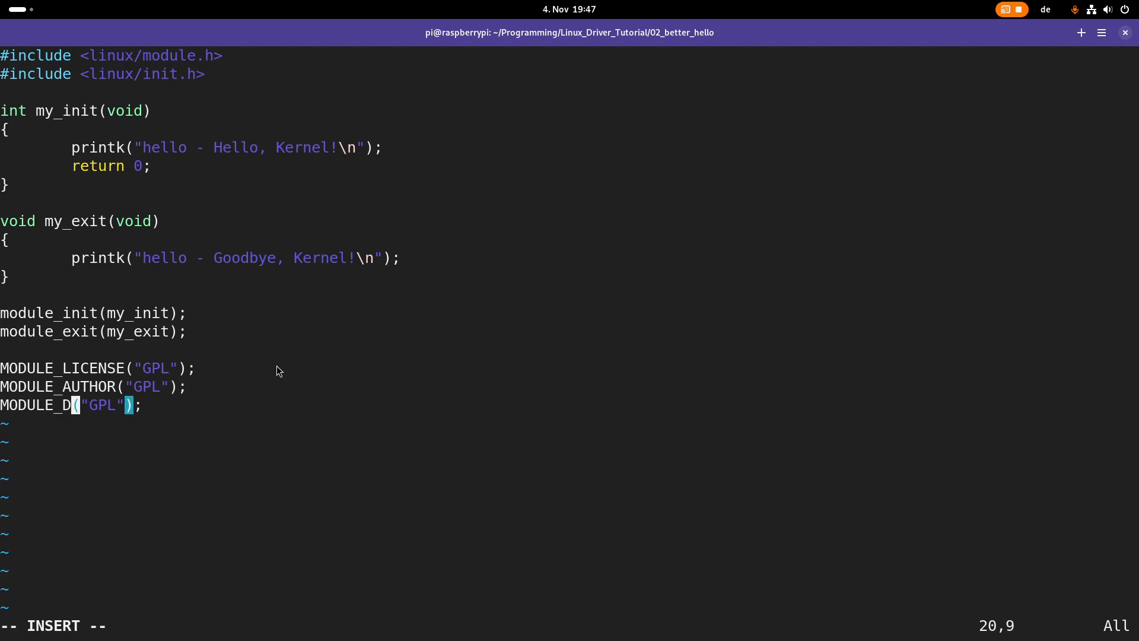
Add a MODULE_DESCRIPTION line and set MODULE_AUTHOR to 'Johannes 4Linux'
{"action": "type", "text": "ESCRIPTION"}
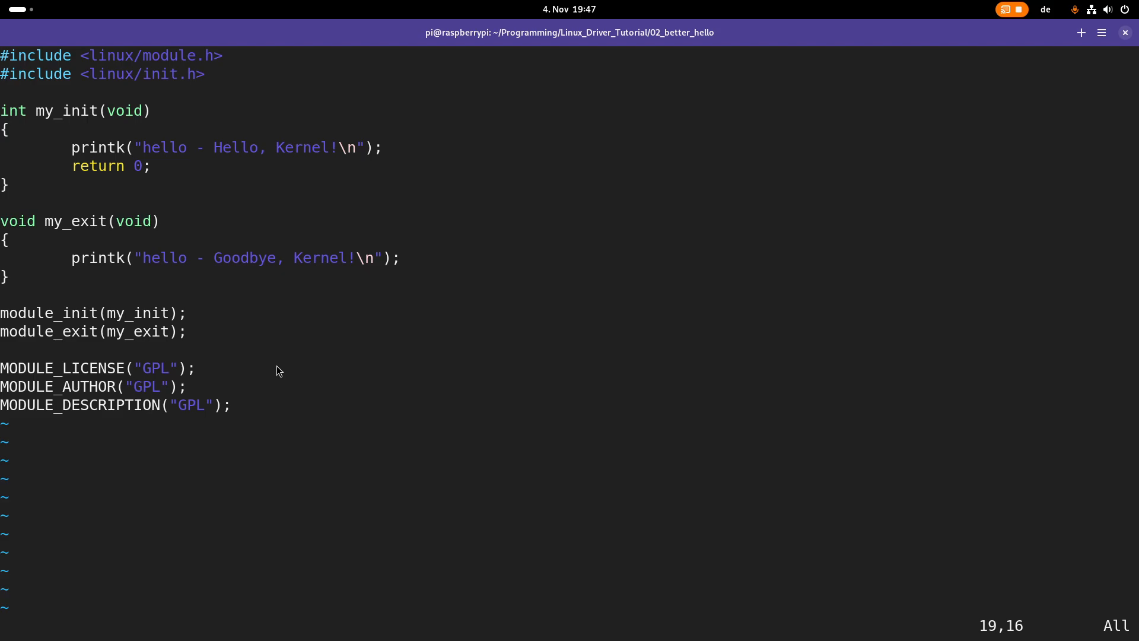
{"action": "type", "text": "J"}
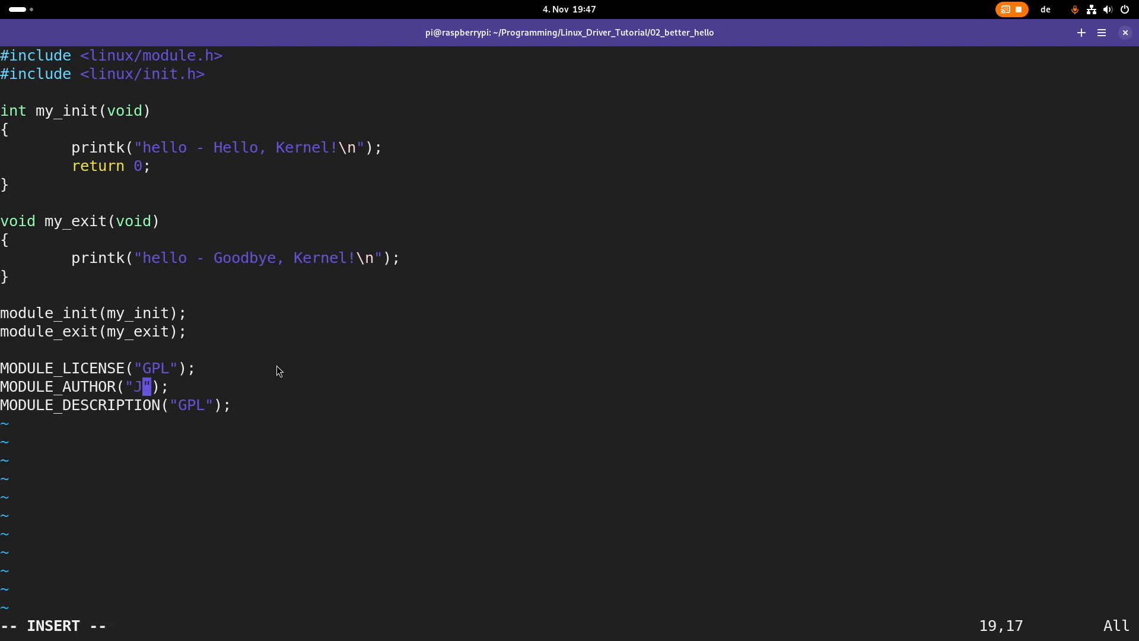
{"action": "type", "text": "ohannes"}
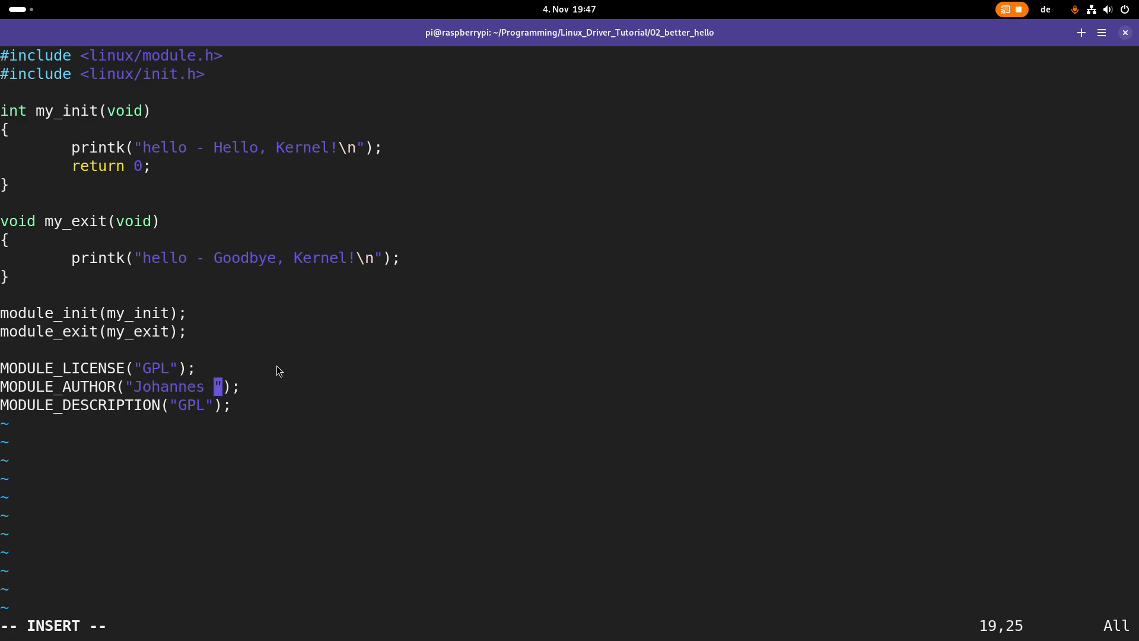
{"action": "type", "text": "4Linu"}
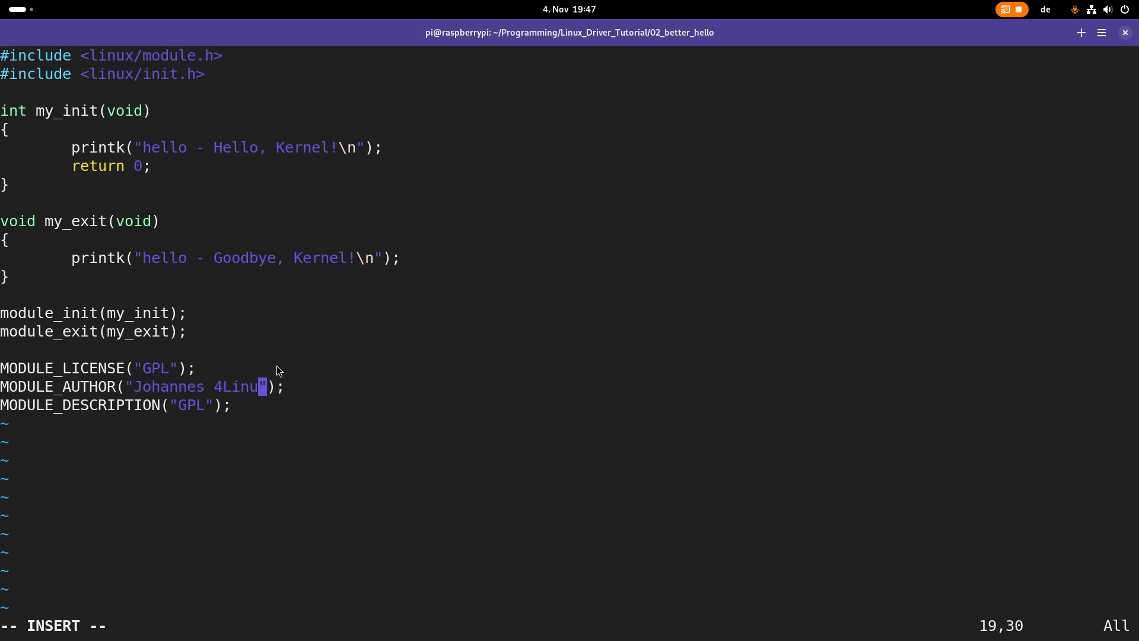
{"action": "type", "text": "\" \""}
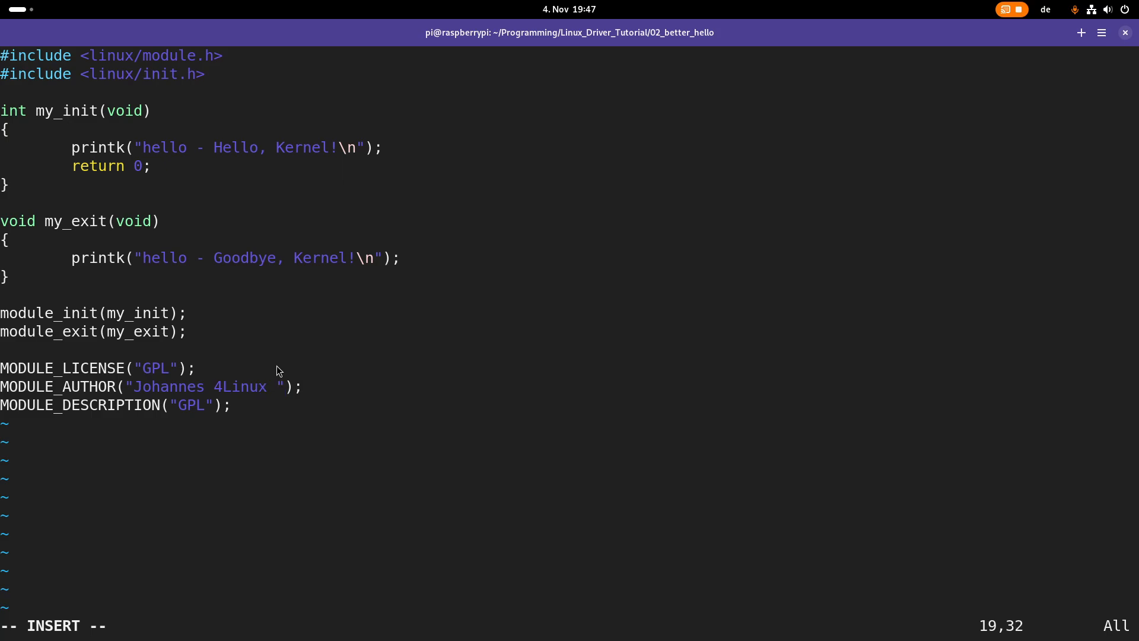
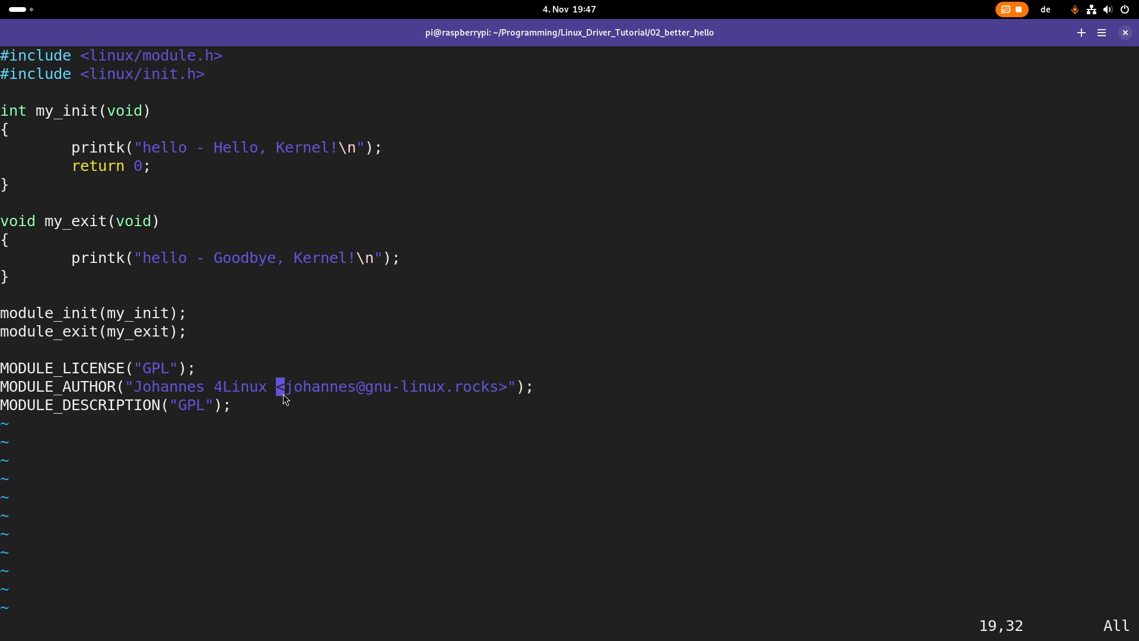
Remove the email from MODULE_AUTHOR and set the description to 'A simple Hello World Linux Kernel Module'
{"action": "key", "text": "D"}
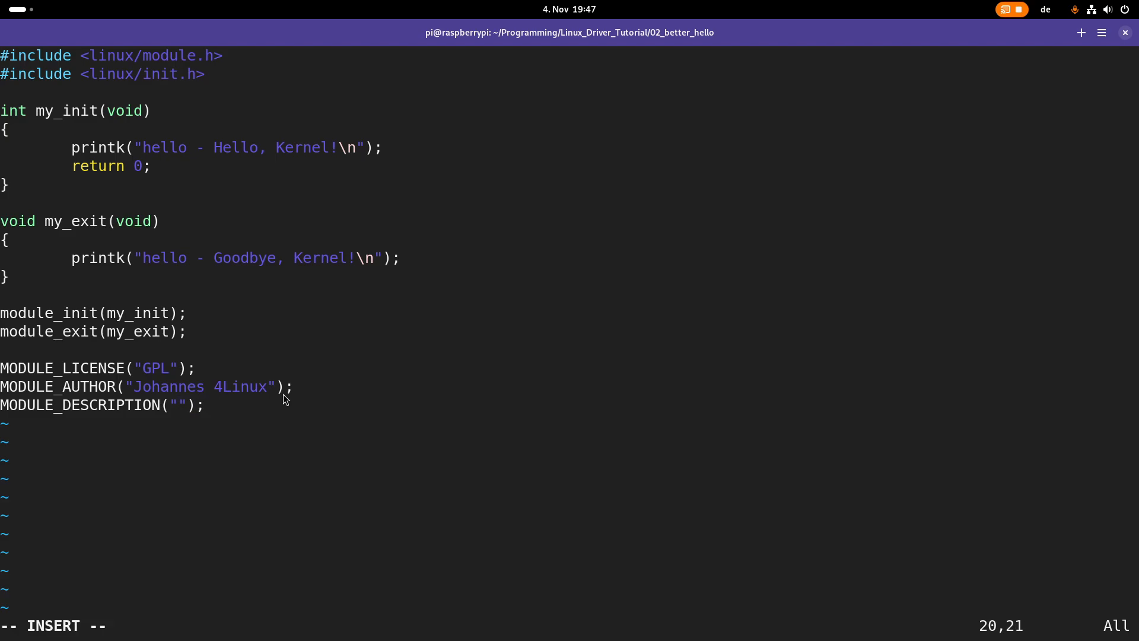
{"action": "type", "text": "A simple Hello World Linux Kernel M"}
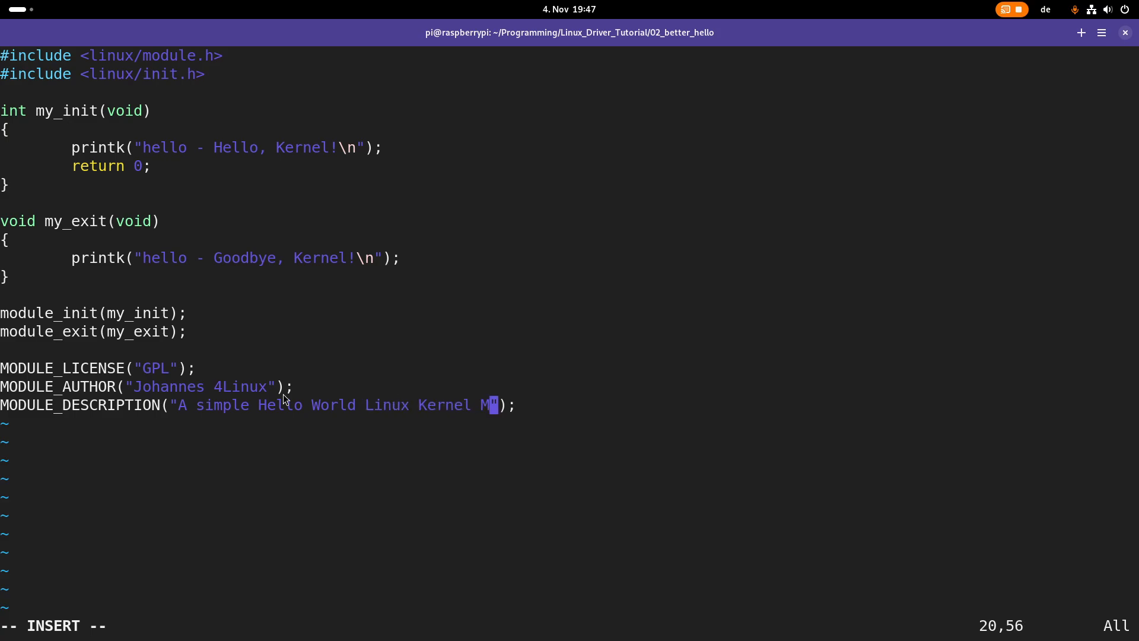
{"action": "type", "text": "odule"}
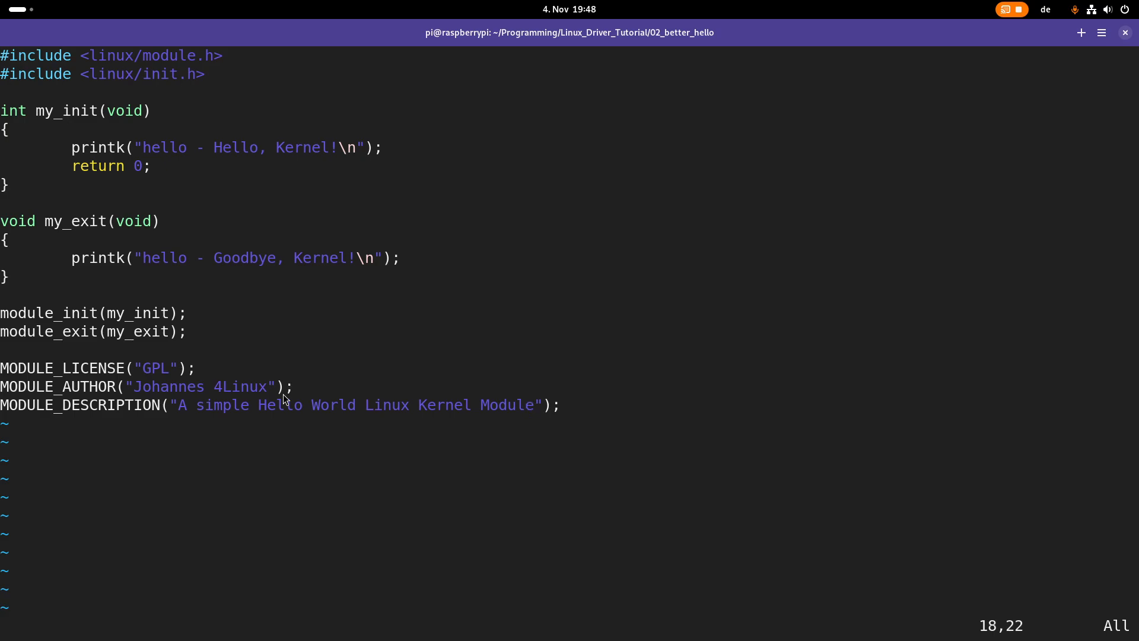
Declare my_init and my_exit as static functions, fixing the capital S
{"action": "key", "text": "k"}
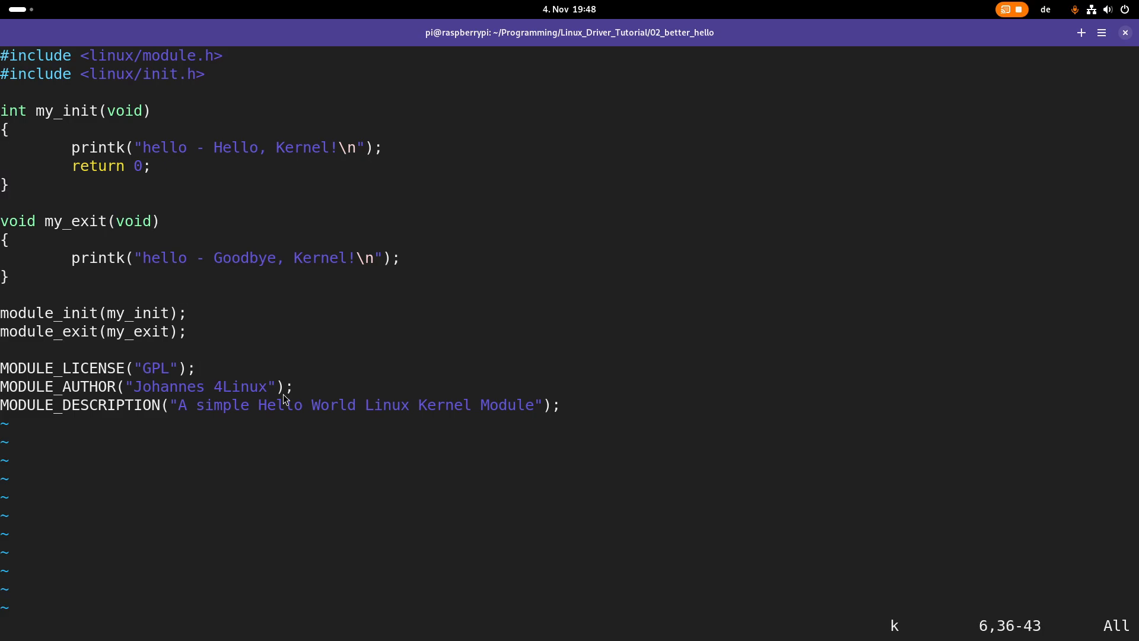
{"action": "type", "text": "Static"}
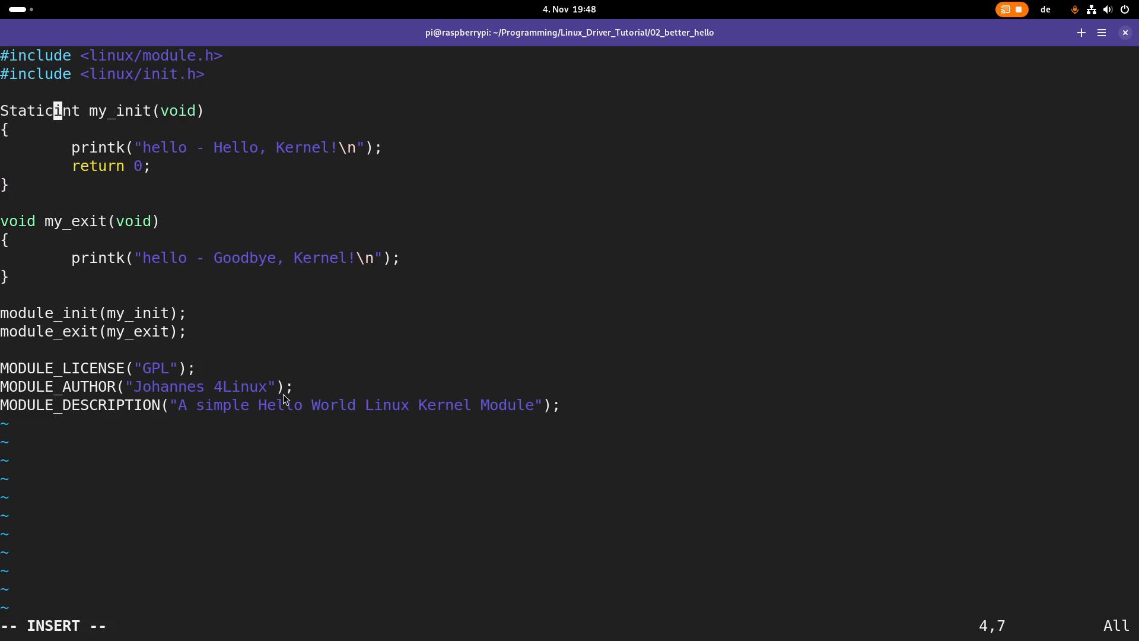
{"action": "key", "text": "Escape"}
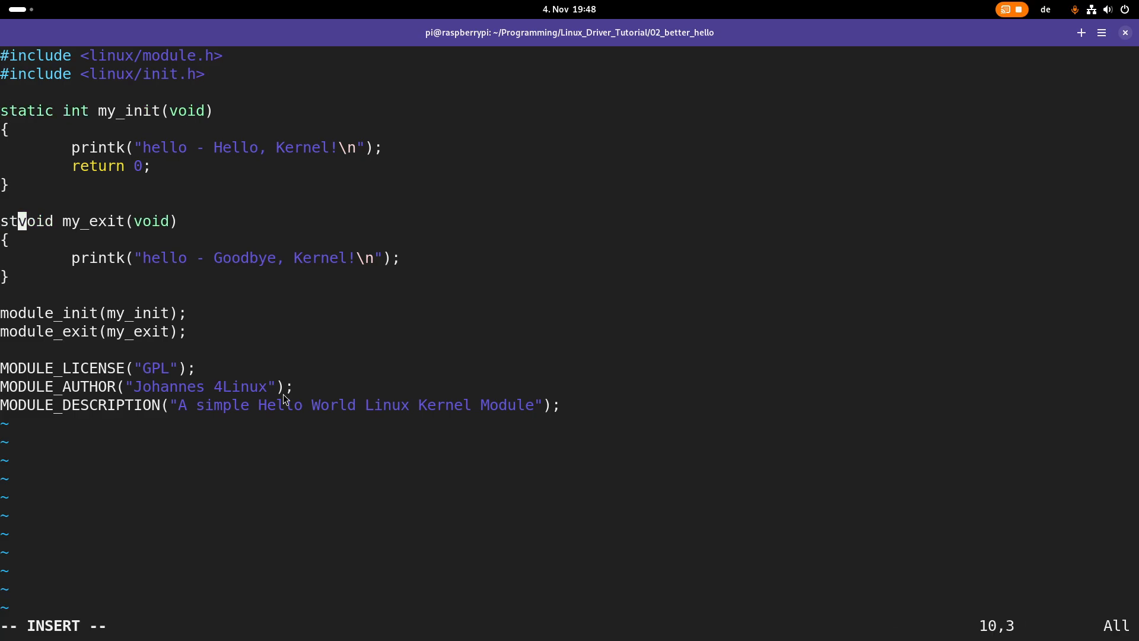
{"action": "type", "text": "atic"}
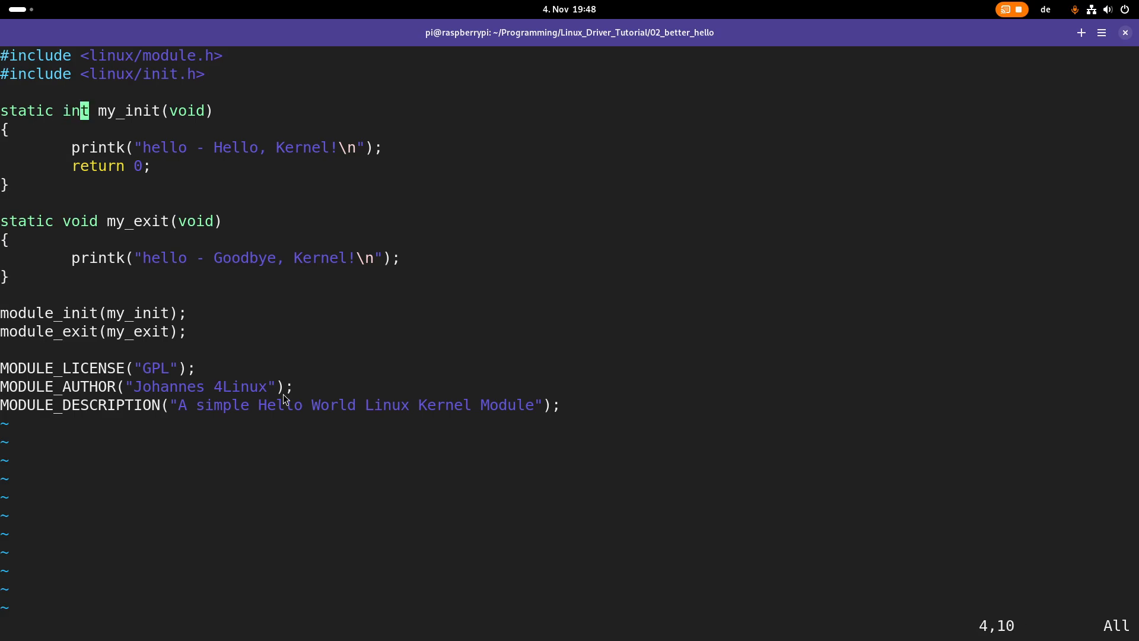
Mark my_init with __init and my_exit with __exit, then save hello.c
{"action": "type", "text": "__init"}
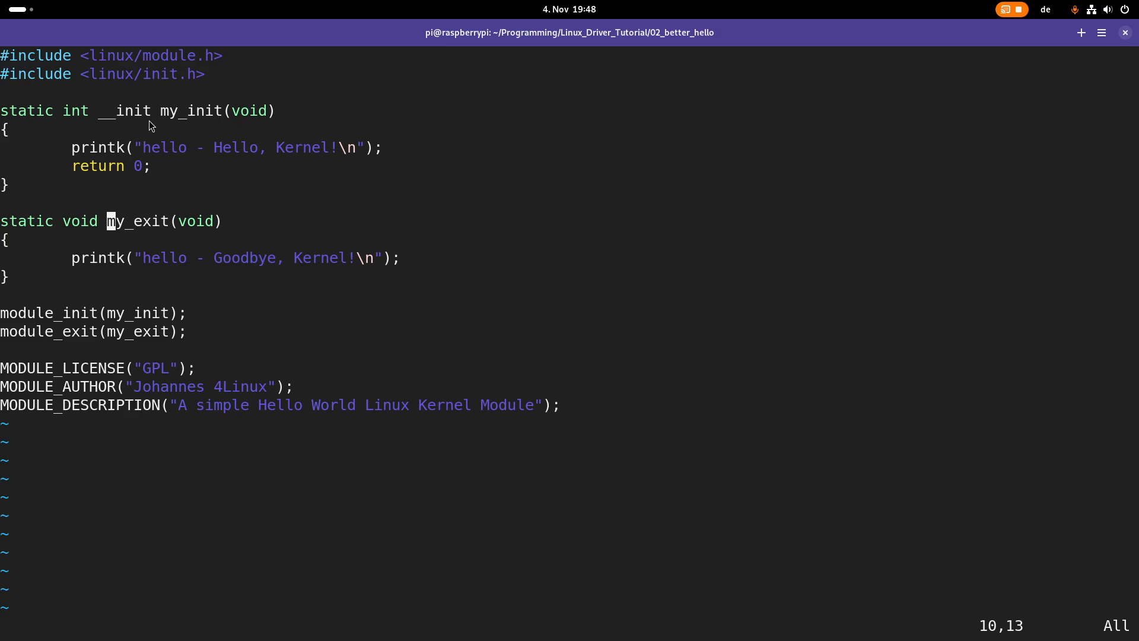
{"action": "type", "text": "__exit"}
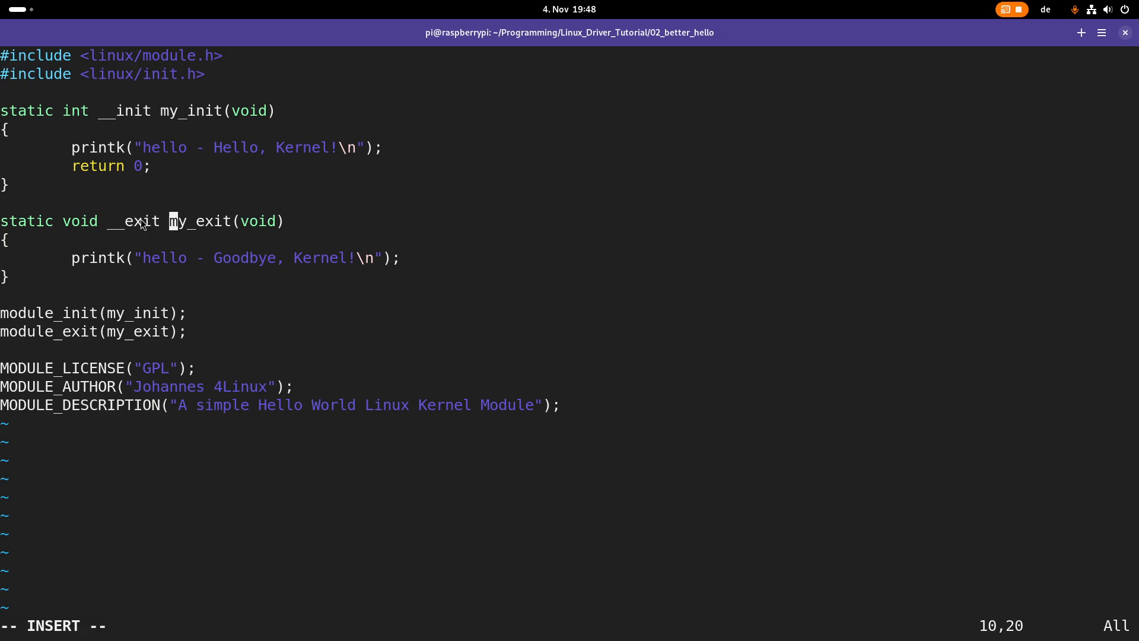
{"action": "mouse_move", "coordinate": [153, 238]}
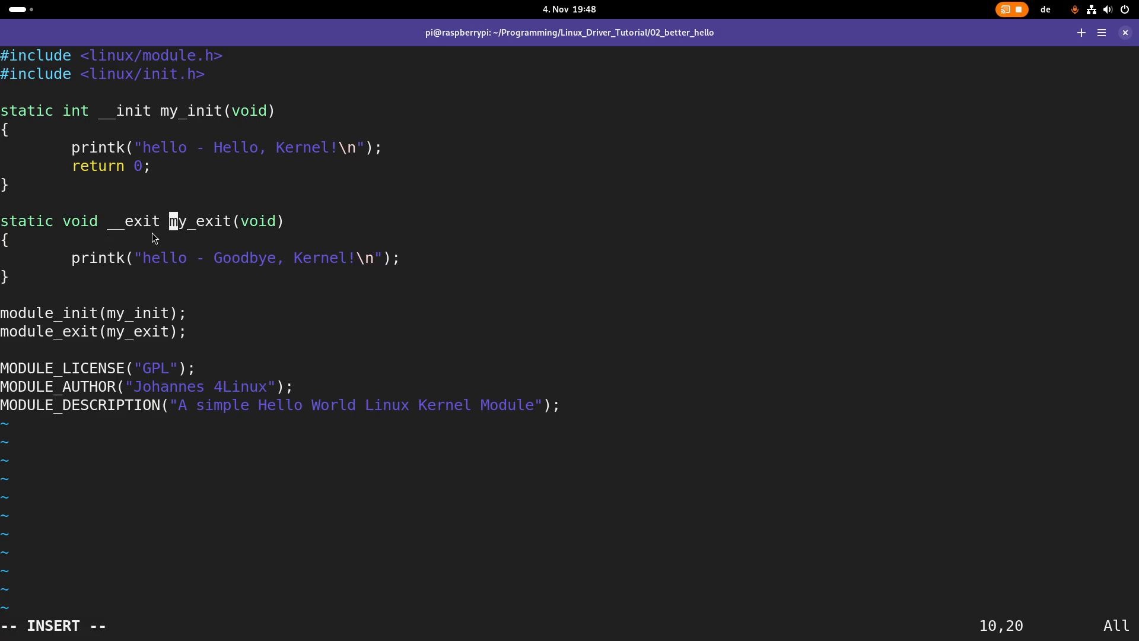
{"action": "mouse_move", "coordinate": [195, 239]}
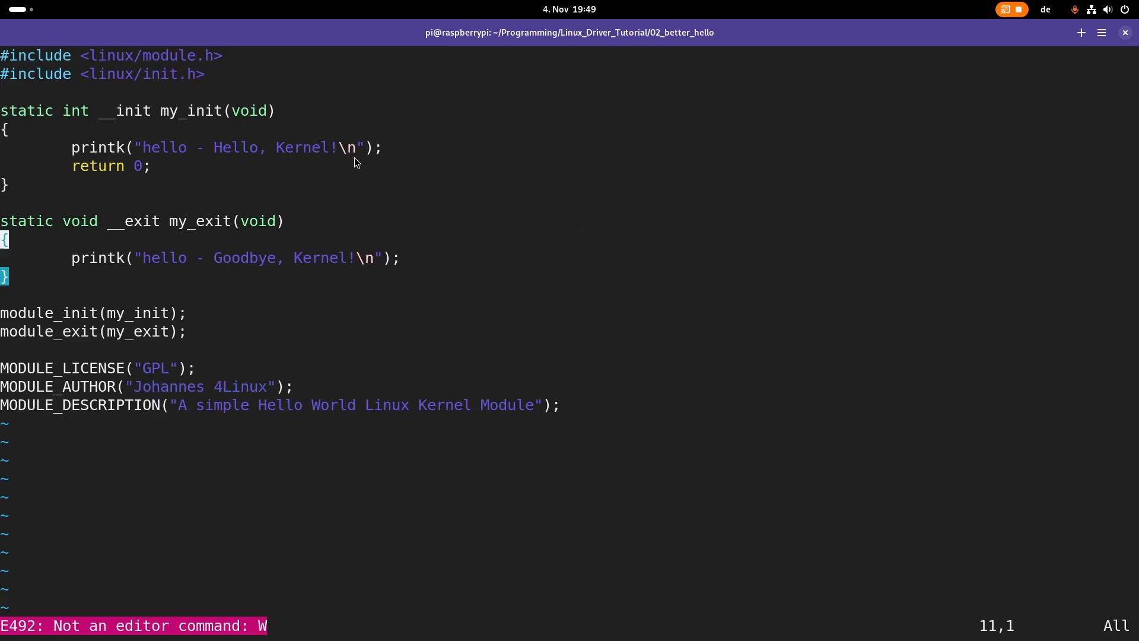
{"action": "mouse_move", "coordinate": [129, 122]}
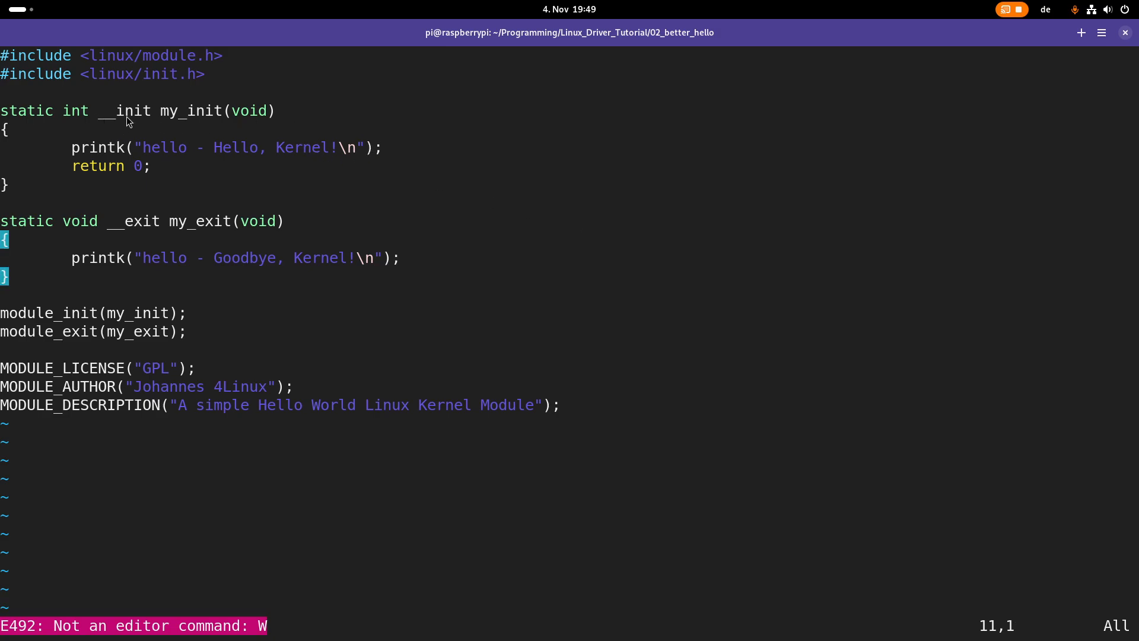
{"action": "mouse_move", "coordinate": [140, 124]}
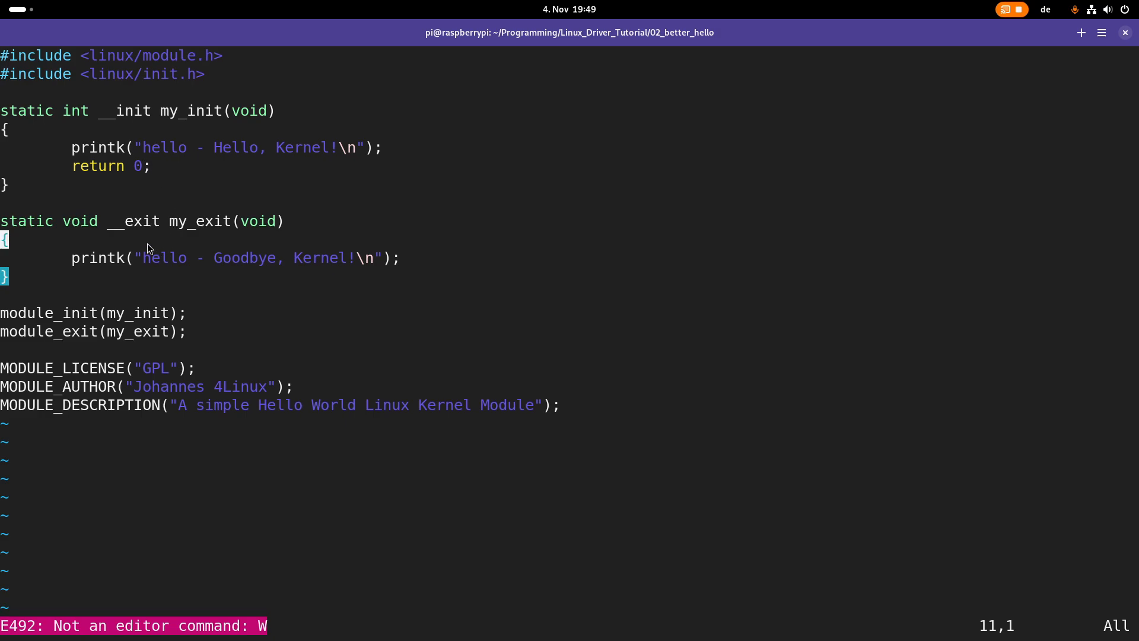
{"action": "mouse_move", "coordinate": [378, 231]}
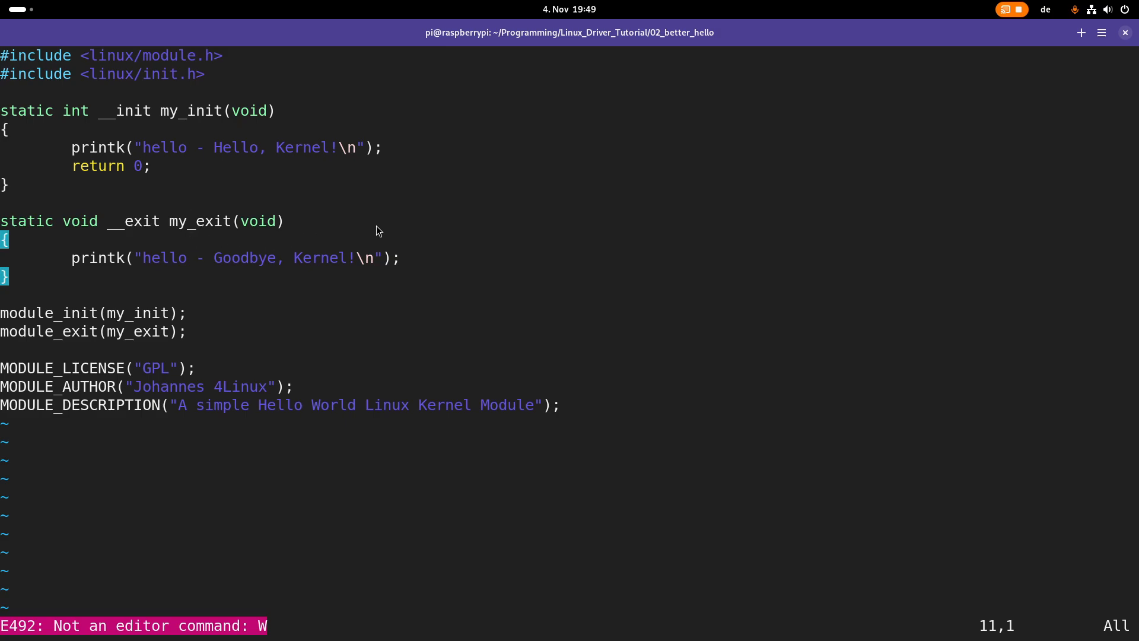
{"action": "mouse_move", "coordinate": [381, 224]}
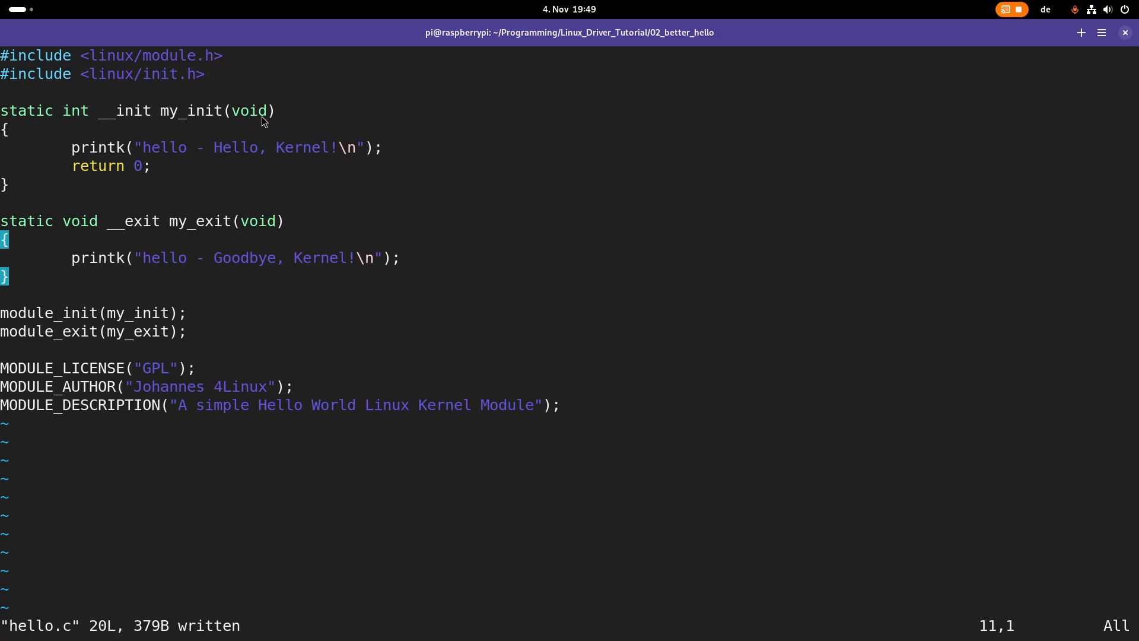
{"action": "mouse_move", "coordinate": [387, 167]}
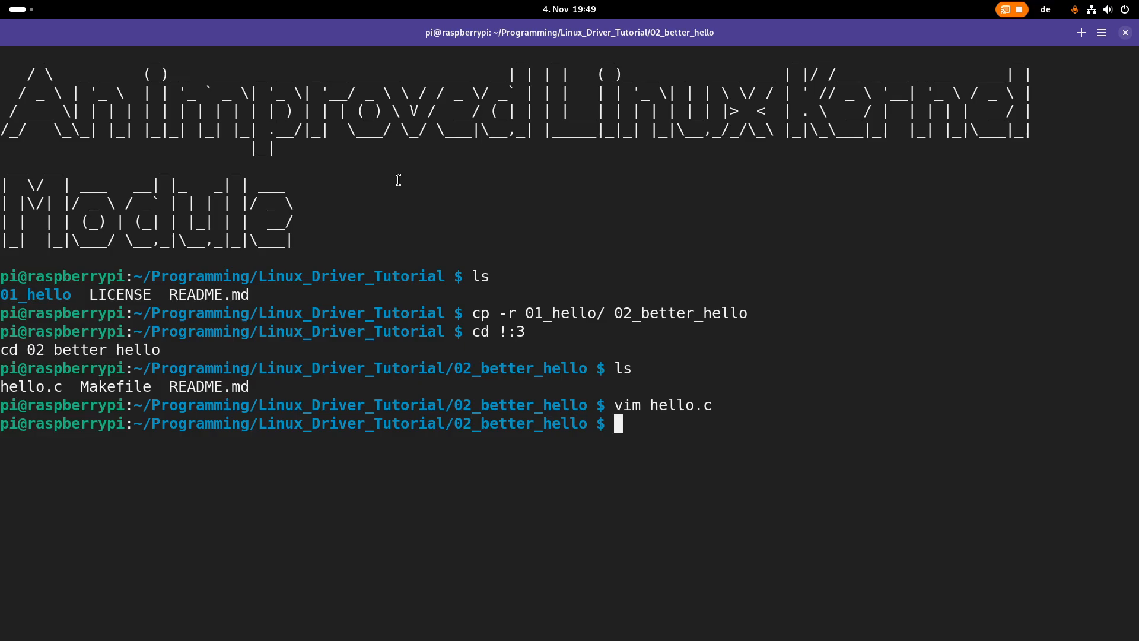
Quit Vim, rebuild the module with make, and clear the terminal
{"action": "type", "text": "make"}
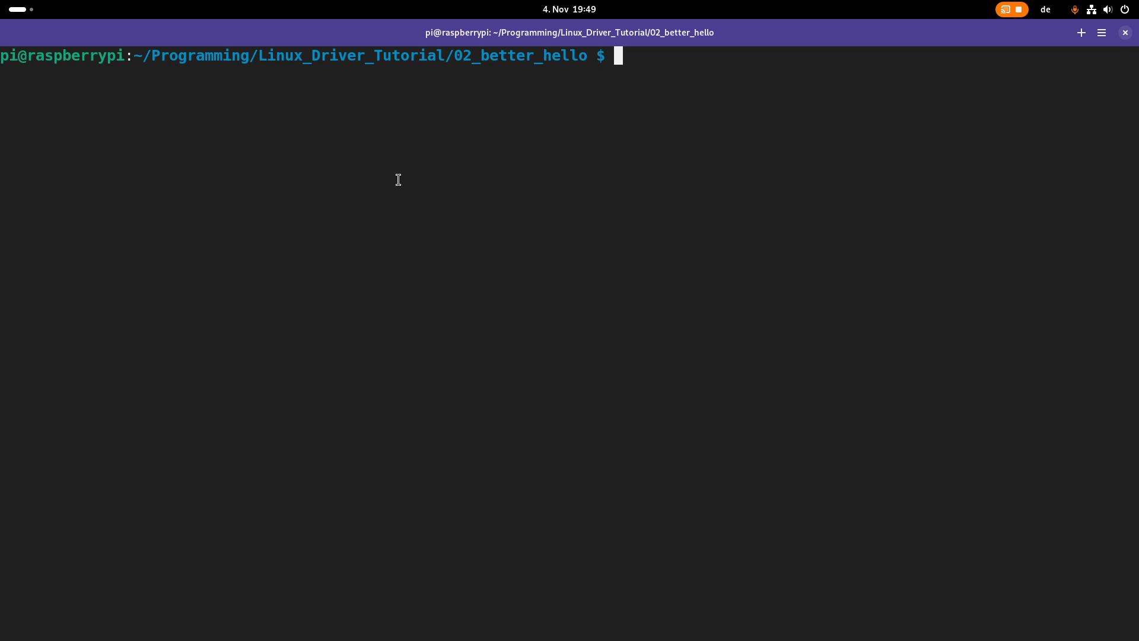
Run modinfo hello.ko and highlight the GPL license line in its metadata
{"action": "type", "text": "modin"}
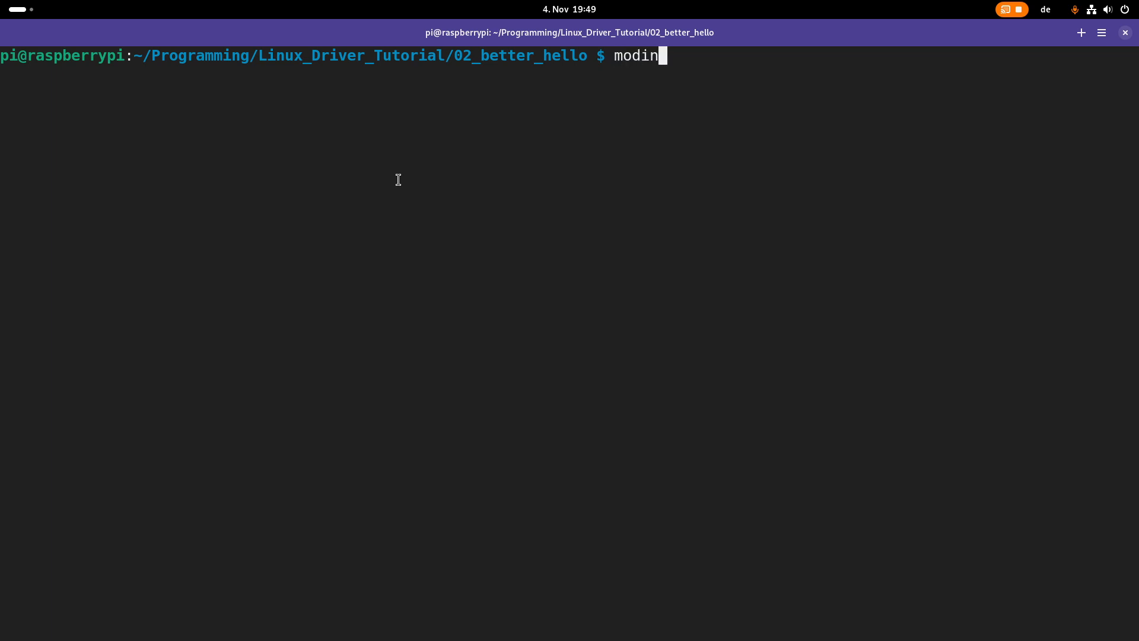
{"action": "type", "text": "fo"}
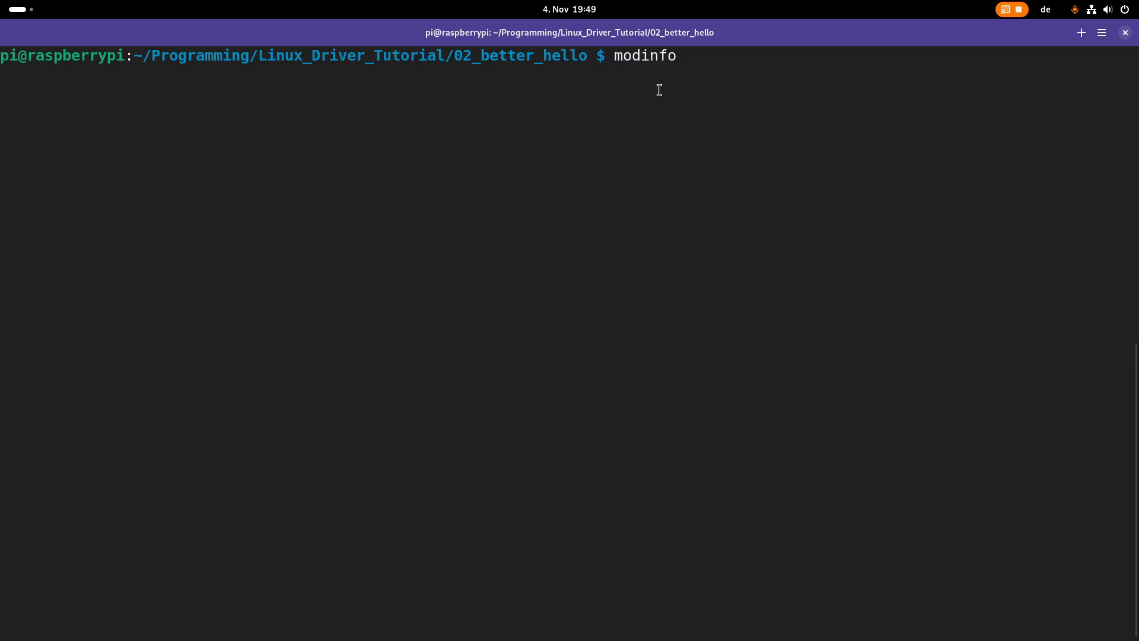
{"action": "type", "text": "hell"}
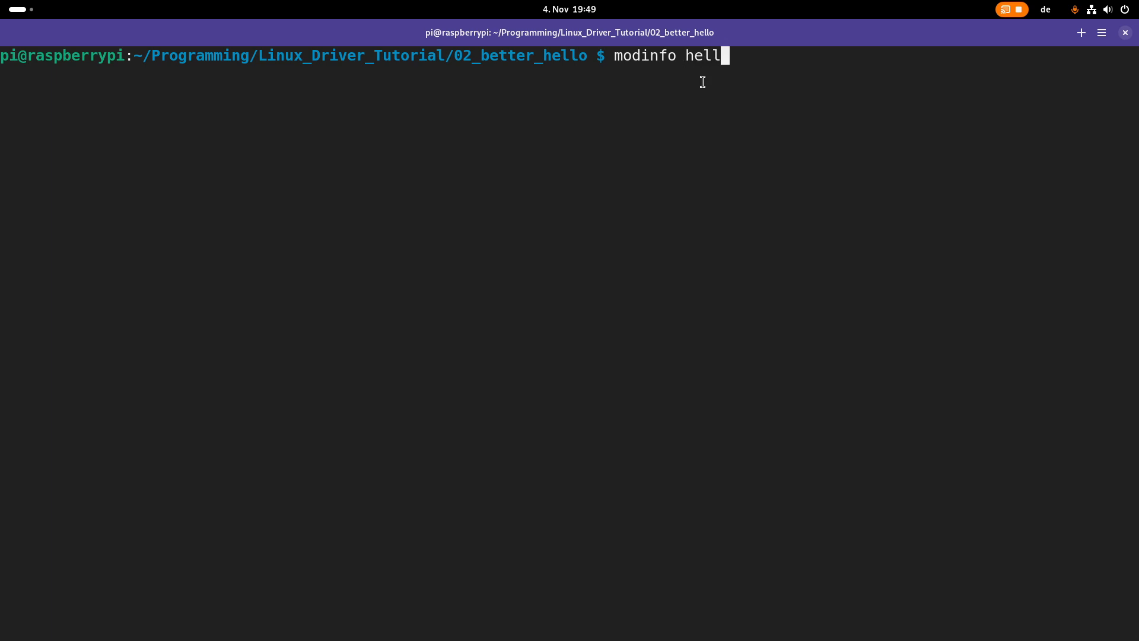
{"action": "type", "text": "o"}
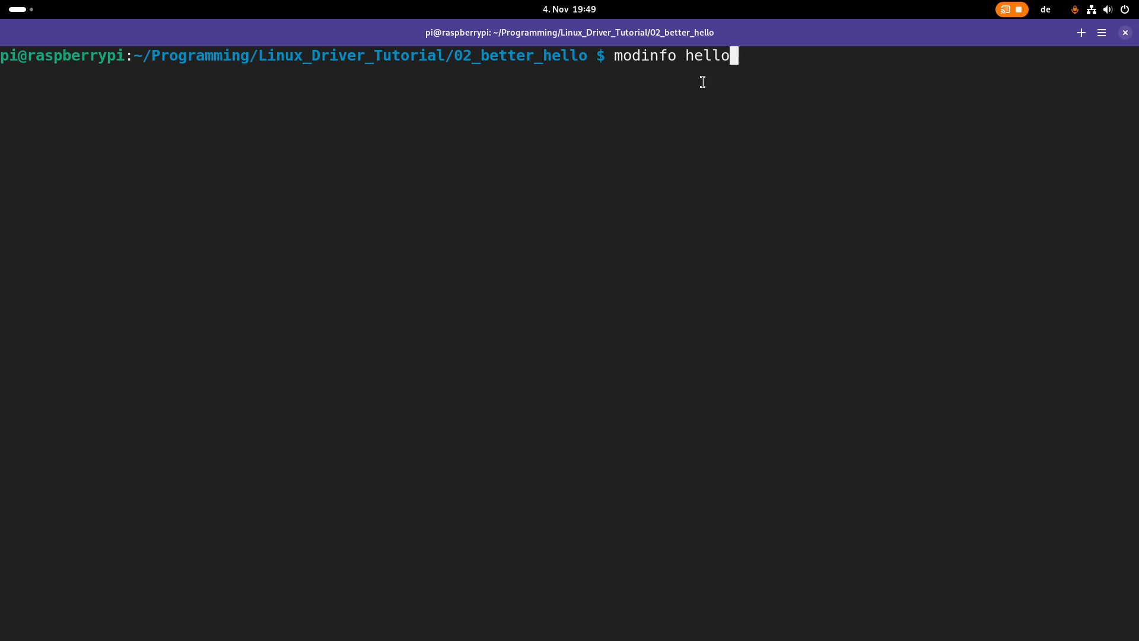
{"action": "type", "text": ".ko"}
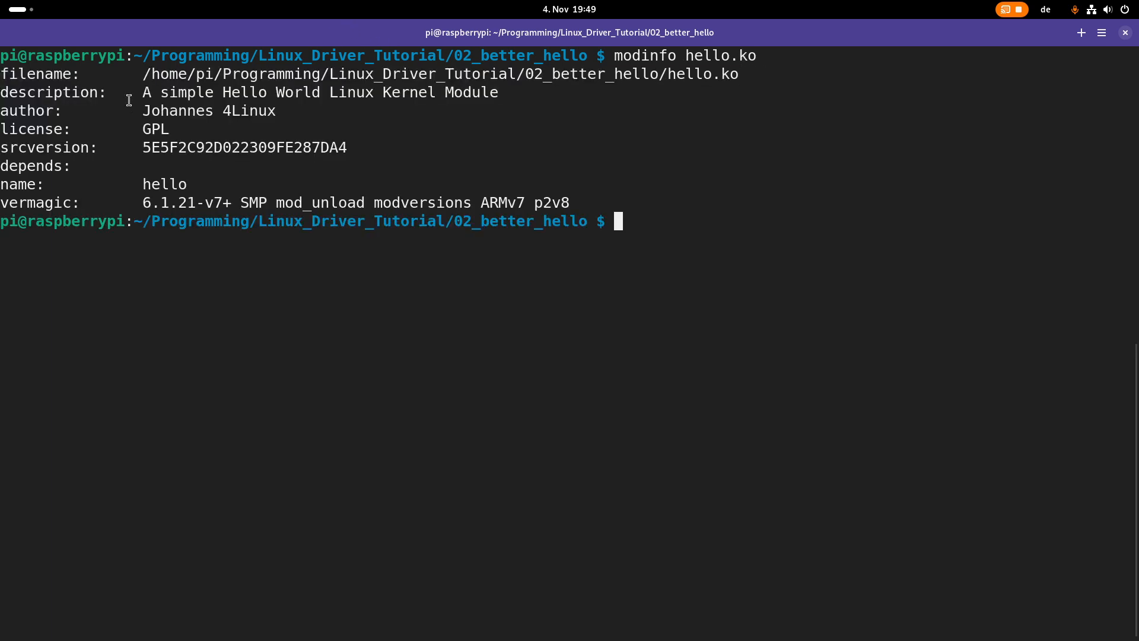
{"action": "left_click_drag", "start_coordinate": [143, 93], "coordinate": [458, 93]}
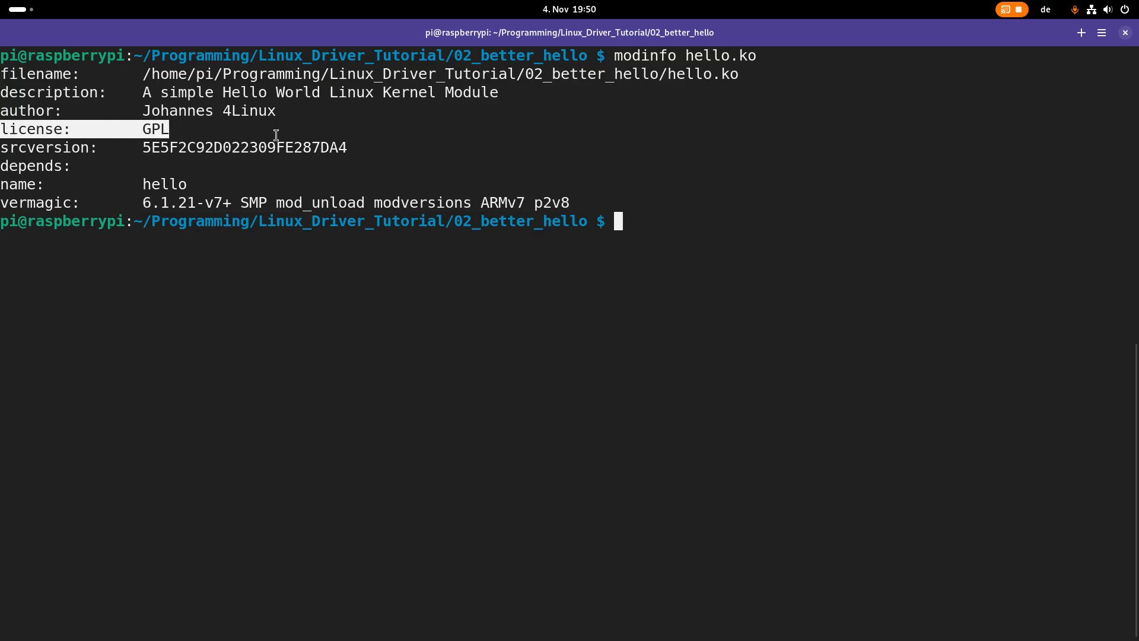
Start a second modinfo command, removing a stray character
{"action": "type", "text": "mod"}
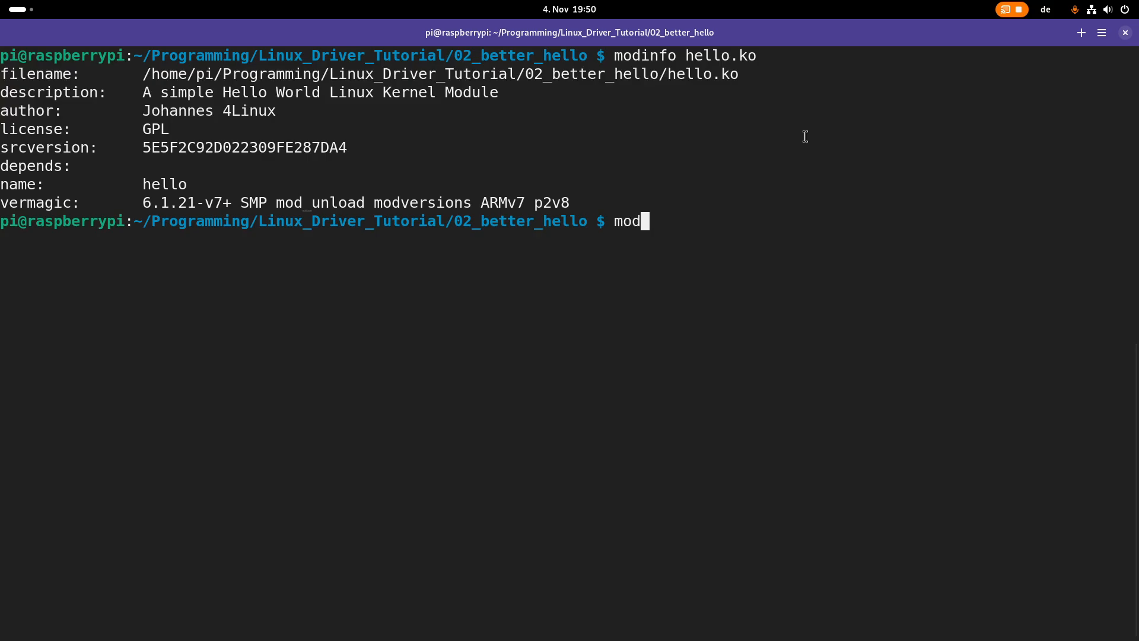
{"action": "type", "text": "info"}
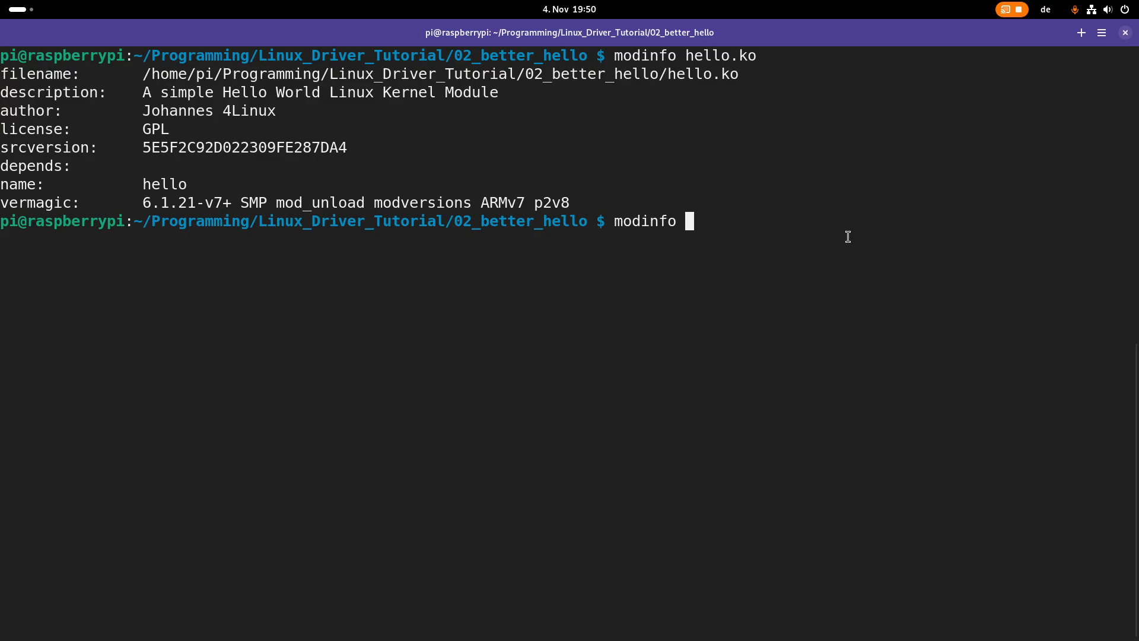
{"action": "type", "text": "."}
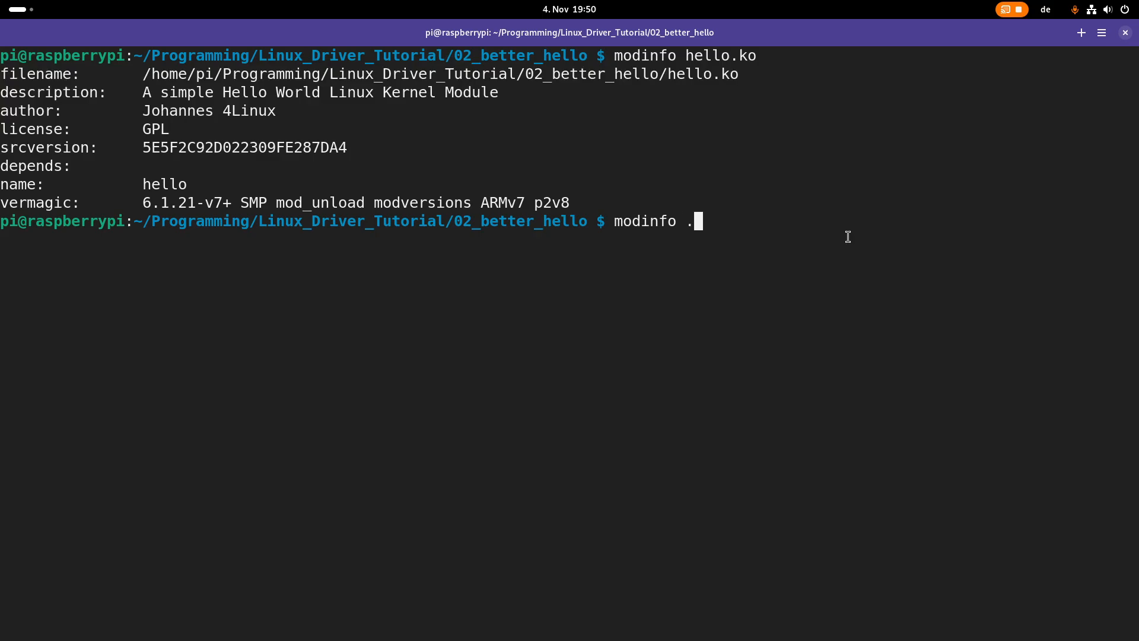
{"action": "key", "text": "Backspace"}
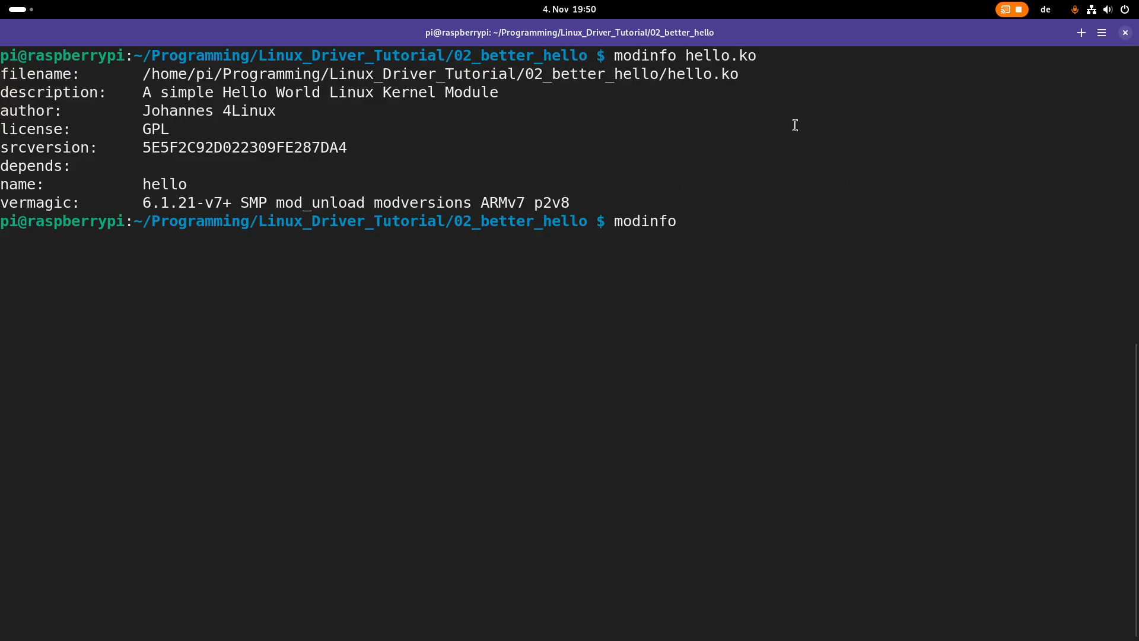
Run modinfo industrialio and highlight the author field of the in-tree module
{"action": "type", "text": "ui"}
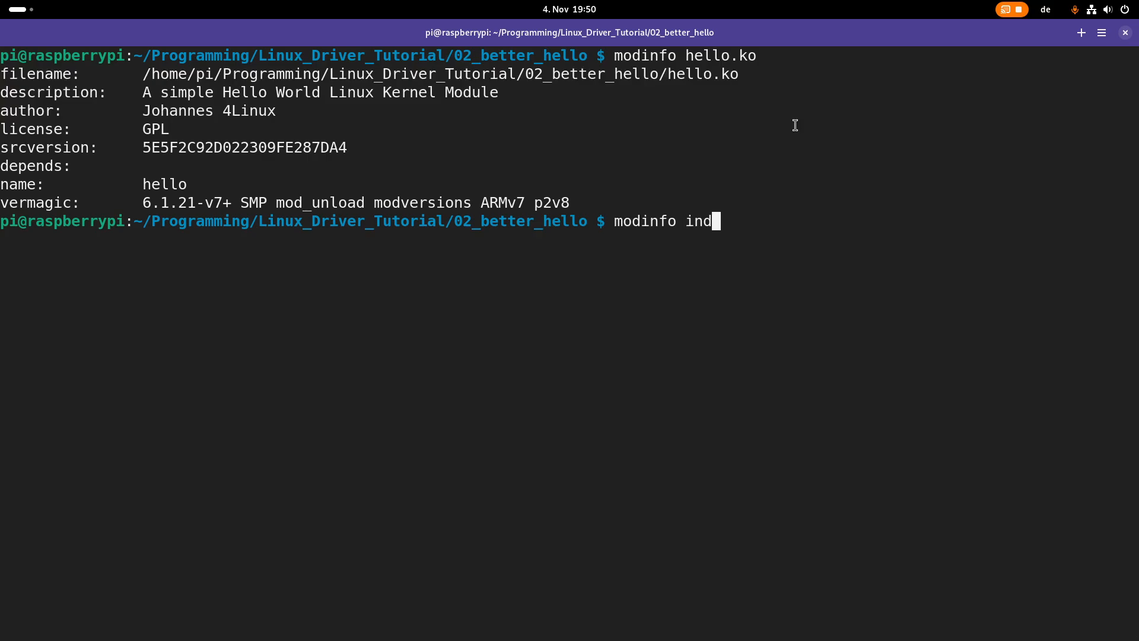
{"action": "type", "text": "istrial"}
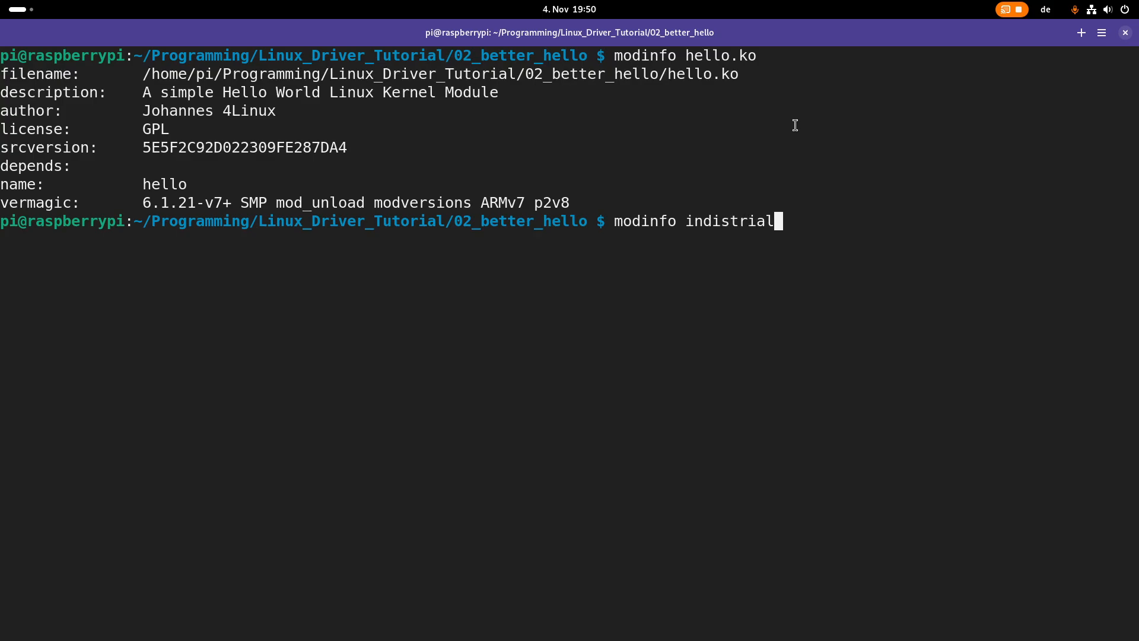
{"action": "key", "text": "BackSpace"}
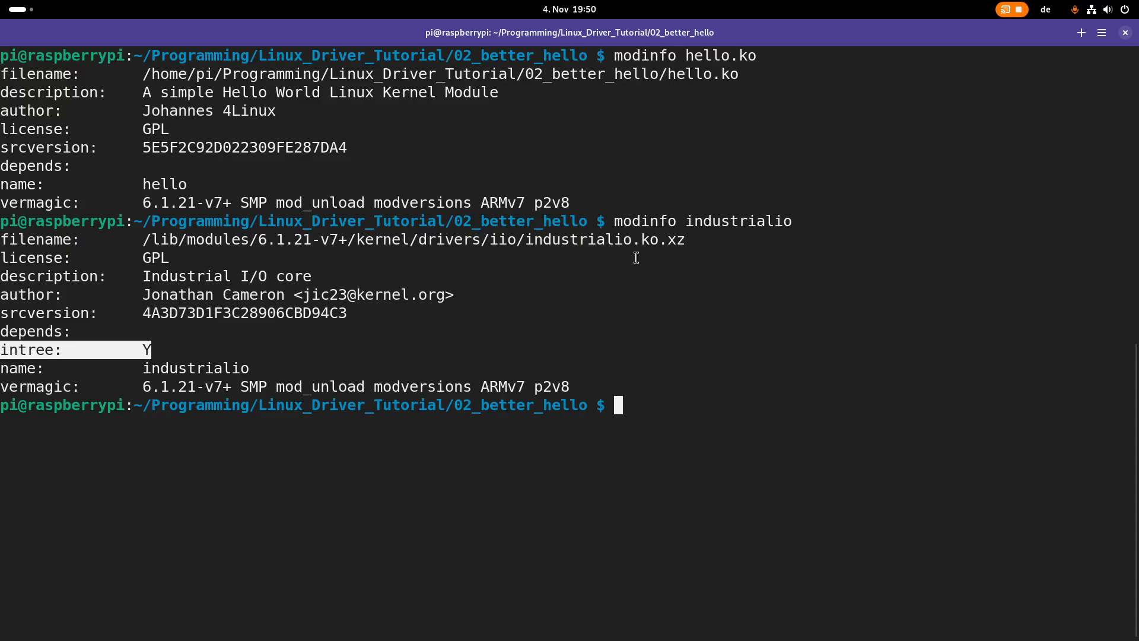
{"action": "mouse_move", "coordinate": [493, 306]}
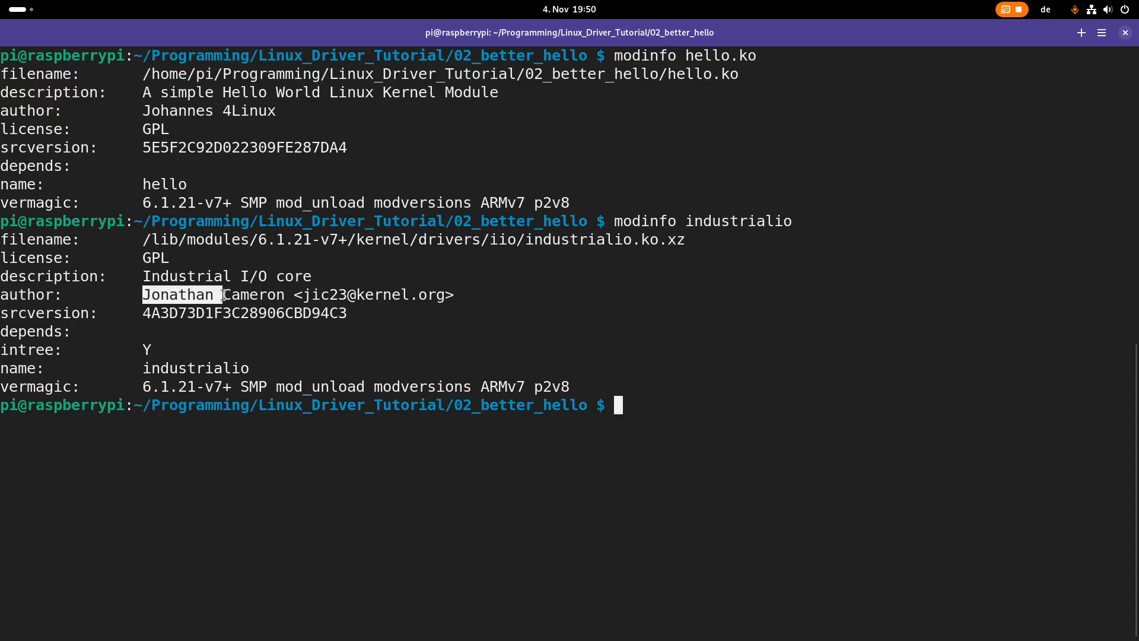
{"action": "left_click_drag", "start_coordinate": [219, 294], "coordinate": [458, 295]}
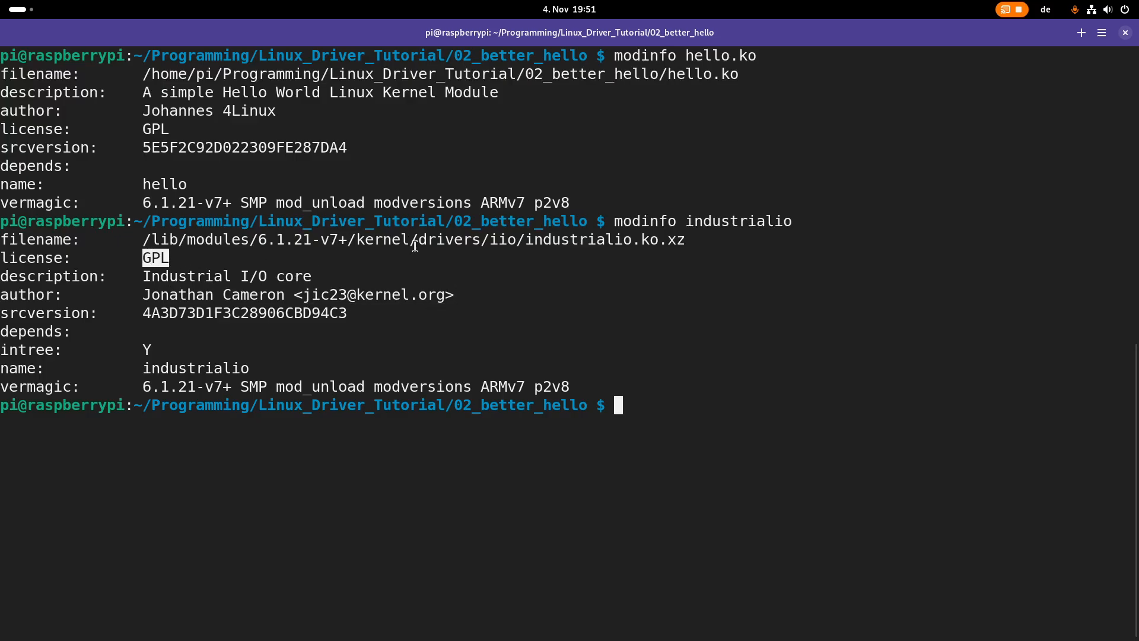
{"action": "mouse_move", "coordinate": [883, 290]}
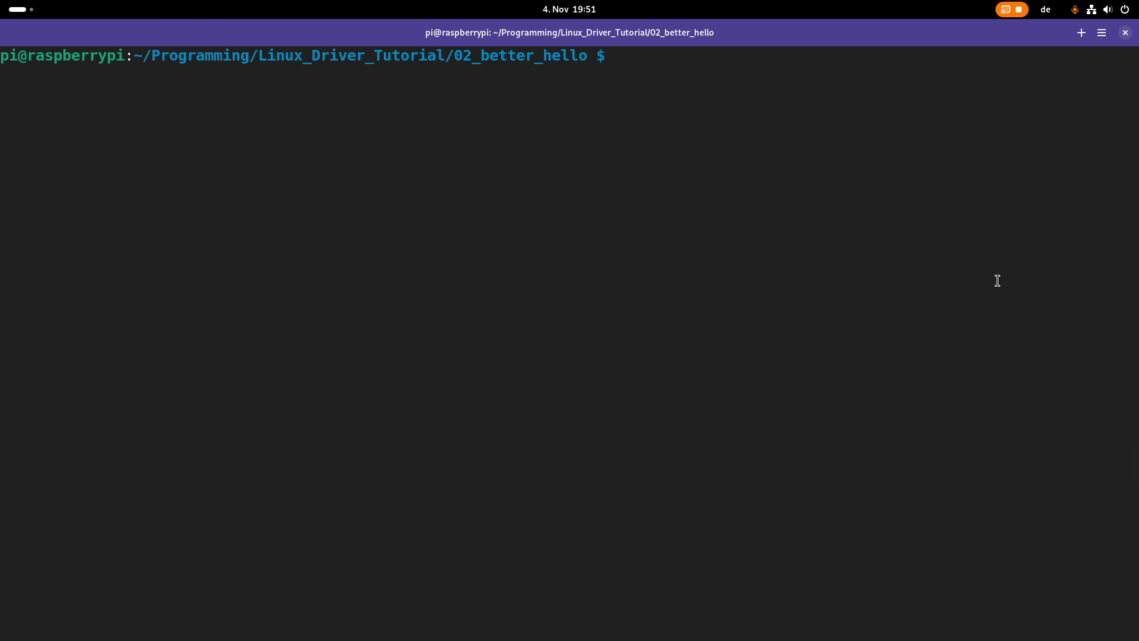
Load the module into the kernel with sudo insmod hello.ko
{"action": "type", "text": "sudo inm"}
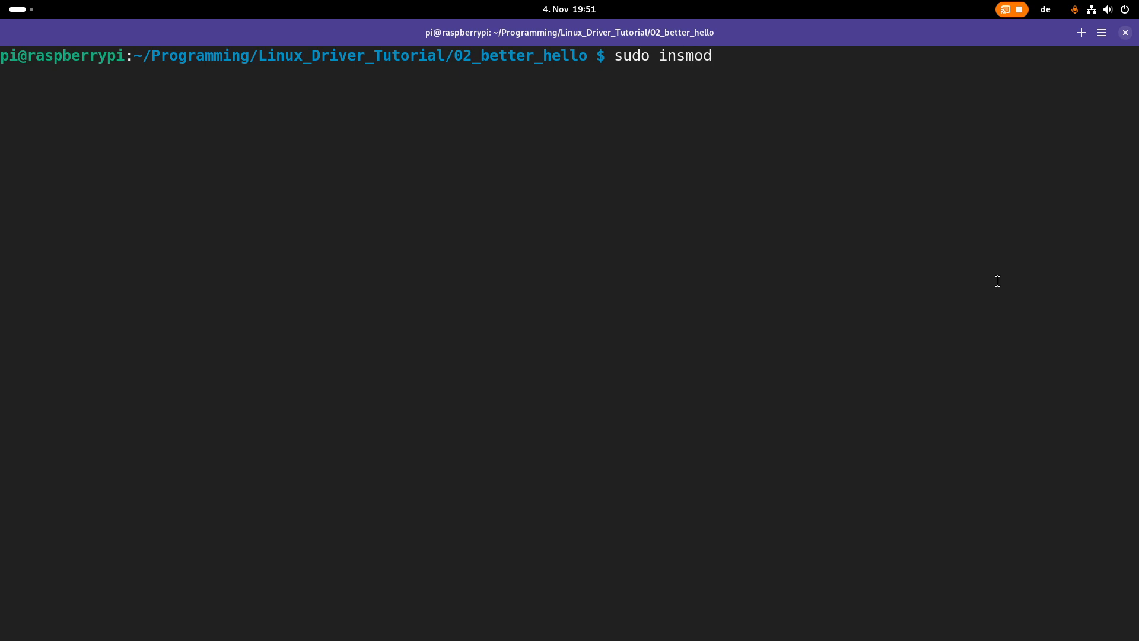
{"action": "type", "text": "hel"}
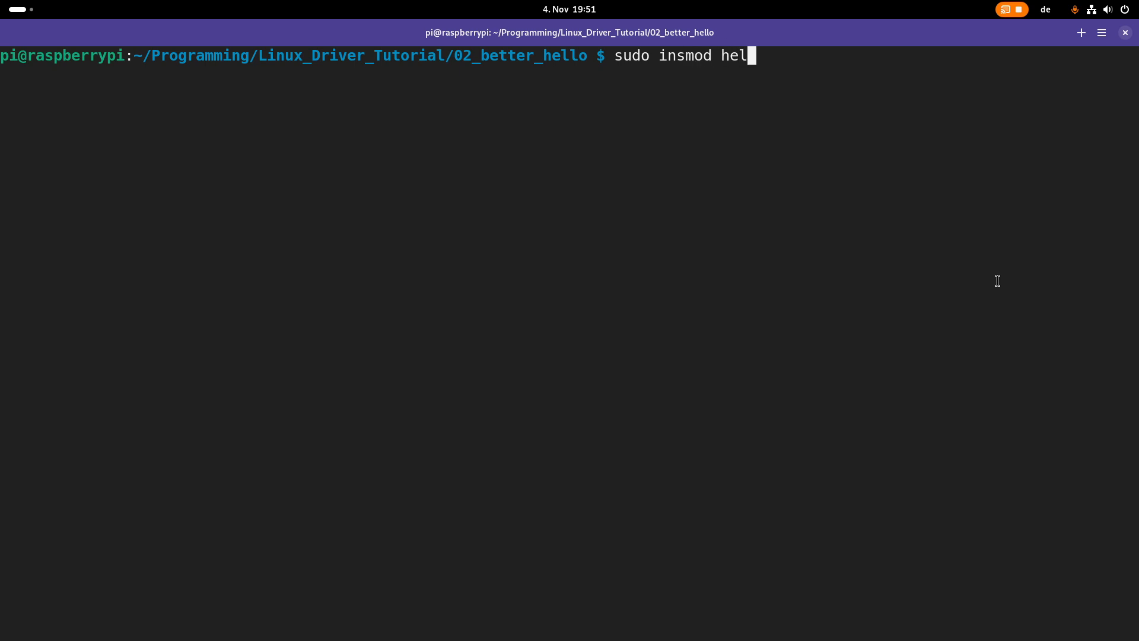
{"action": "type", "text": "lo.ko"}
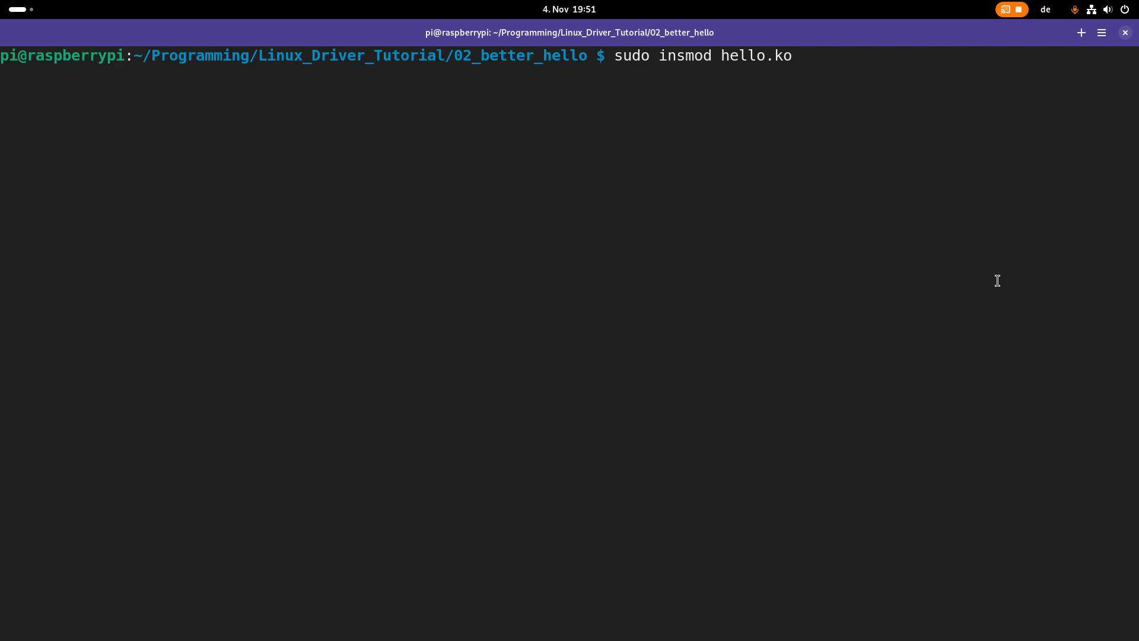
{"action": "key", "text": "Return"}
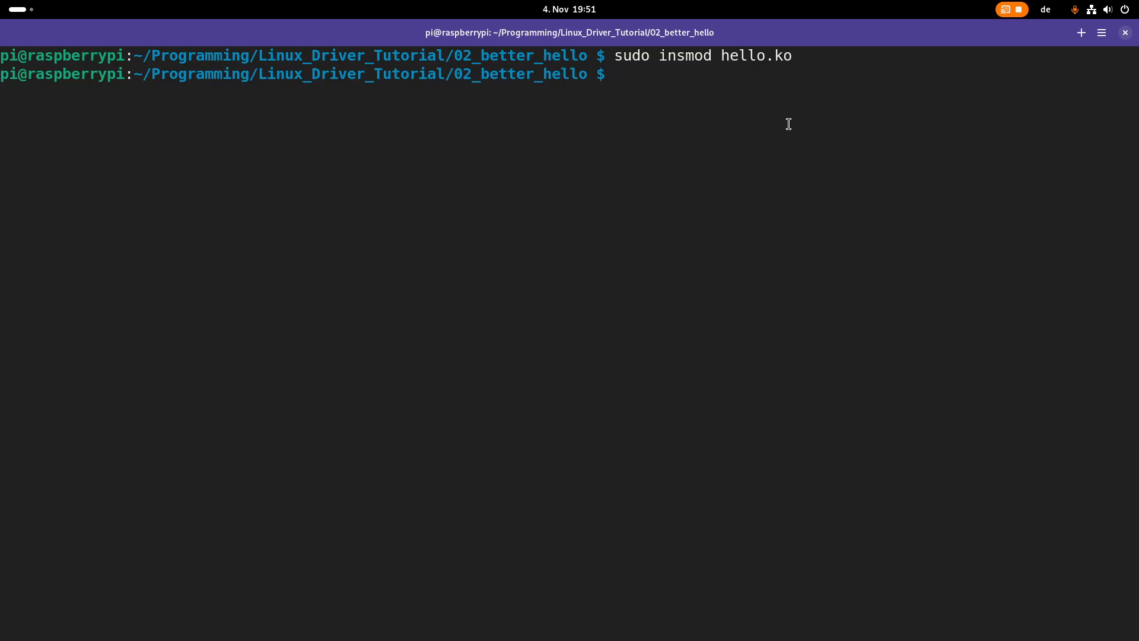
Confirm hello is loaded via lsmod and lsmod | grep hello, showing 16384 bytes
{"action": "type", "text": "lsmod"}
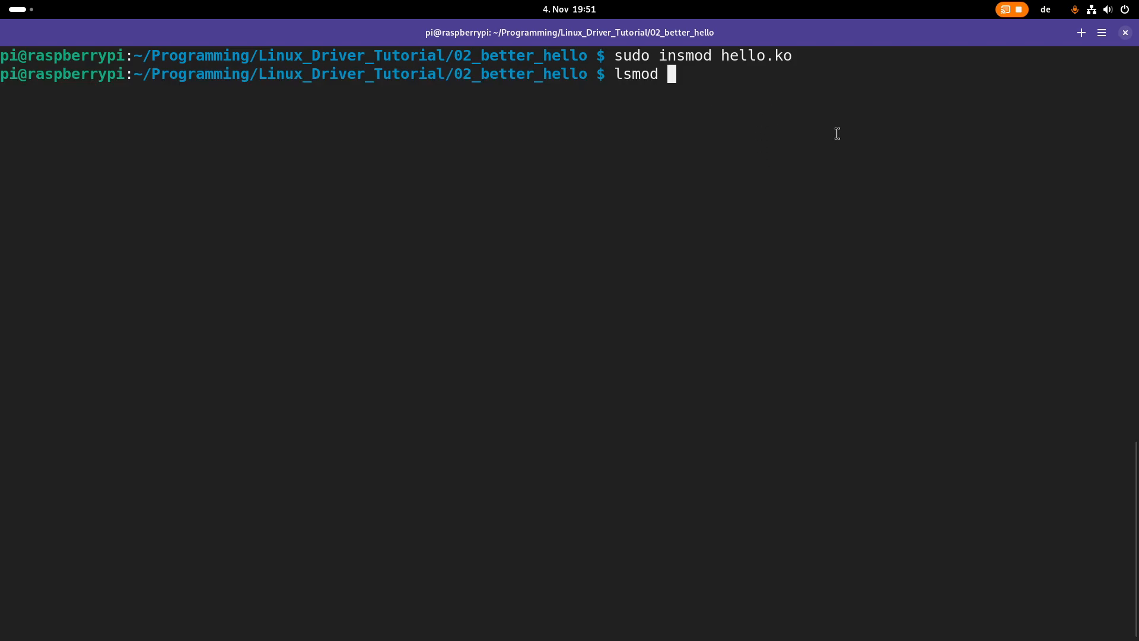
{"action": "key", "text": "Return"}
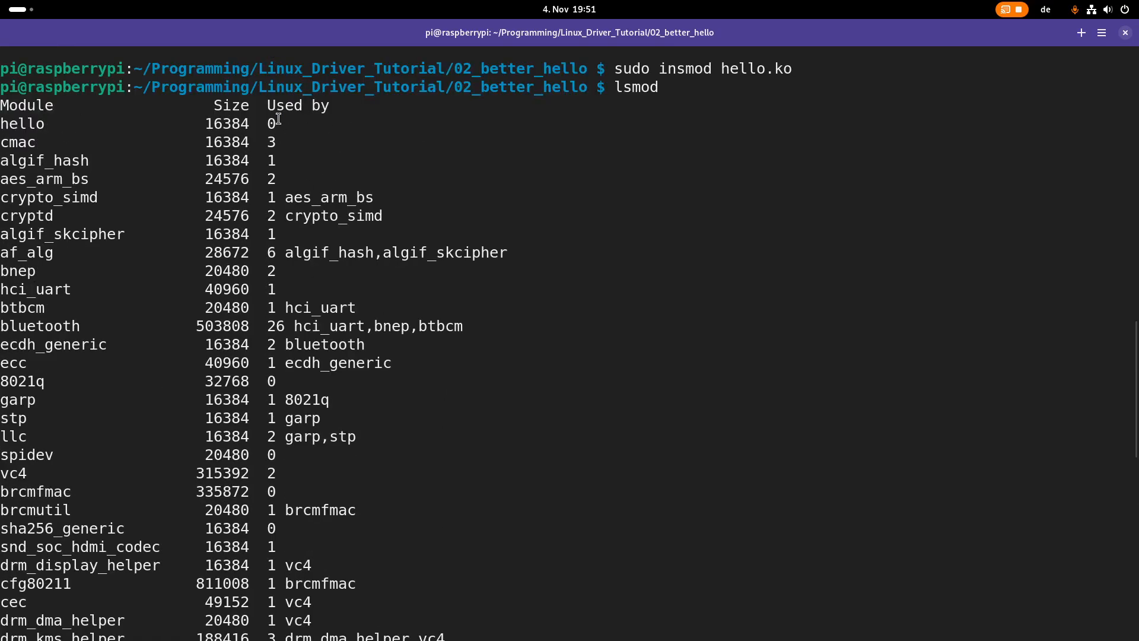
{"action": "double_click", "coordinate": [22, 123]}
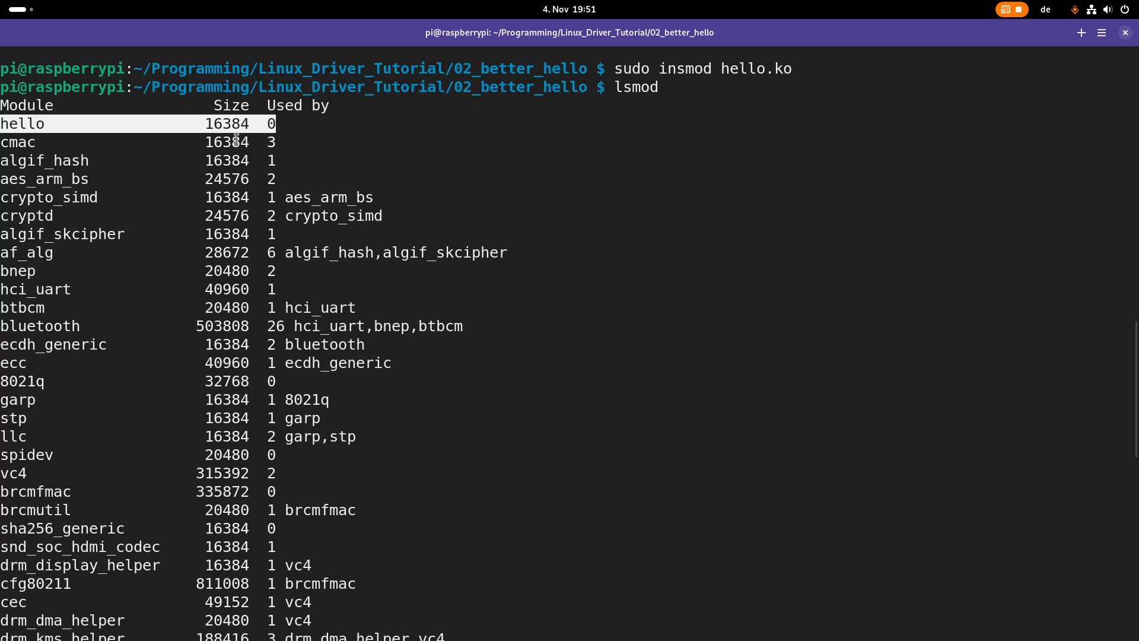
{"action": "scroll", "scroll_direction": "down", "scroll_amount": 3}
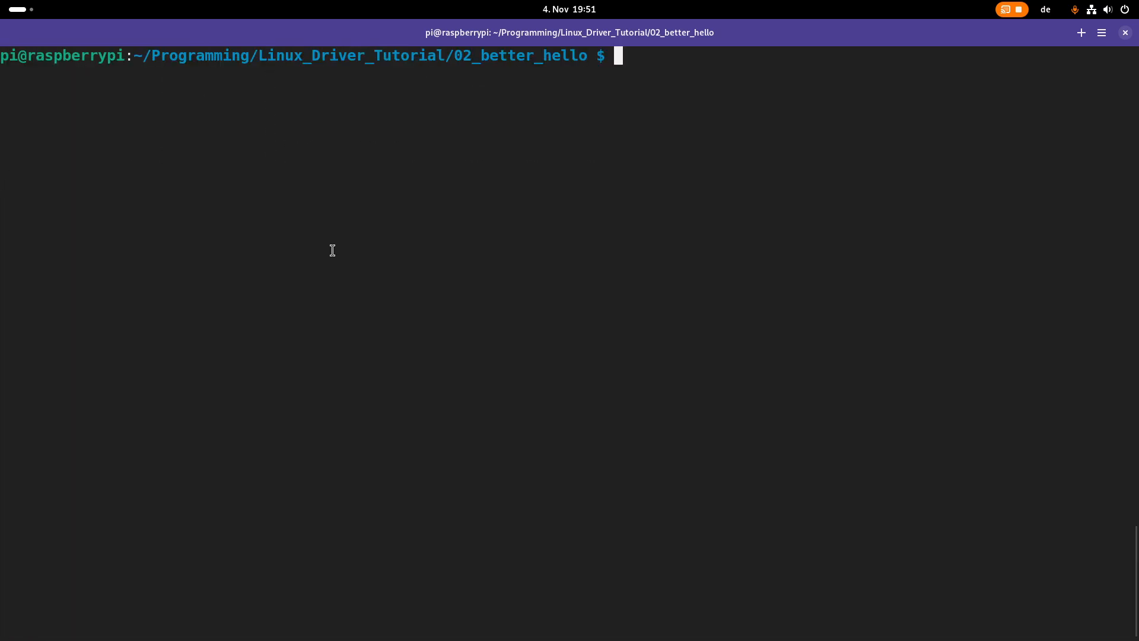
{"action": "type", "text": "lsmod | grep"}
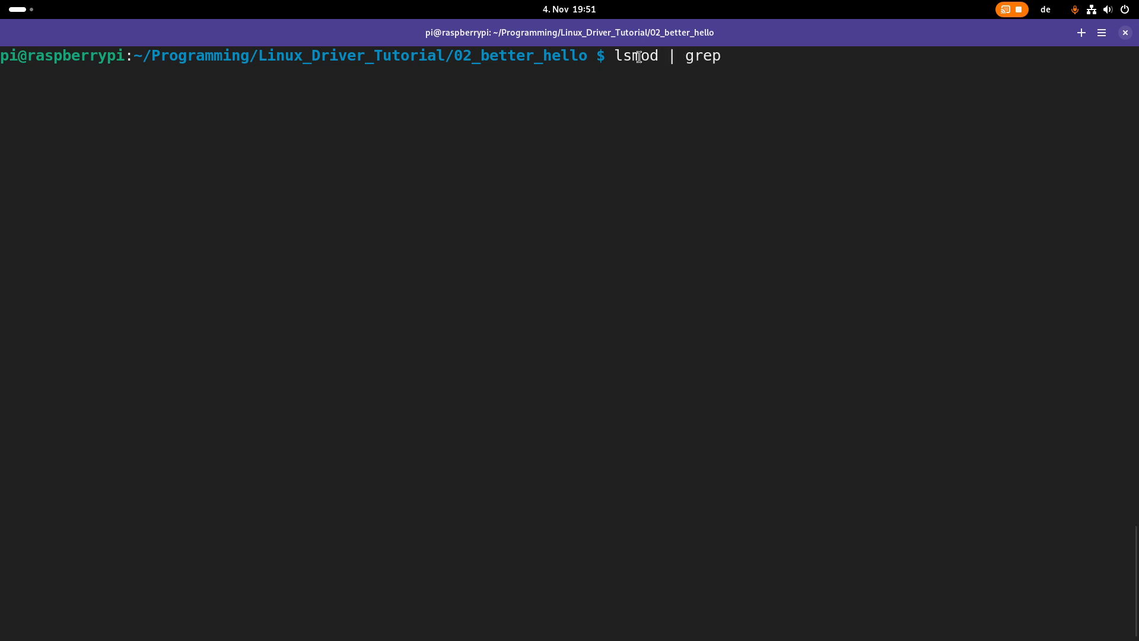
{"action": "type", "text": "hello"}
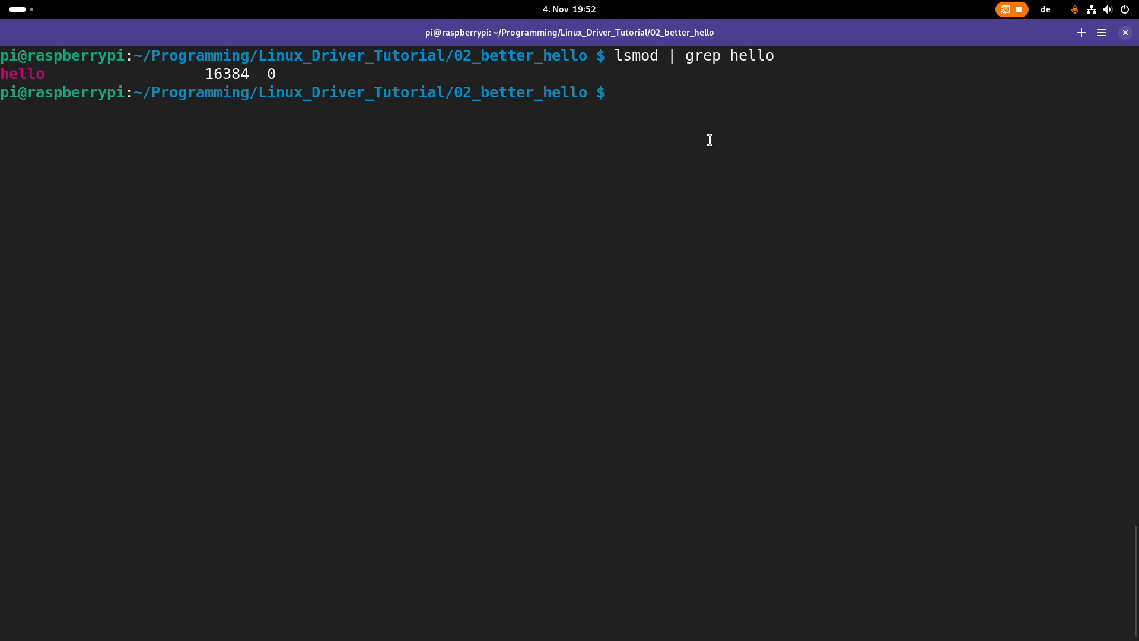
{"action": "type", "text": "sudo"}
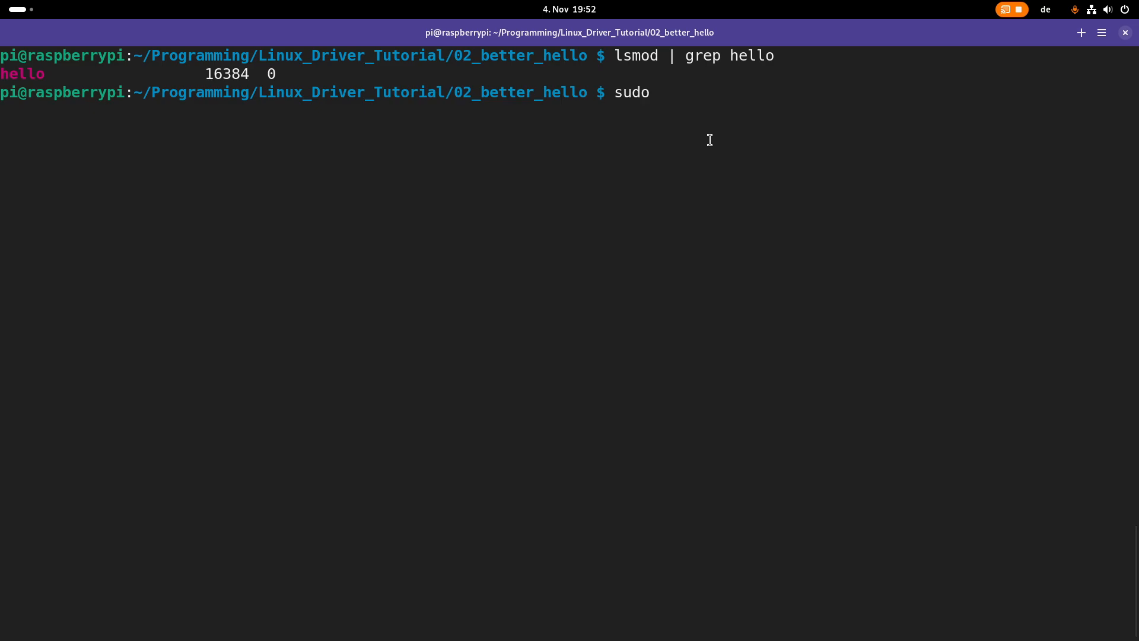
Run sudo dmesg to read the kernel log ending with Hello, Kernel!, then clear the screen
{"action": "type", "text": "dme"}
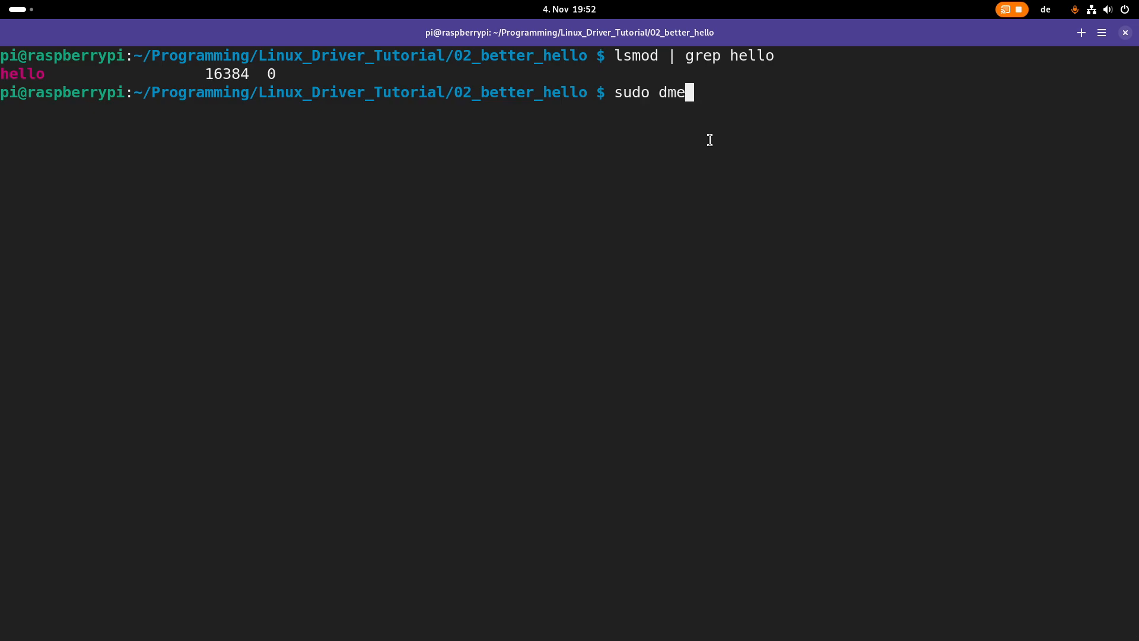
{"action": "type", "text": "sg"}
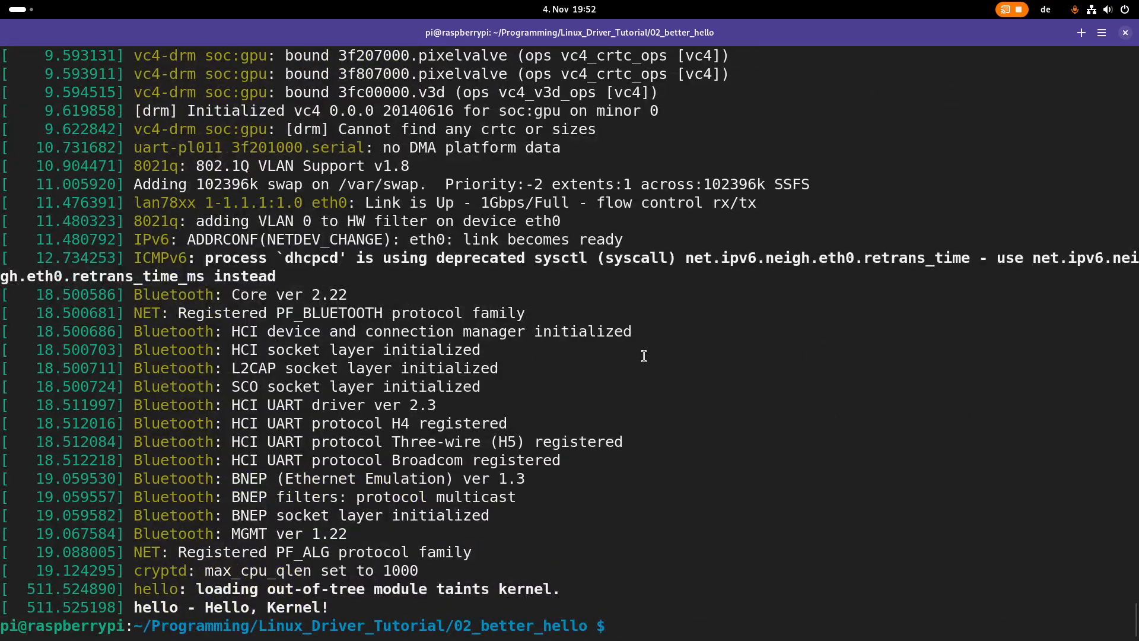
{"action": "mouse_move", "coordinate": [312, 606]}
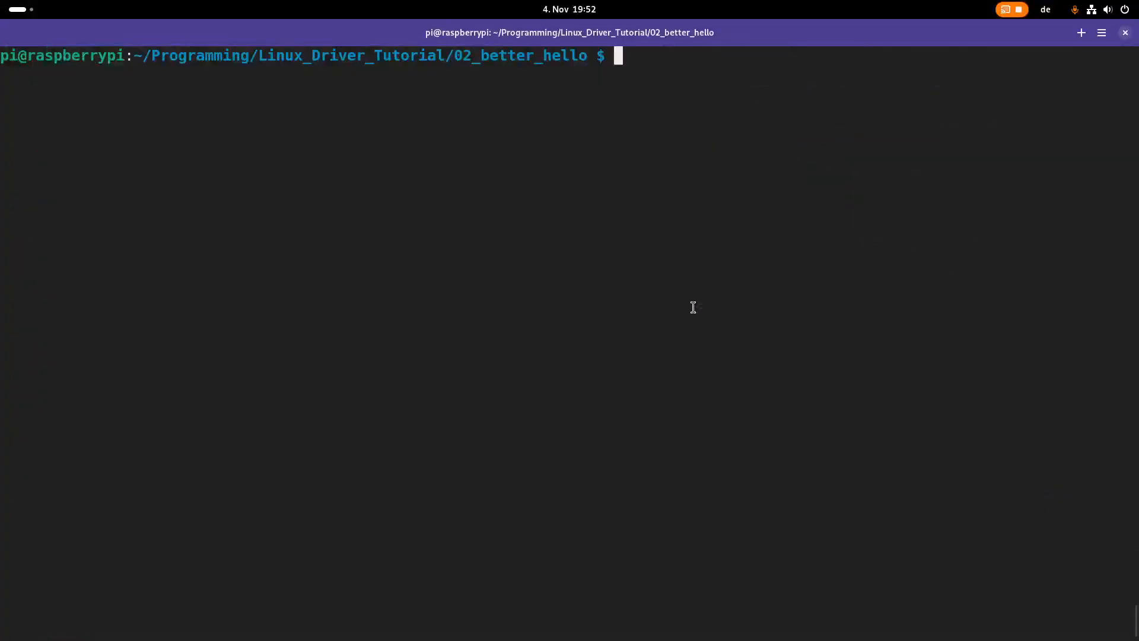
Filter the kernel log with sudo dmesg | tail, then tail -n 1 to show only Hello, Kernel!
{"action": "type", "text": "sudo dmesg |"}
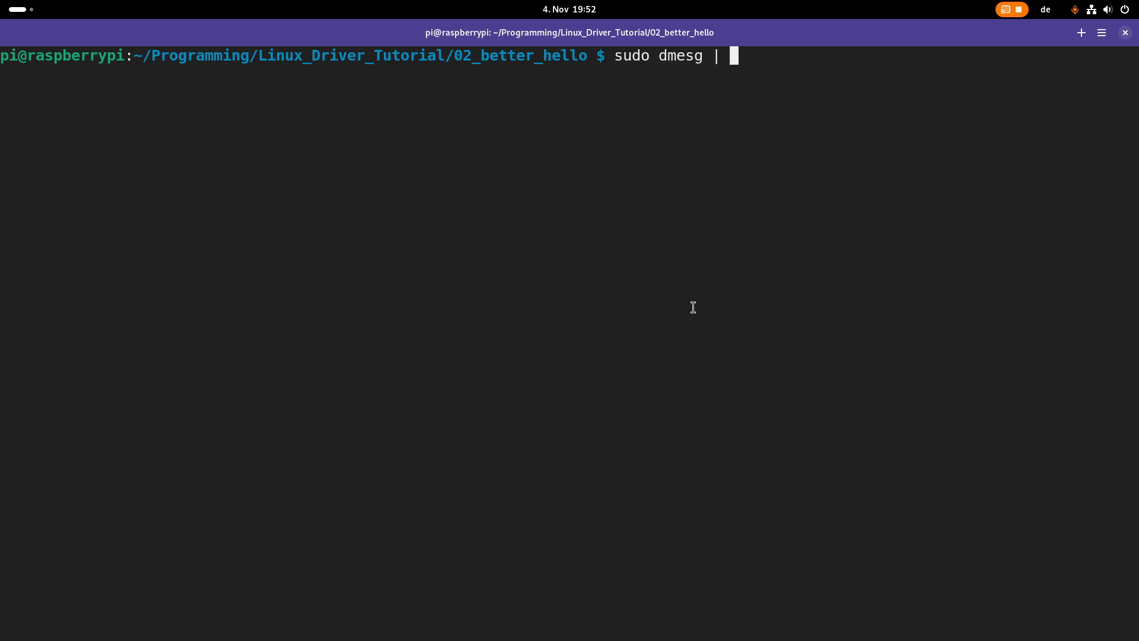
{"action": "type", "text": "tail"}
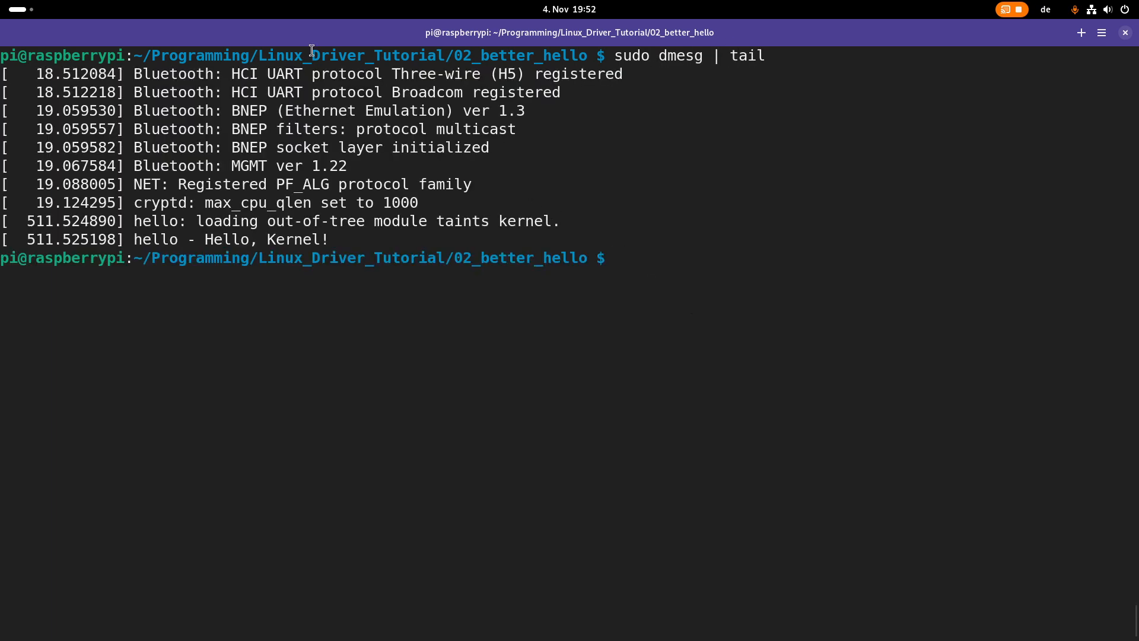
{"action": "type", "text": "sudo dmesg | tail"}
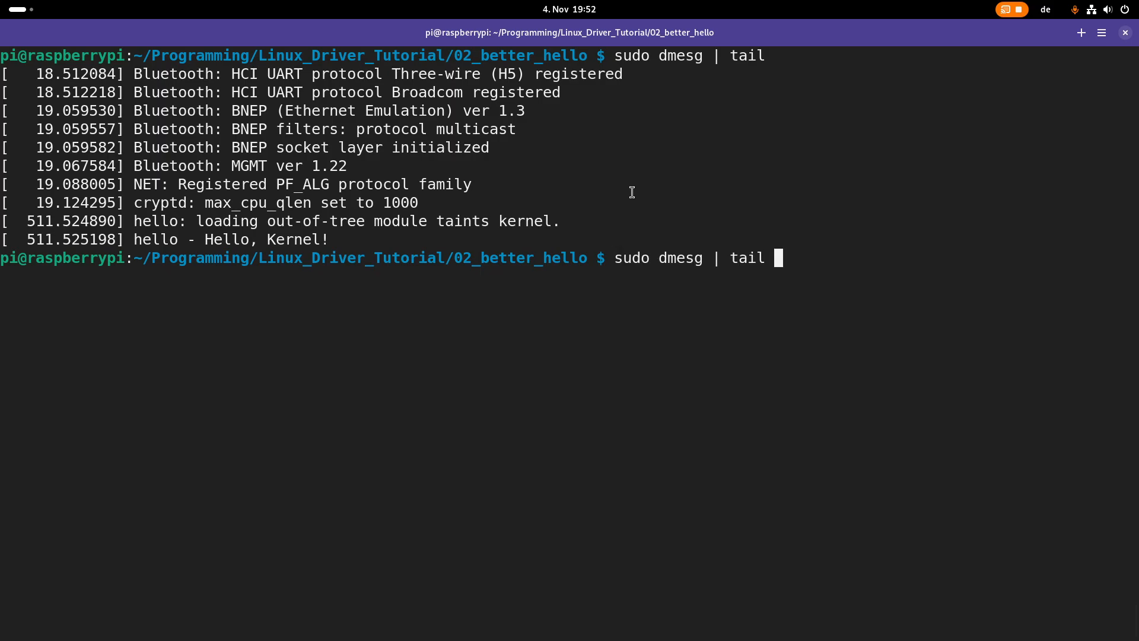
{"action": "type", "text": "-n 1"}
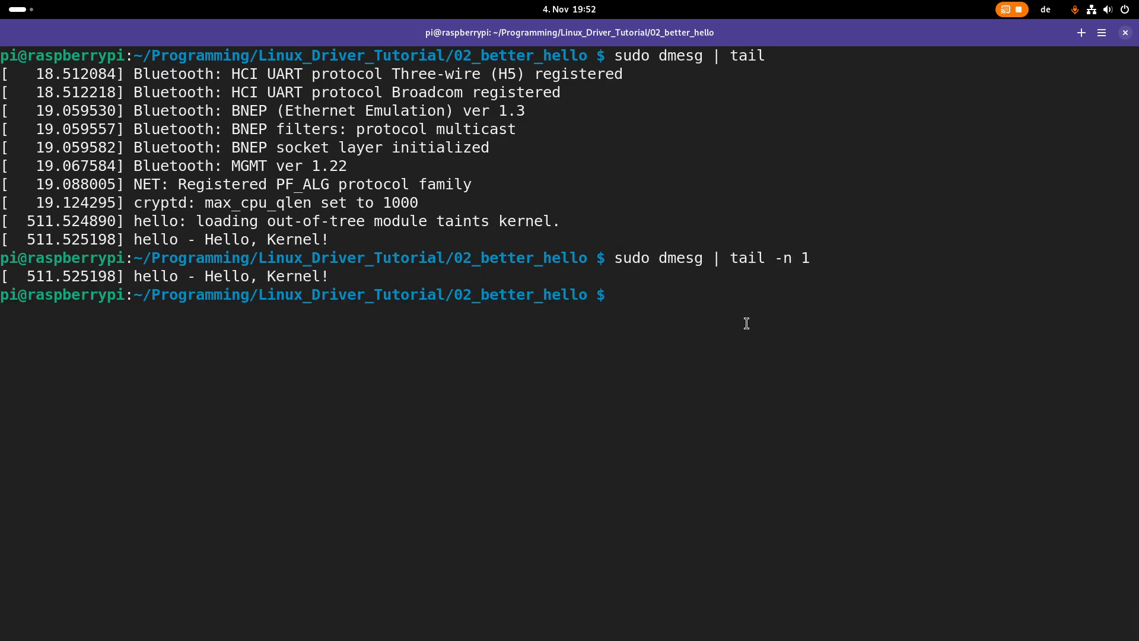
{"action": "mouse_move", "coordinate": [757, 322]}
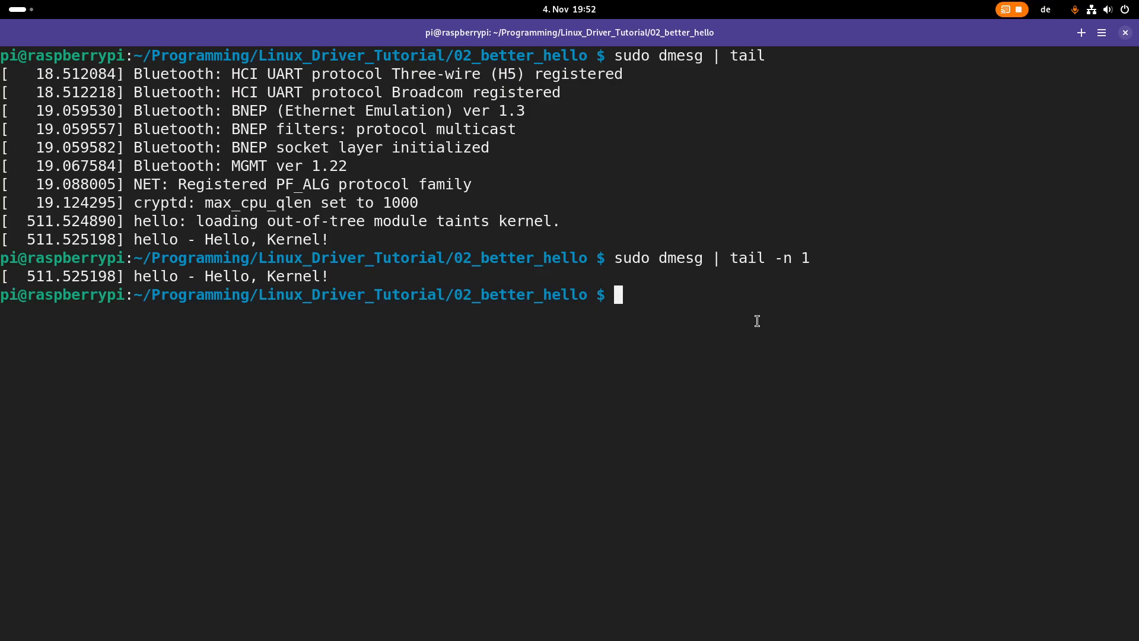
Start a tmux session and split it into two side-by-side panes
{"action": "type", "text": "%"}
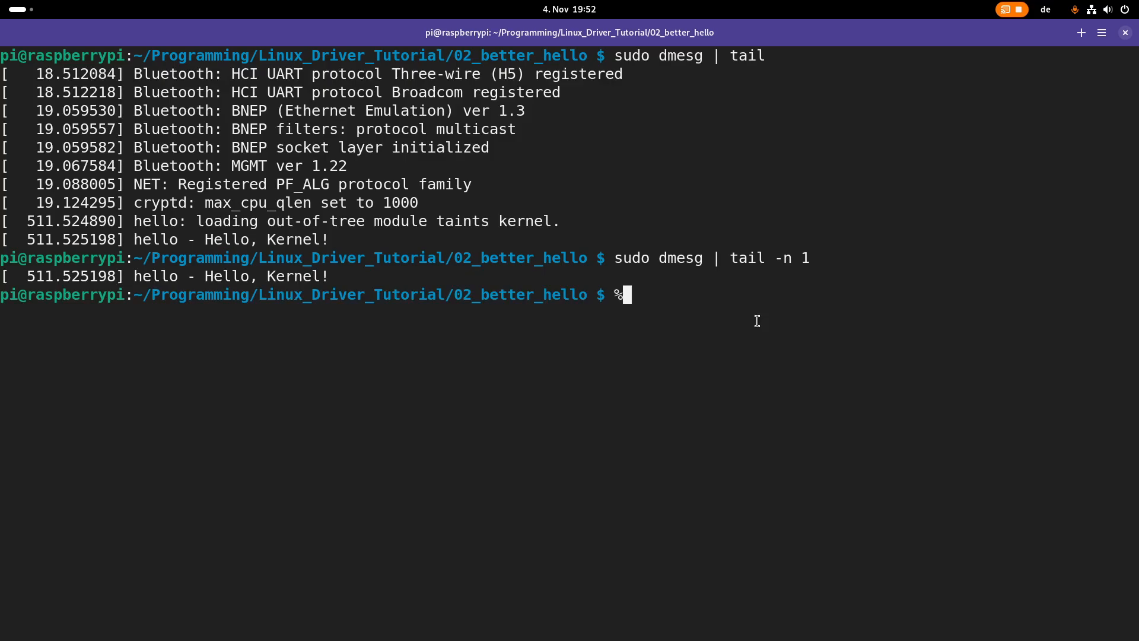
{"action": "type", "text": "tmux"}
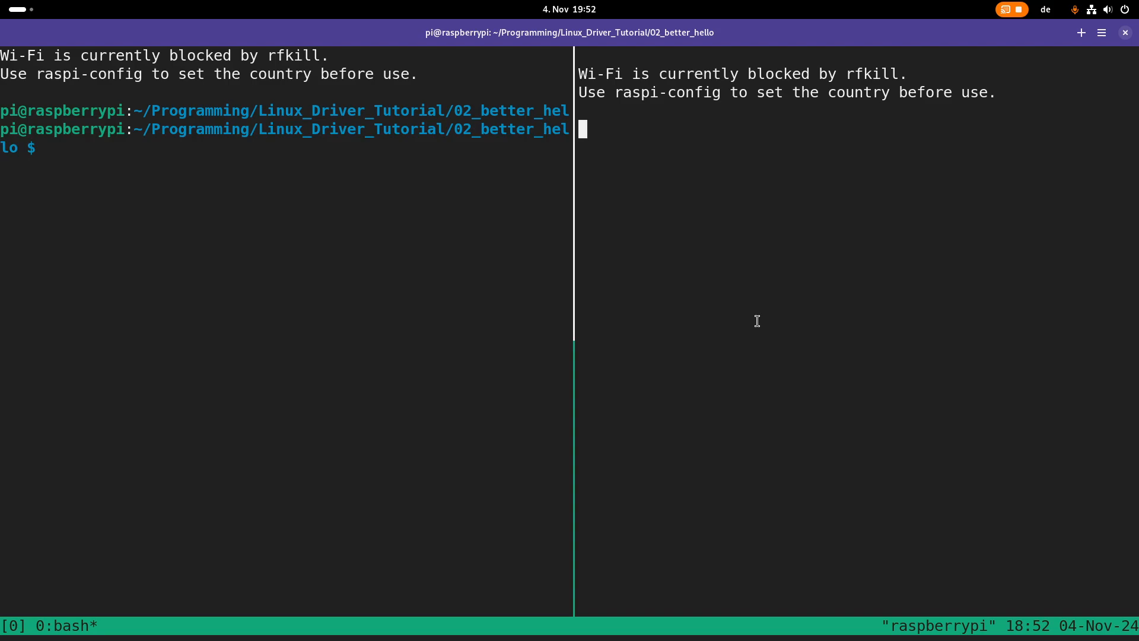
Run sudo dmesg -W in the right pane to follow new kernel messages live
{"action": "type", "text": "s"}
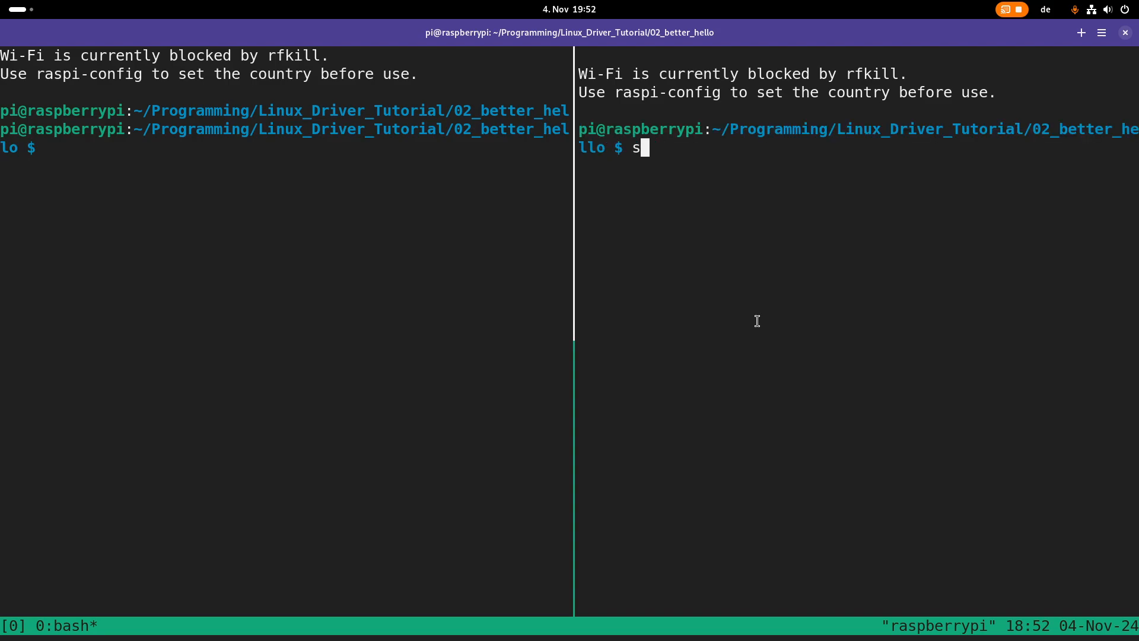
{"action": "type", "text": "udo dmesg -"}
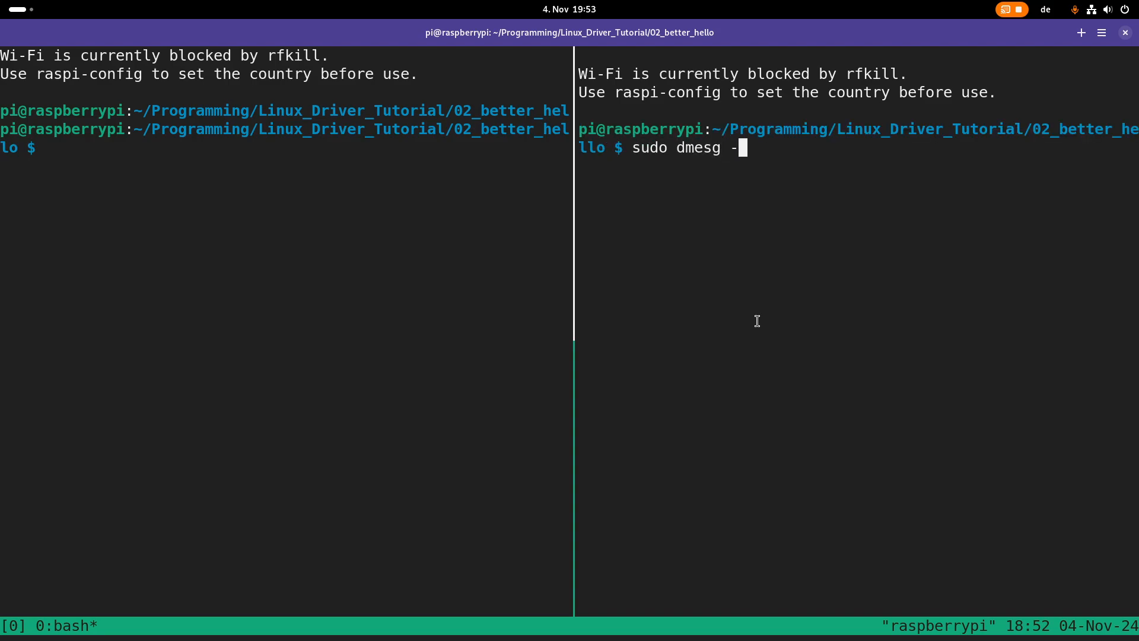
{"action": "type", "text": "w"}
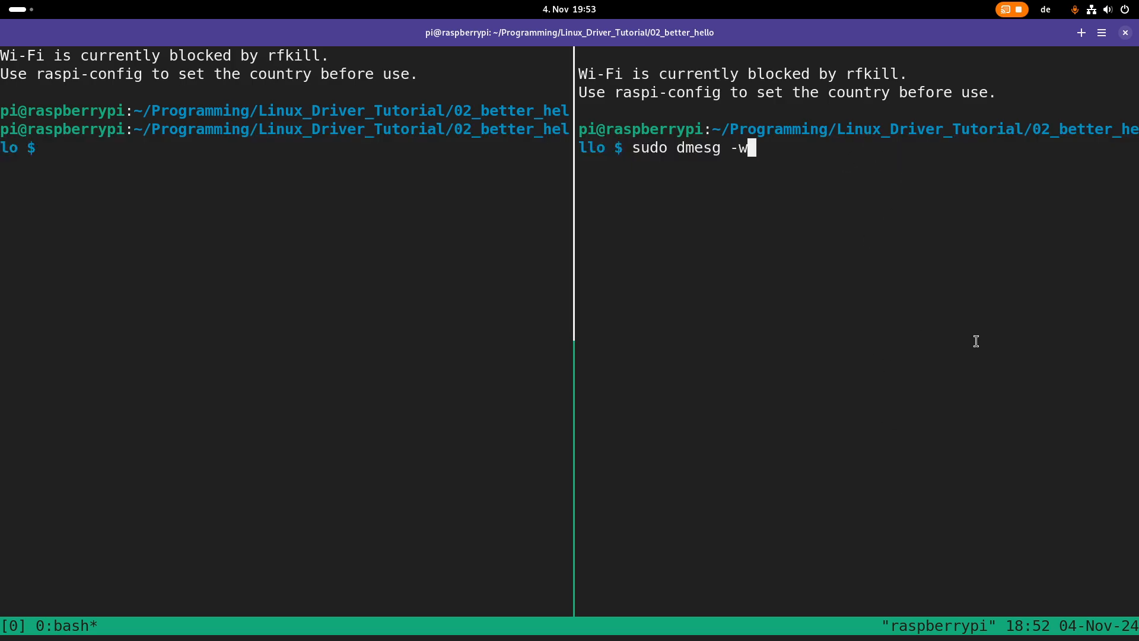
{"action": "type", "text": "W"}
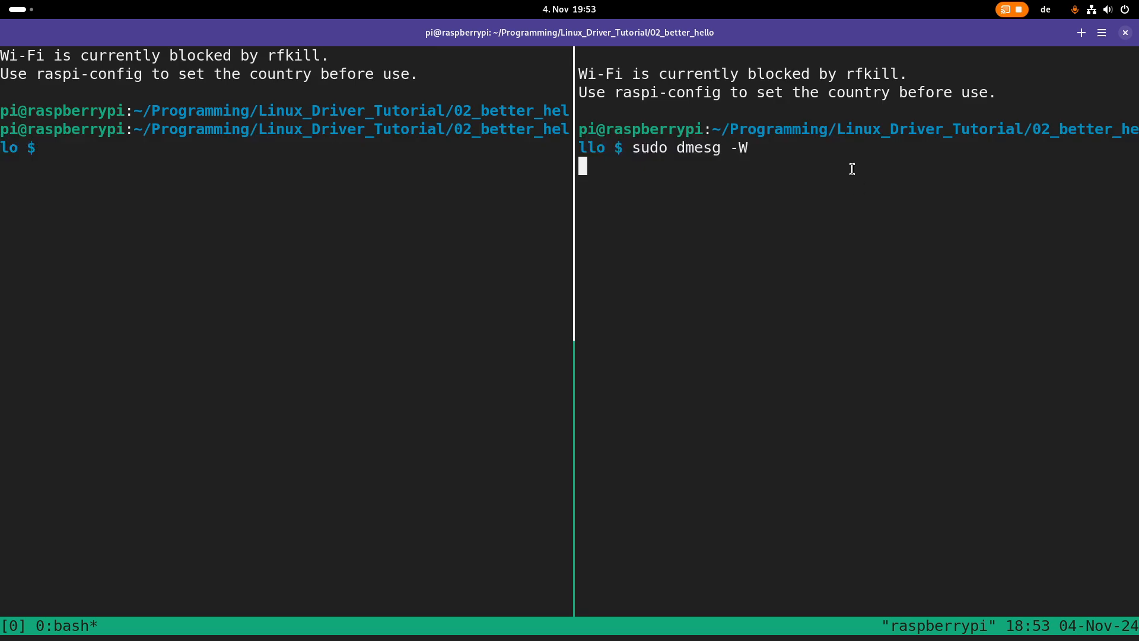
Discard the mistyped sudo rmmd command with Ctrl+C
{"action": "type", "text": "sudo"}
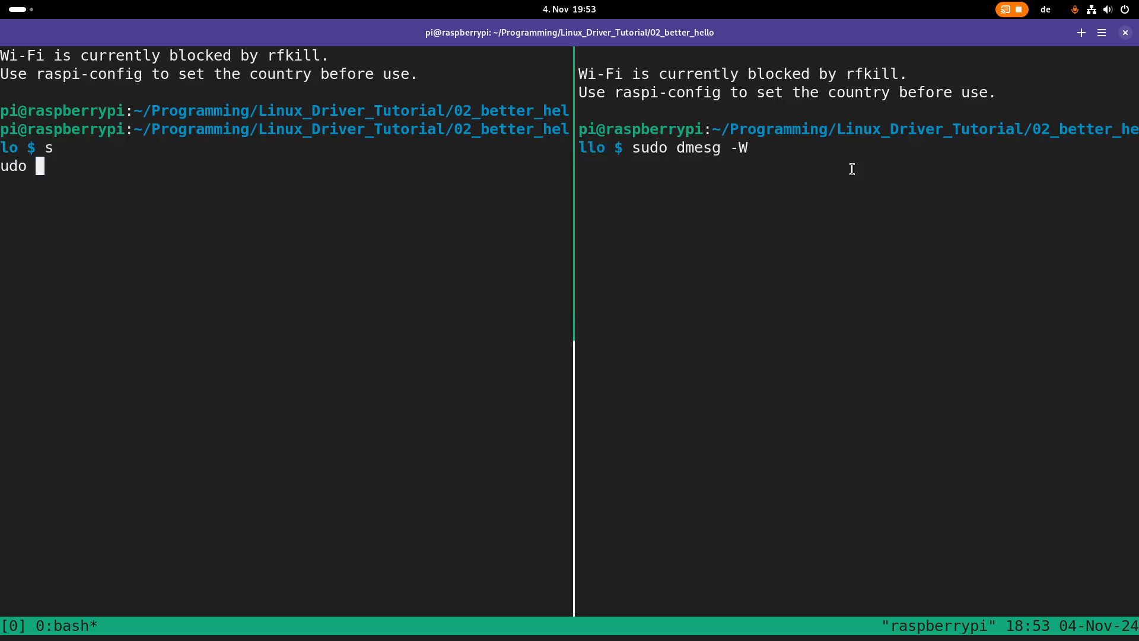
{"action": "type", "text": "rmmd"}
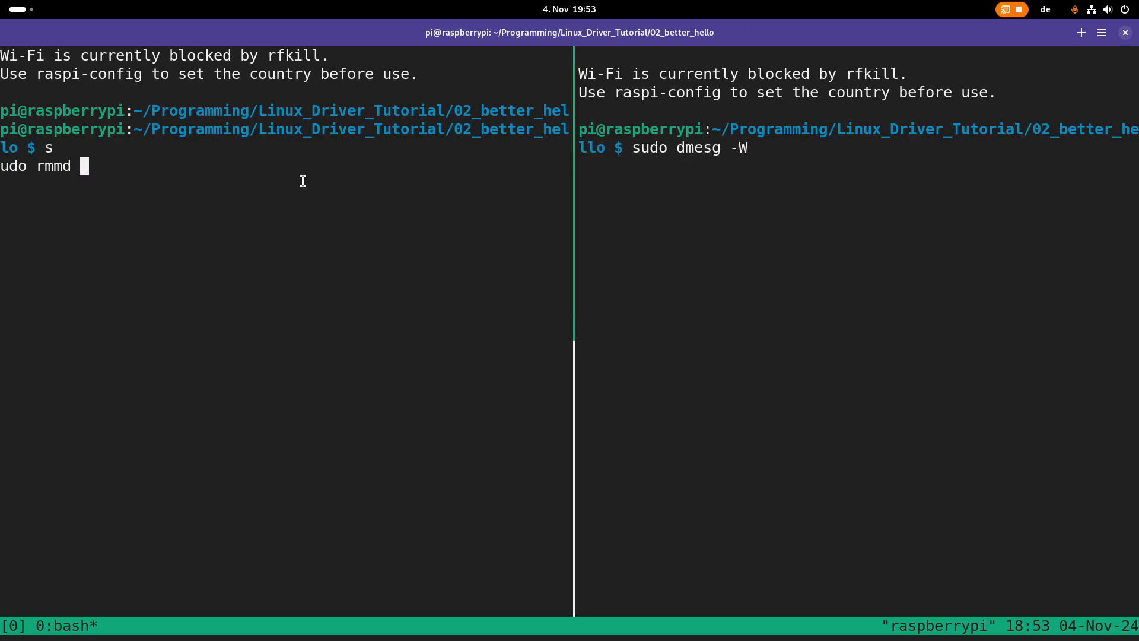
{"action": "key", "text": "ctrl+c"}
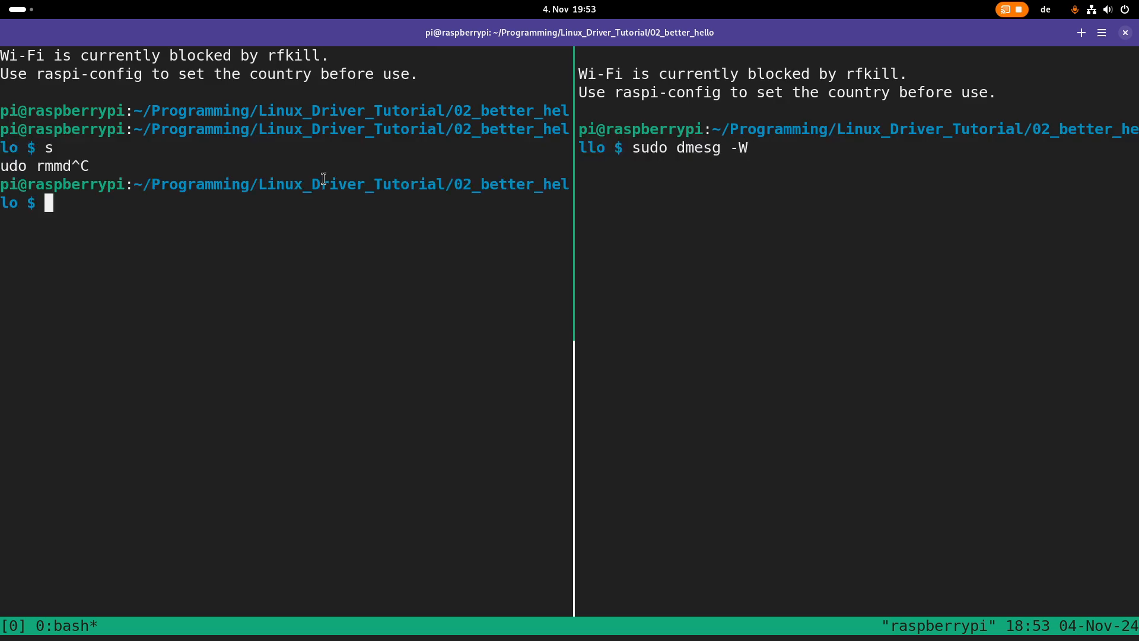
Compose sudo rmmod hello in the left pane, trimming ./hello.ko down to the module name
{"action": "type", "text": "sudo rmmod"}
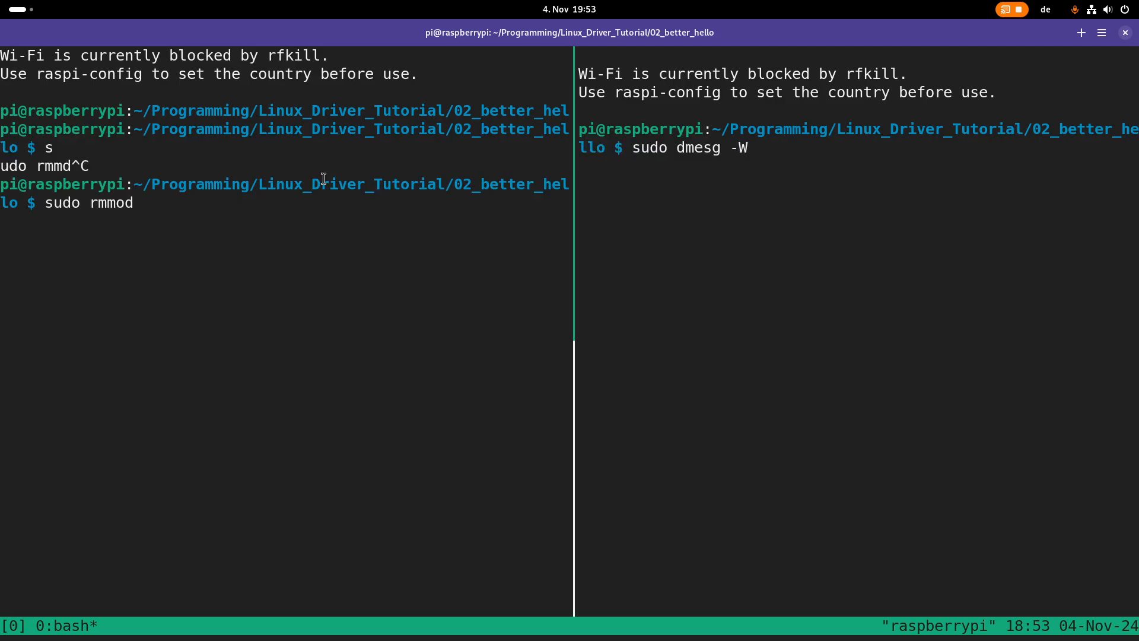
{"action": "type", "text": "./h"}
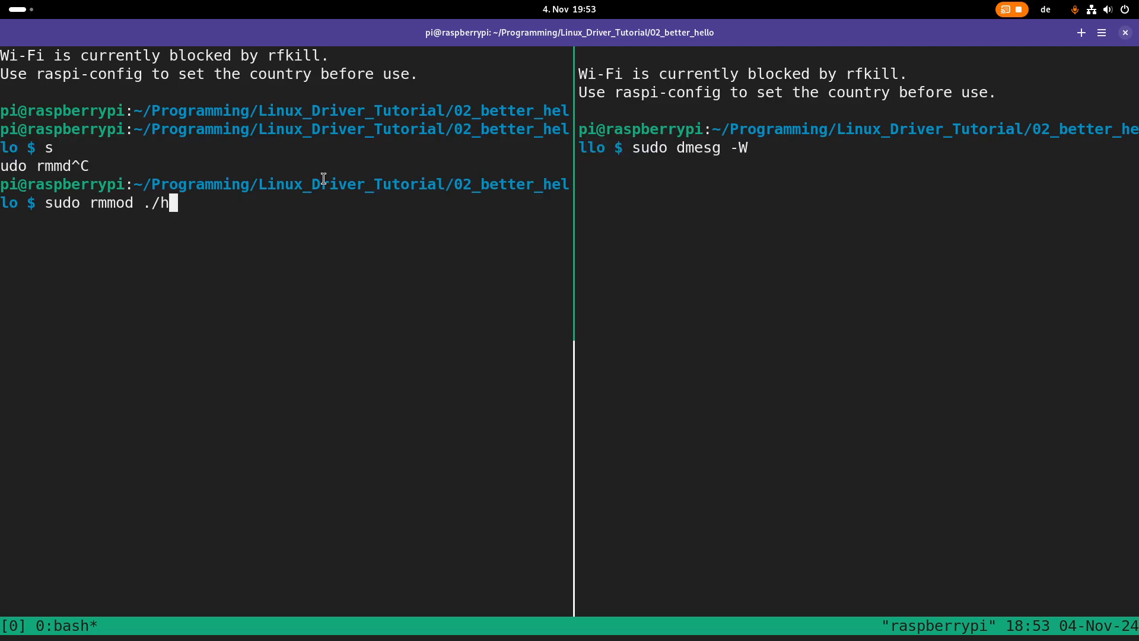
{"action": "type", "text": "ello"}
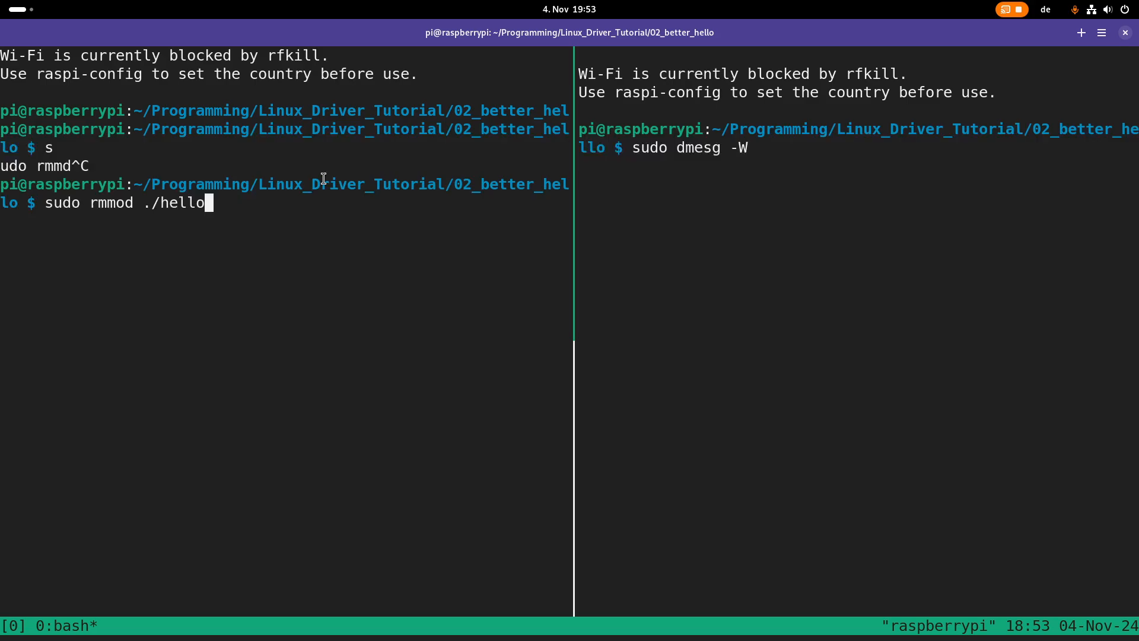
{"action": "type", "text": ".ko"}
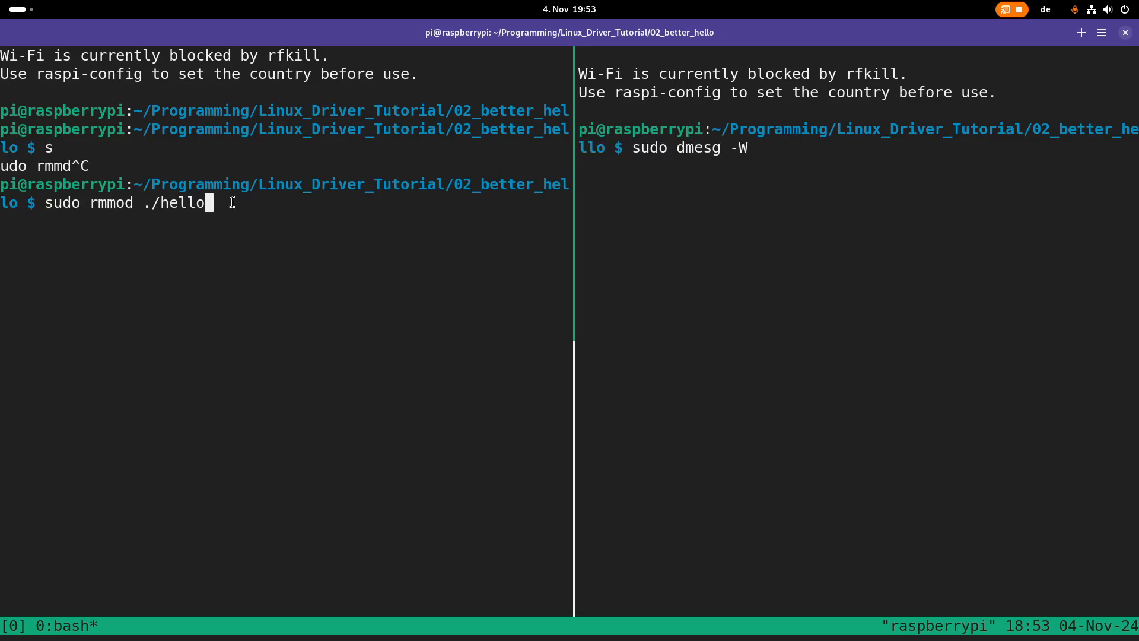
{"action": "key", "text": "BackSpace"}
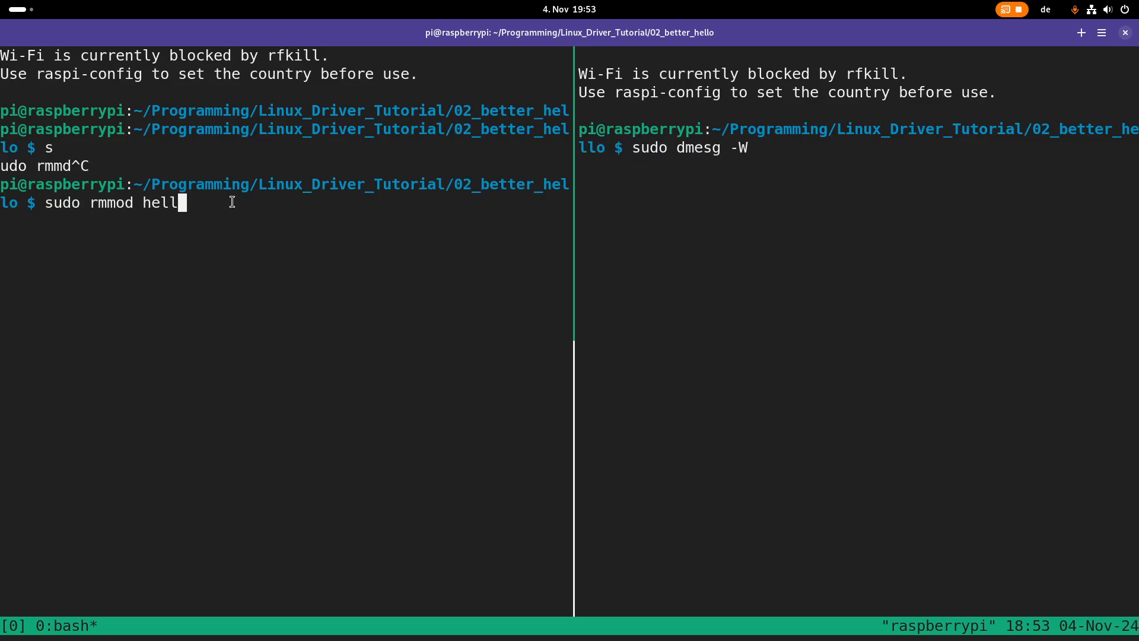
{"action": "type", "text": "o"}
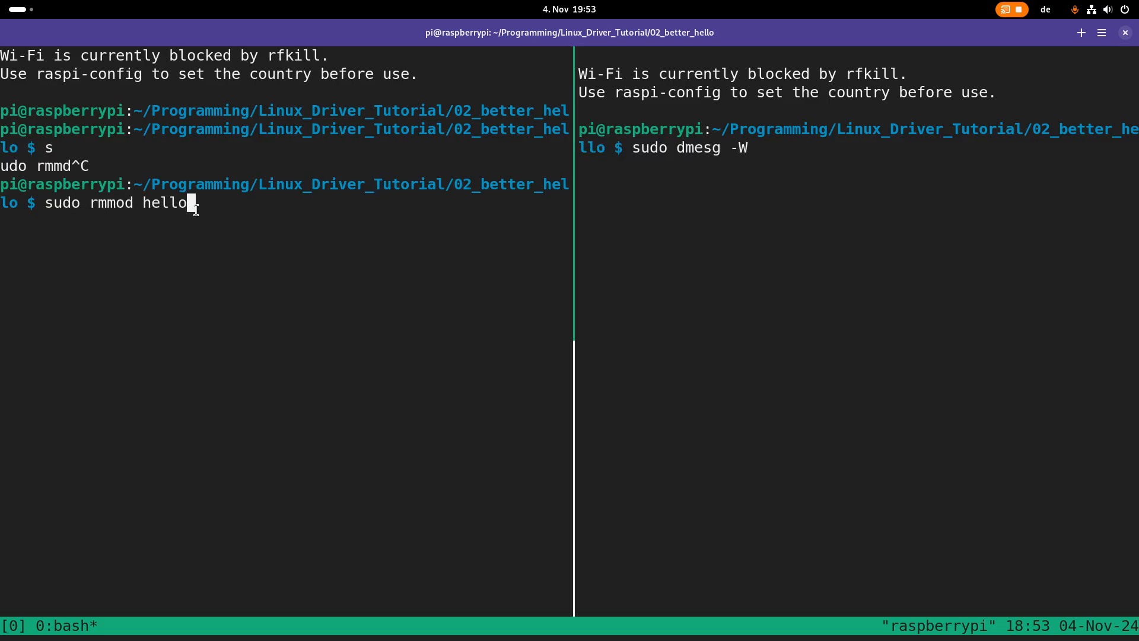
{"action": "mouse_move", "coordinate": [357, 256]}
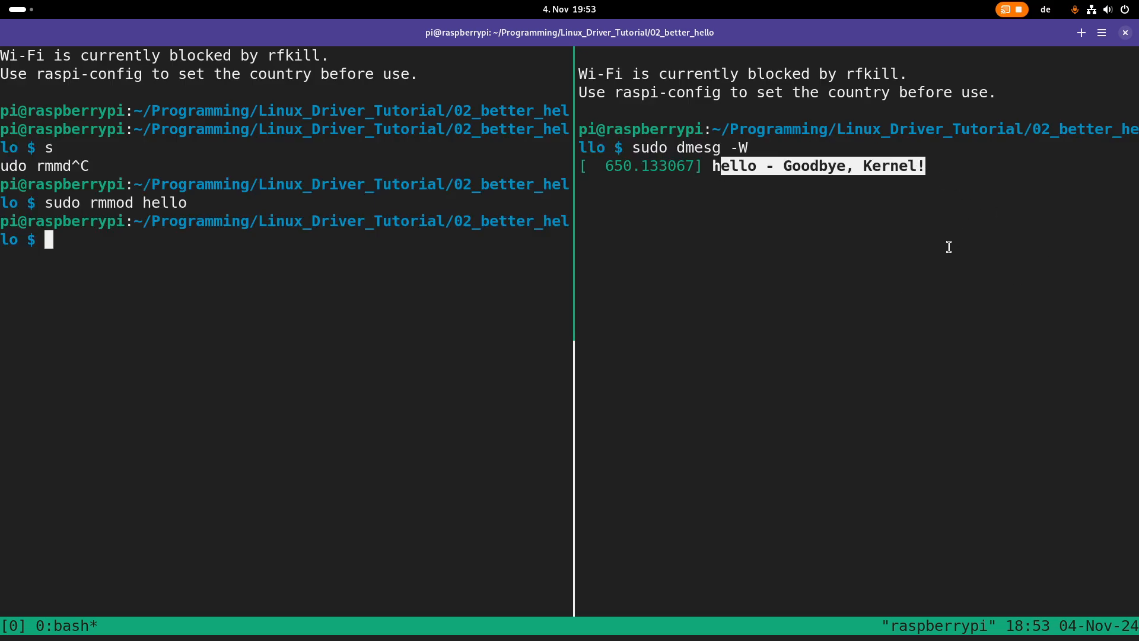
{"action": "mouse_move", "coordinate": [442, 308]}
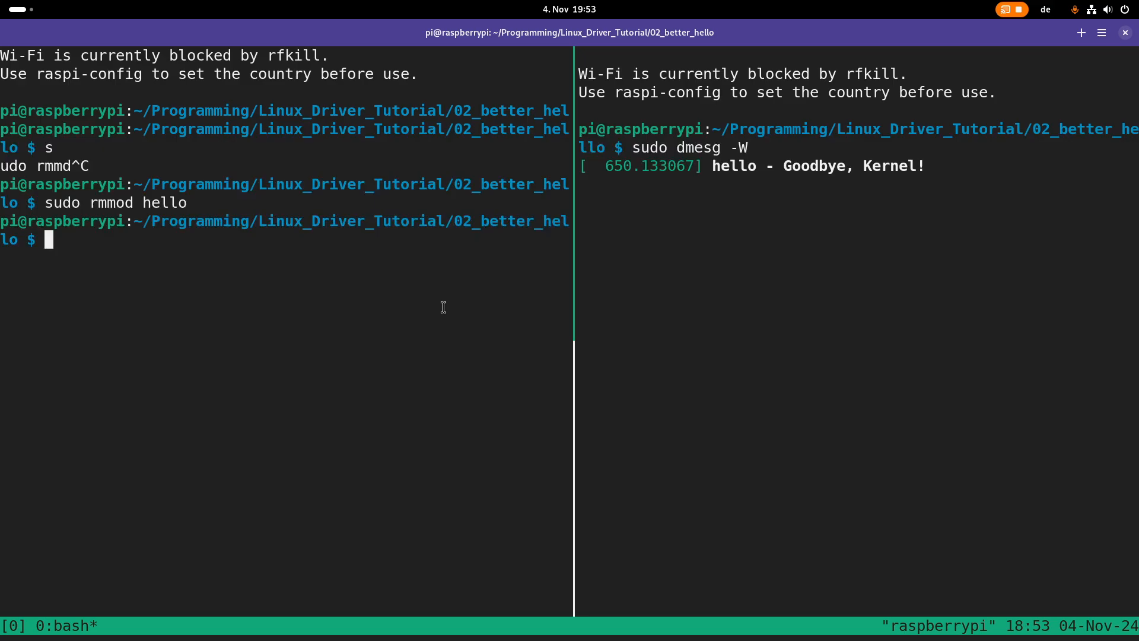
Load the industrialio module with sudo modprobe industrialio and highlight the word modprobe
{"action": "type", "text": "sudo modpr"}
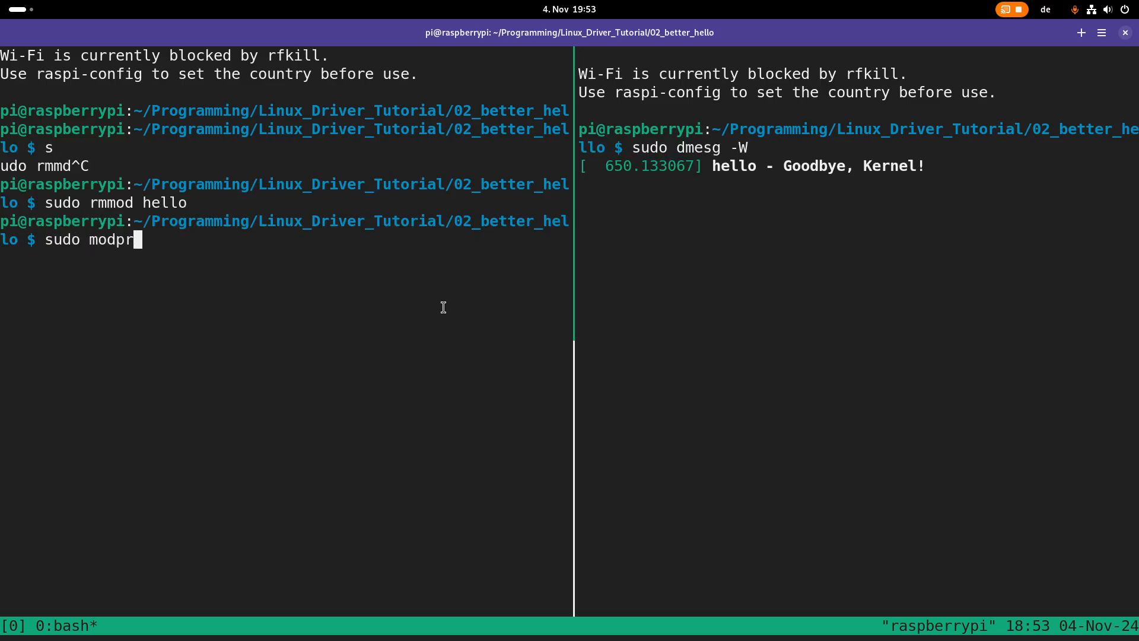
{"action": "type", "text": "obe uio"}
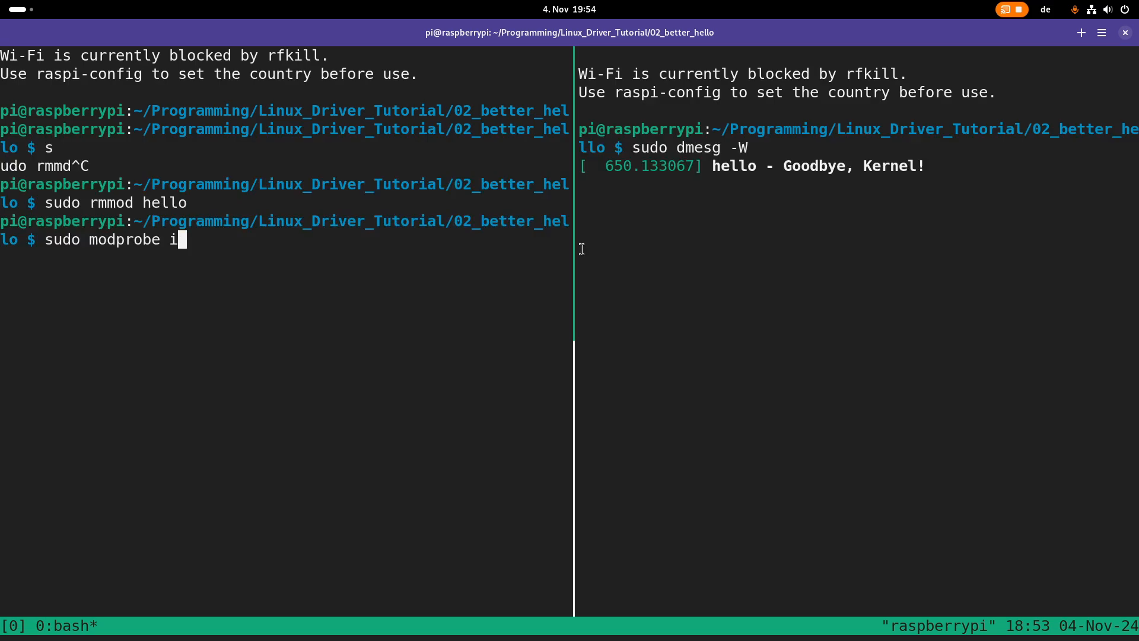
{"action": "type", "text": "ndustrialio"}
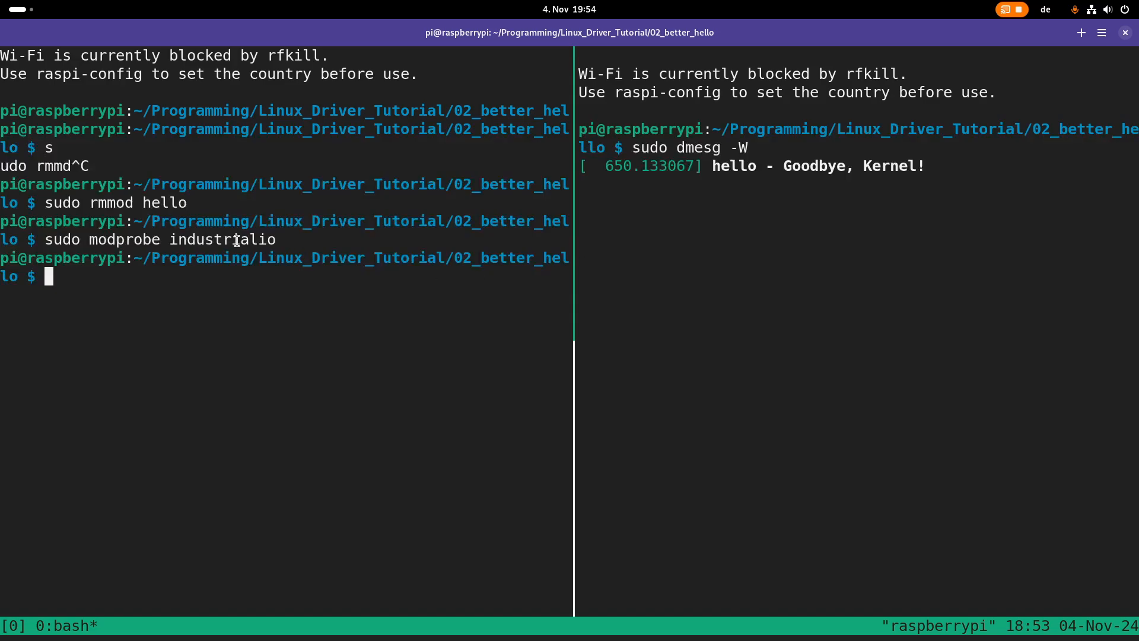
{"action": "double_click", "coordinate": [124, 240]}
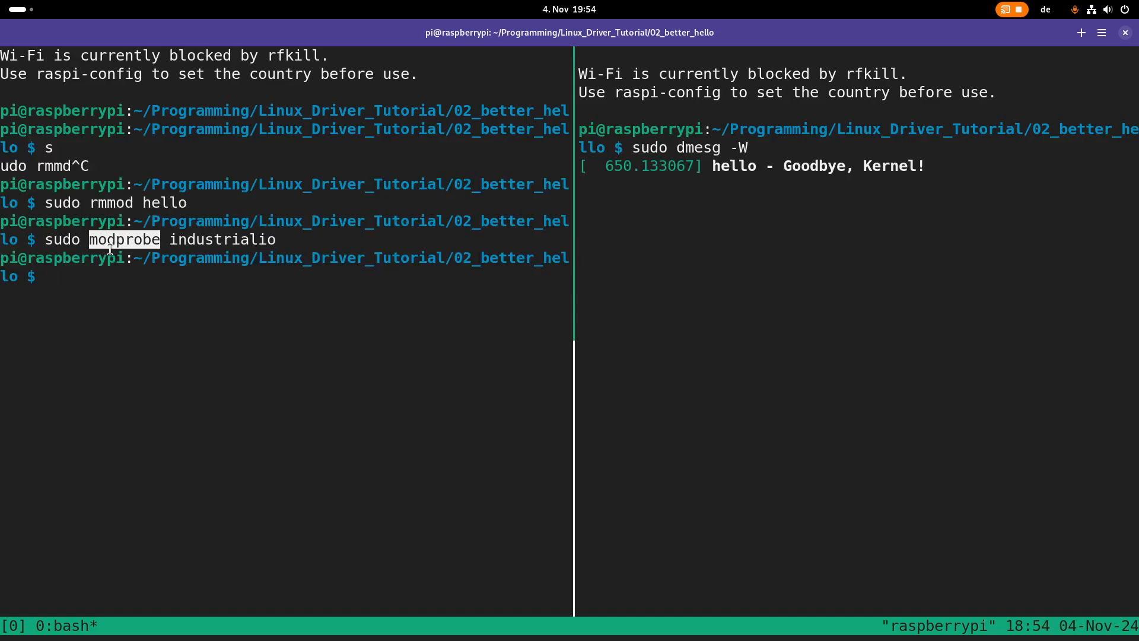
{"action": "mouse_move", "coordinate": [269, 531]}
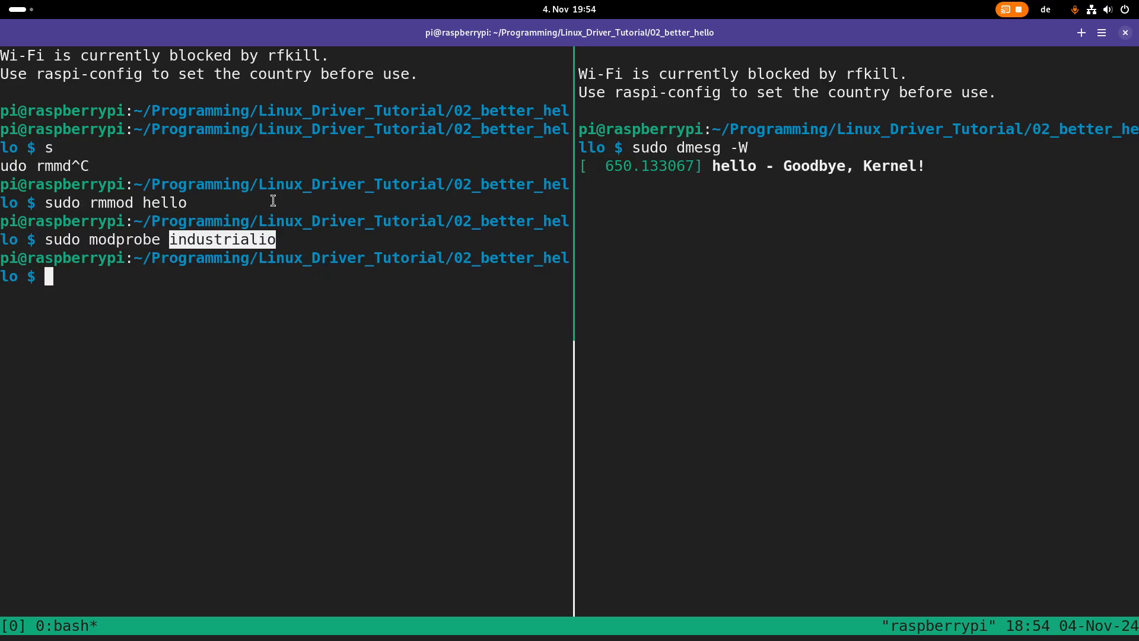
{"action": "mouse_move", "coordinate": [393, 258]}
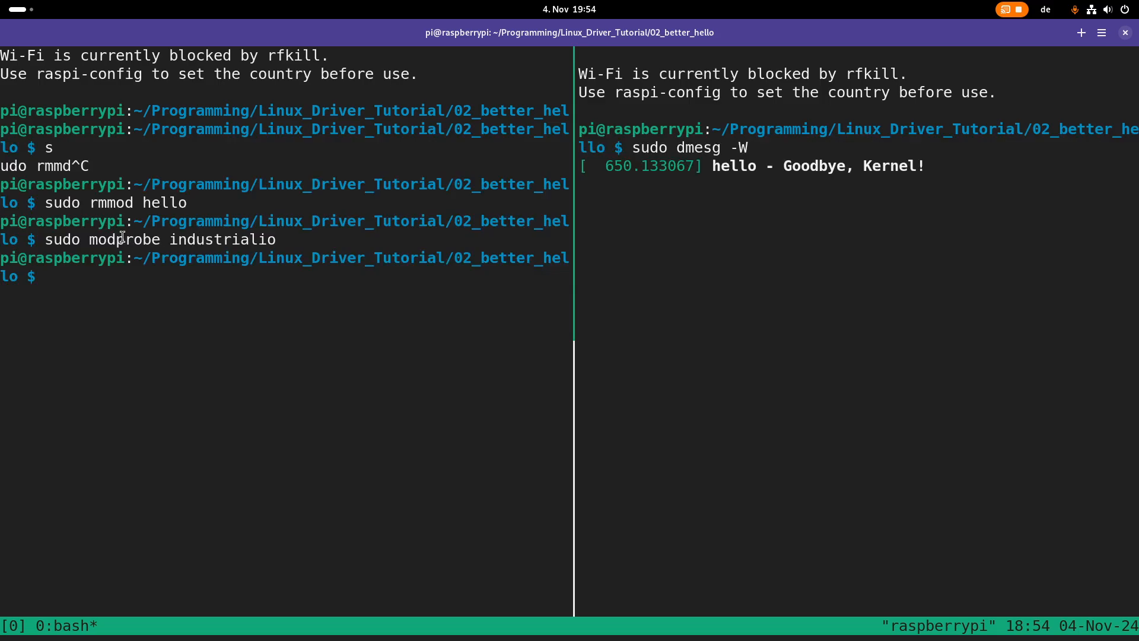
{"action": "mouse_move", "coordinate": [261, 287]}
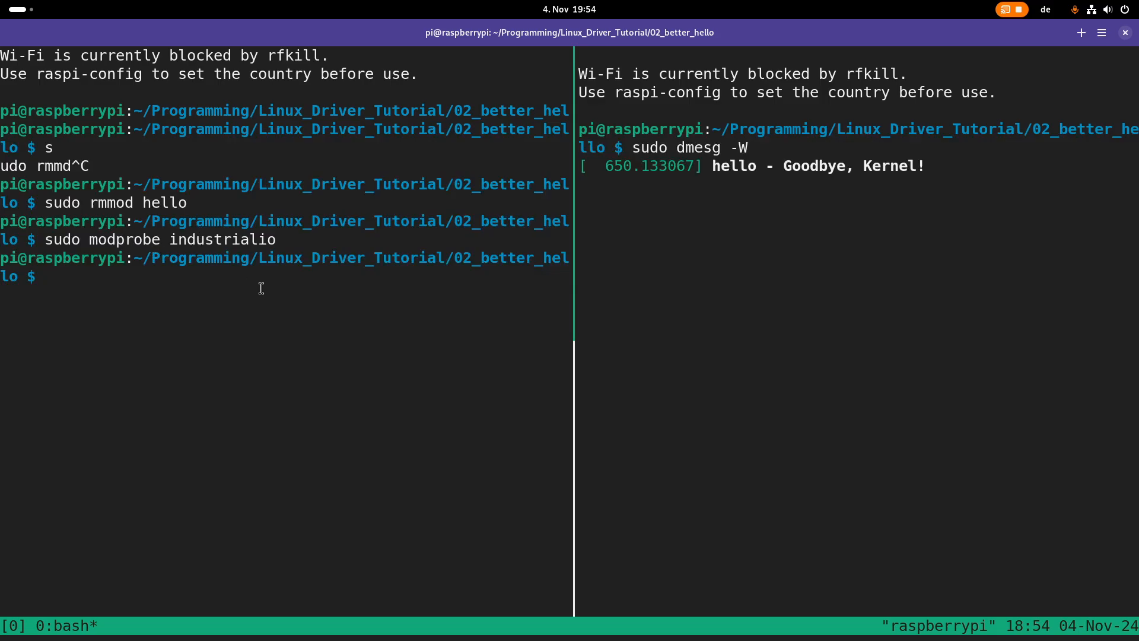
Run modprobe alone to print its usage help and highlight /lib/modules in it
{"action": "type", "text": "modprobe"}
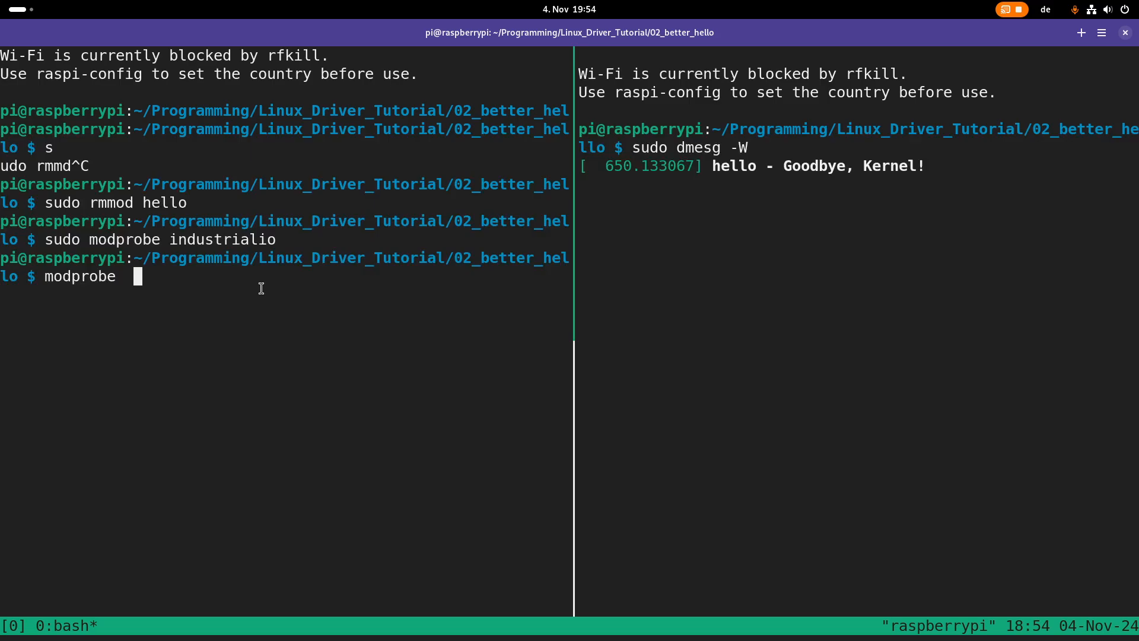
{"action": "key", "text": "Return"}
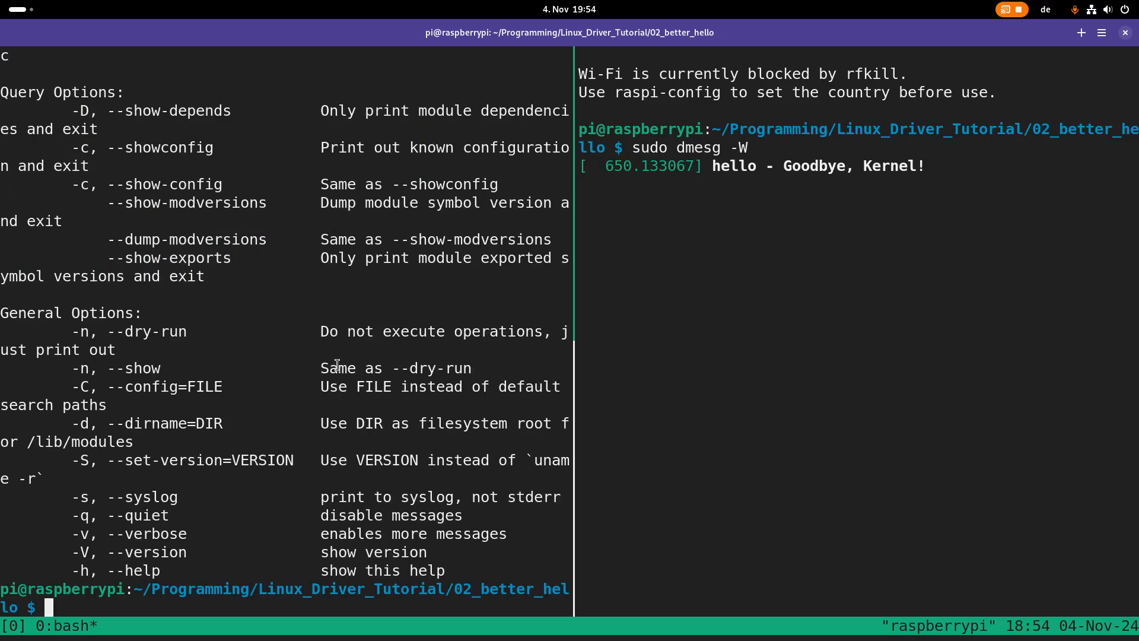
{"action": "mouse_move", "coordinate": [169, 435]}
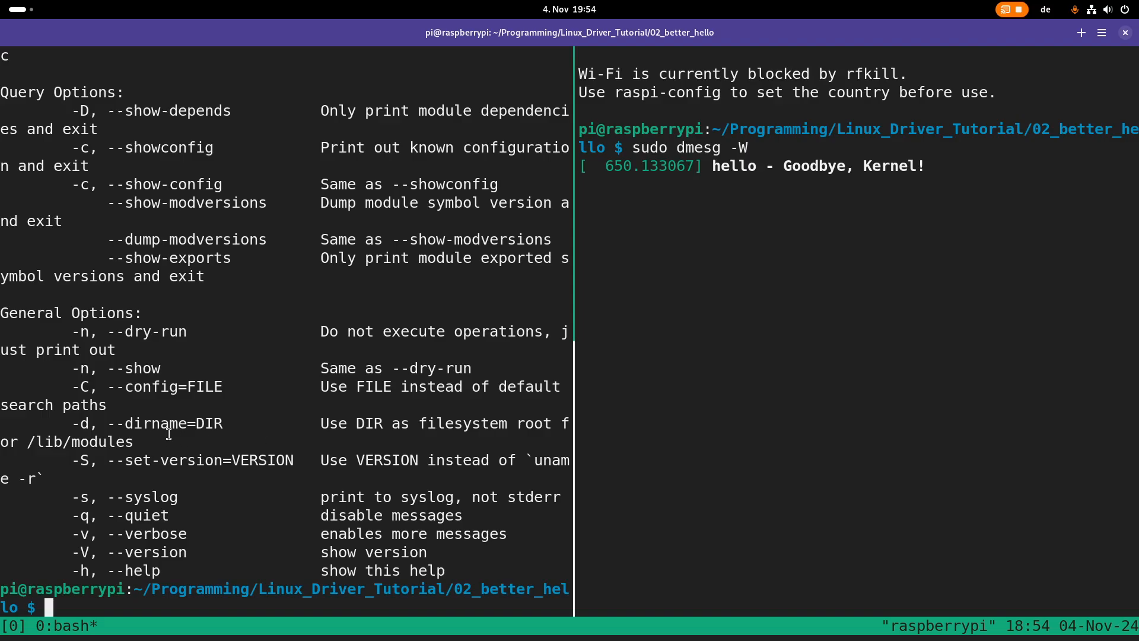
{"action": "double_click", "coordinate": [78, 441]}
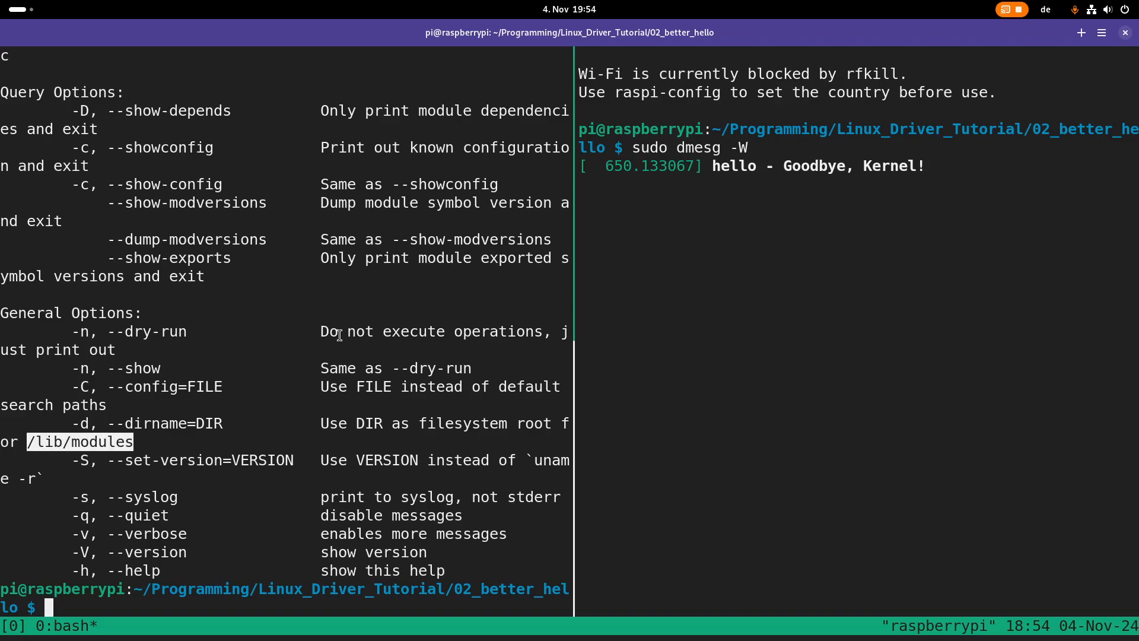